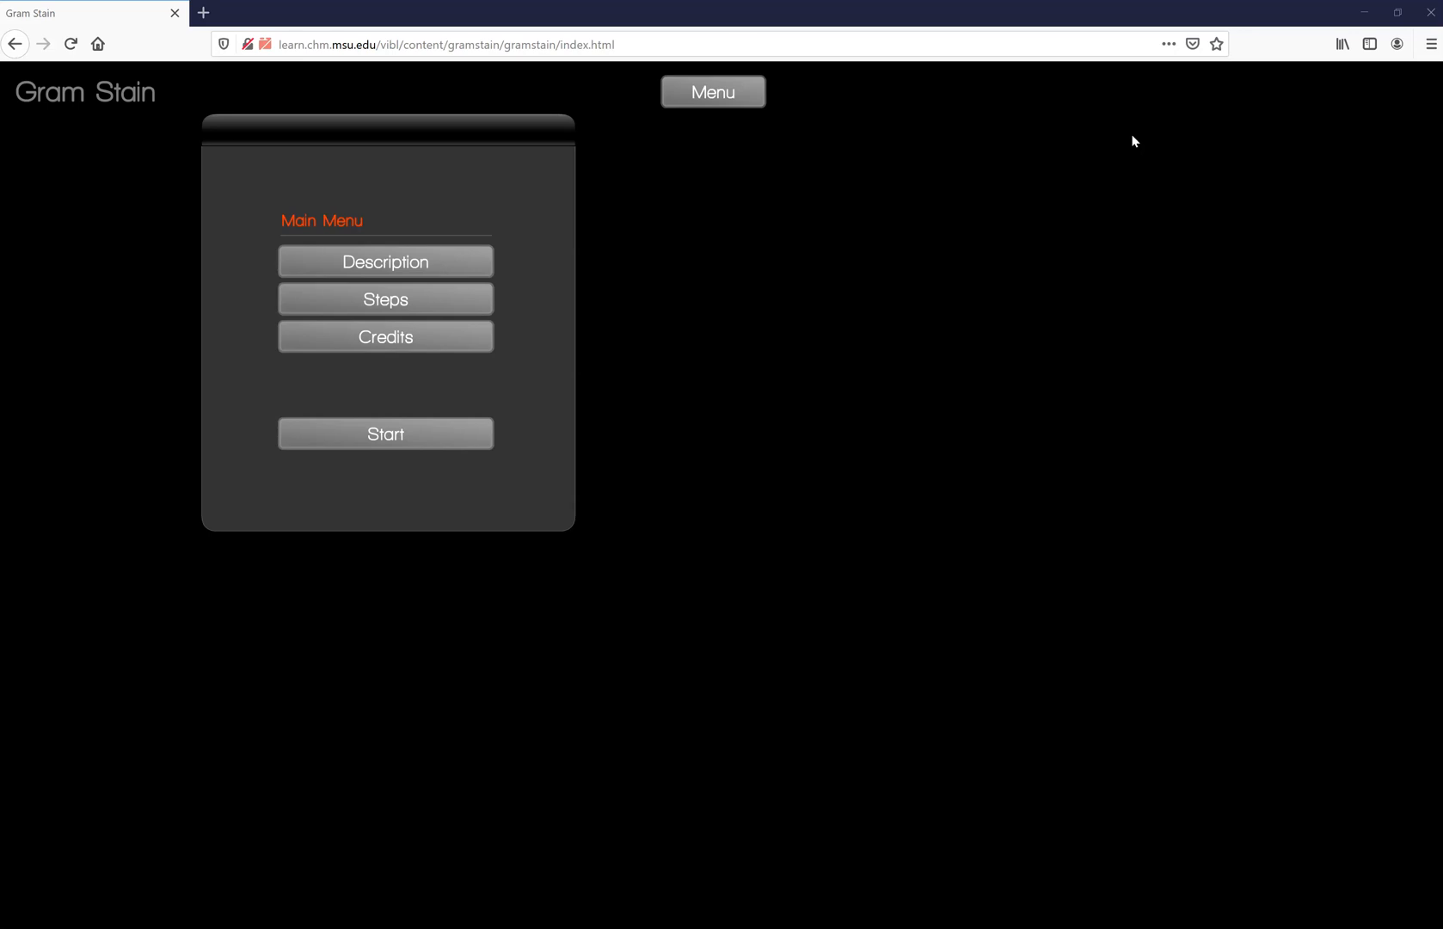
mouse_move(587, 90)
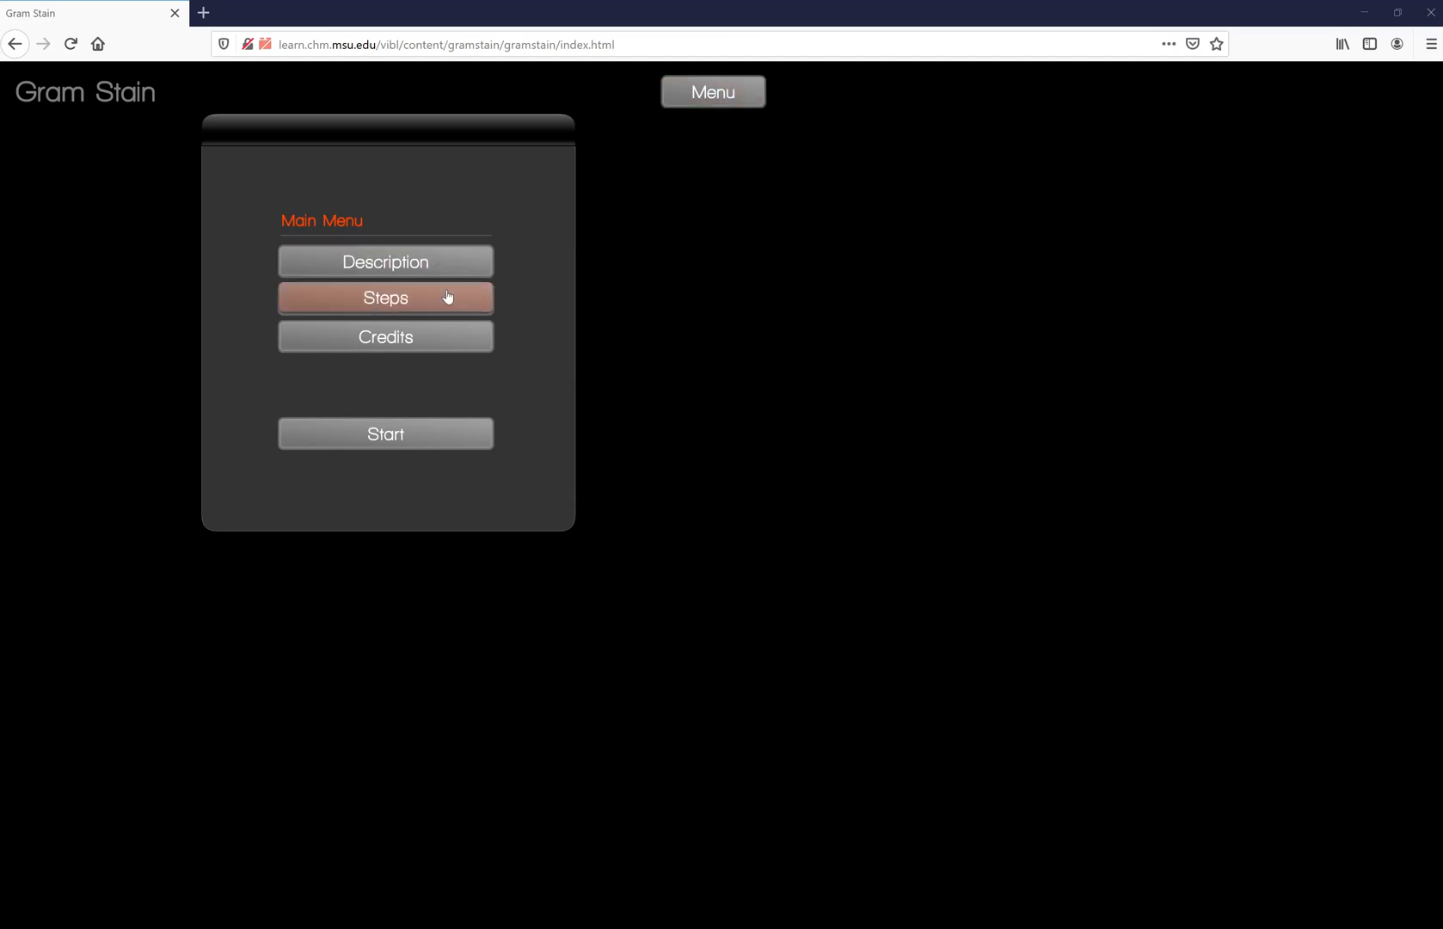
- Browse the list of staining steps, then start the virtual staining lab
left_click(385, 297)
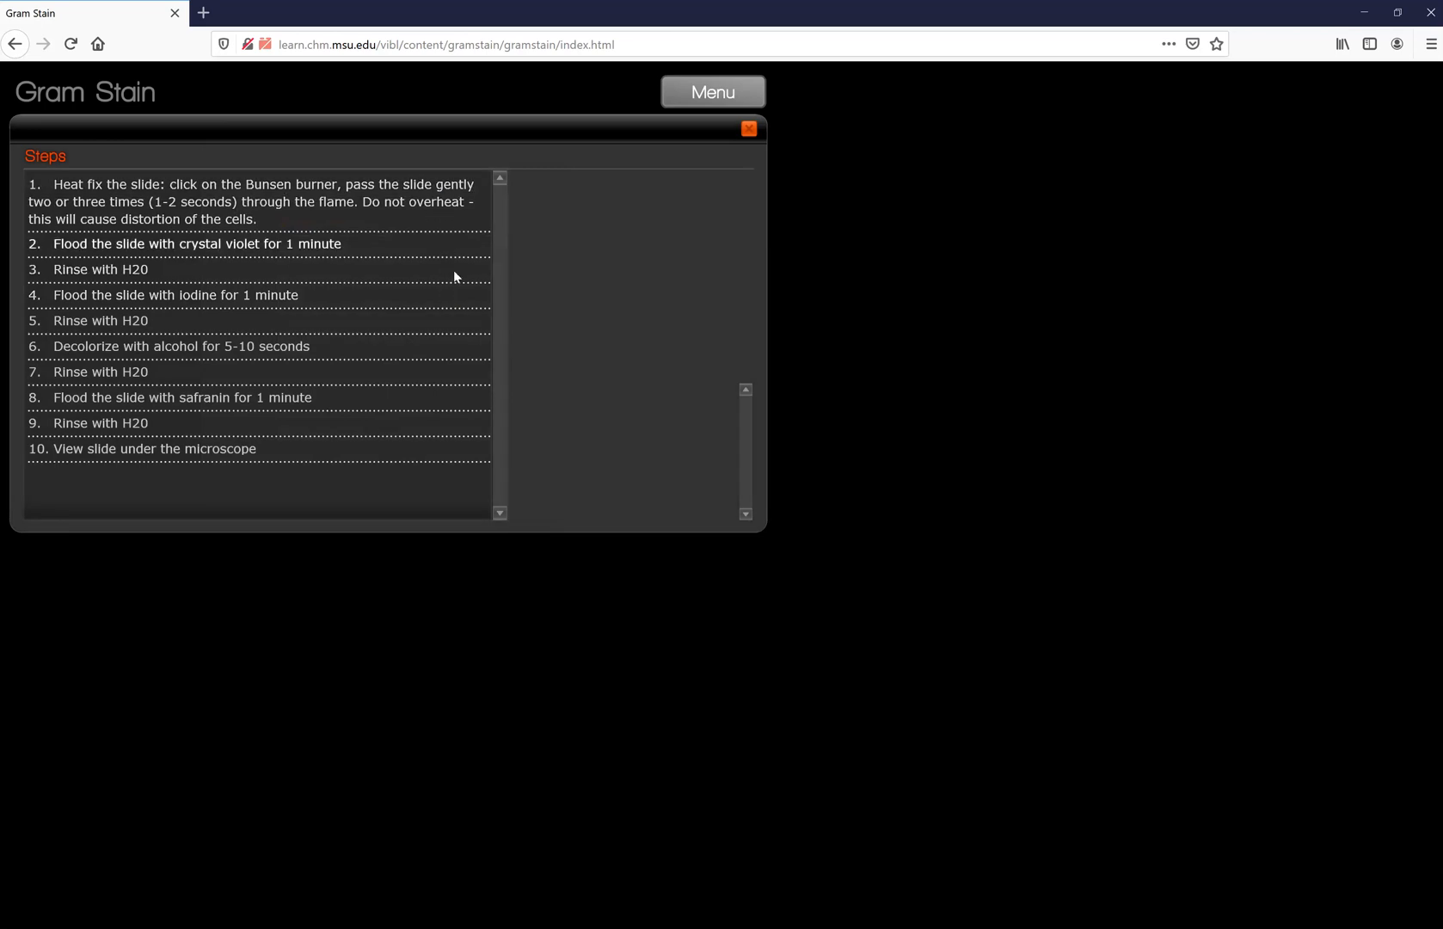
mouse_move(292, 426)
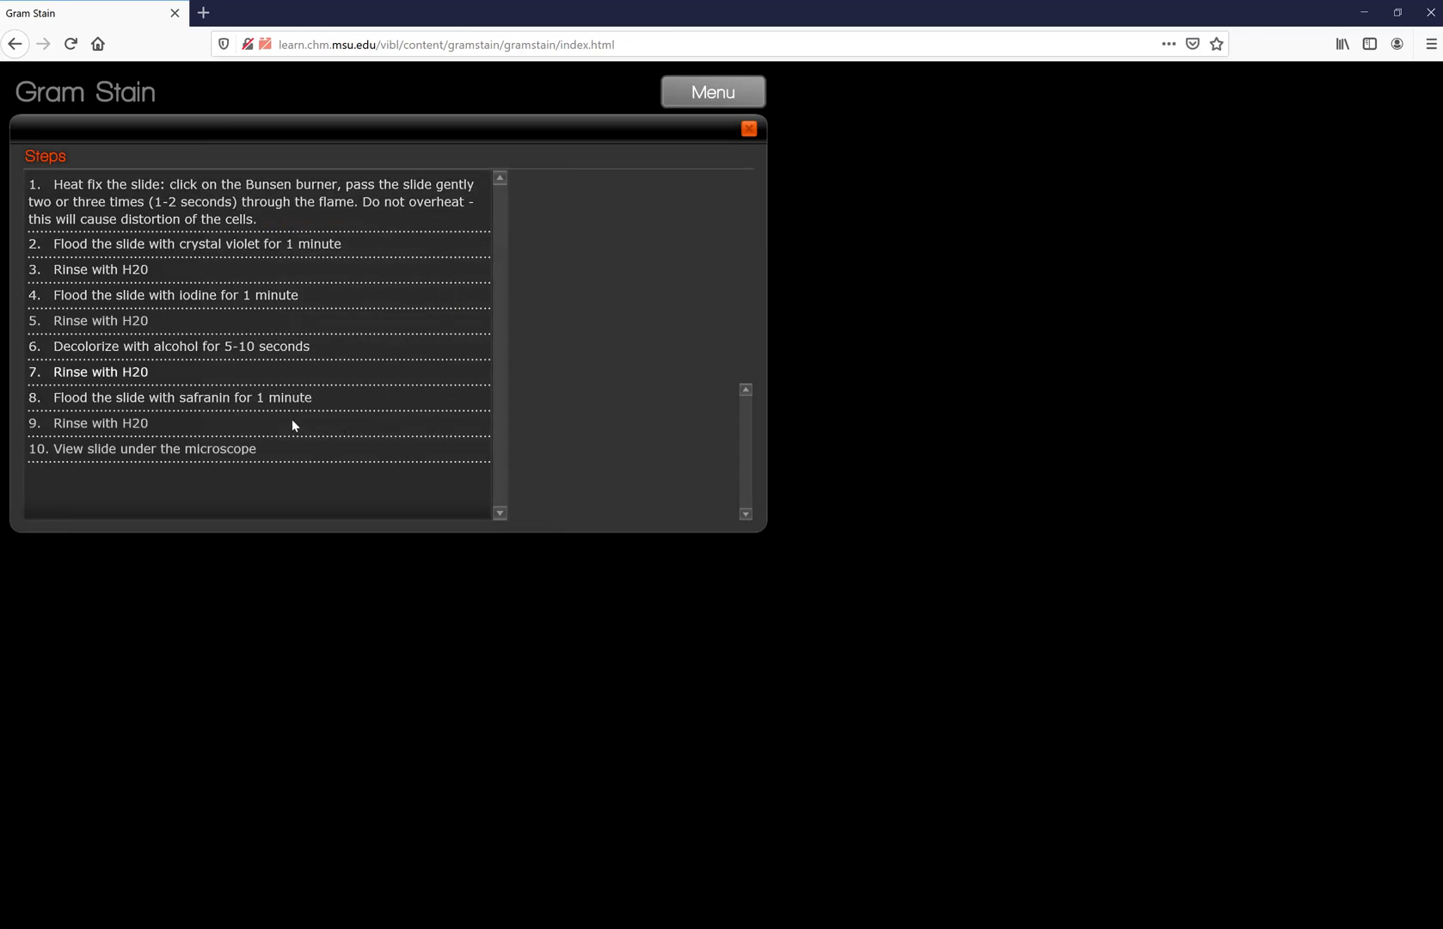
mouse_move(318, 132)
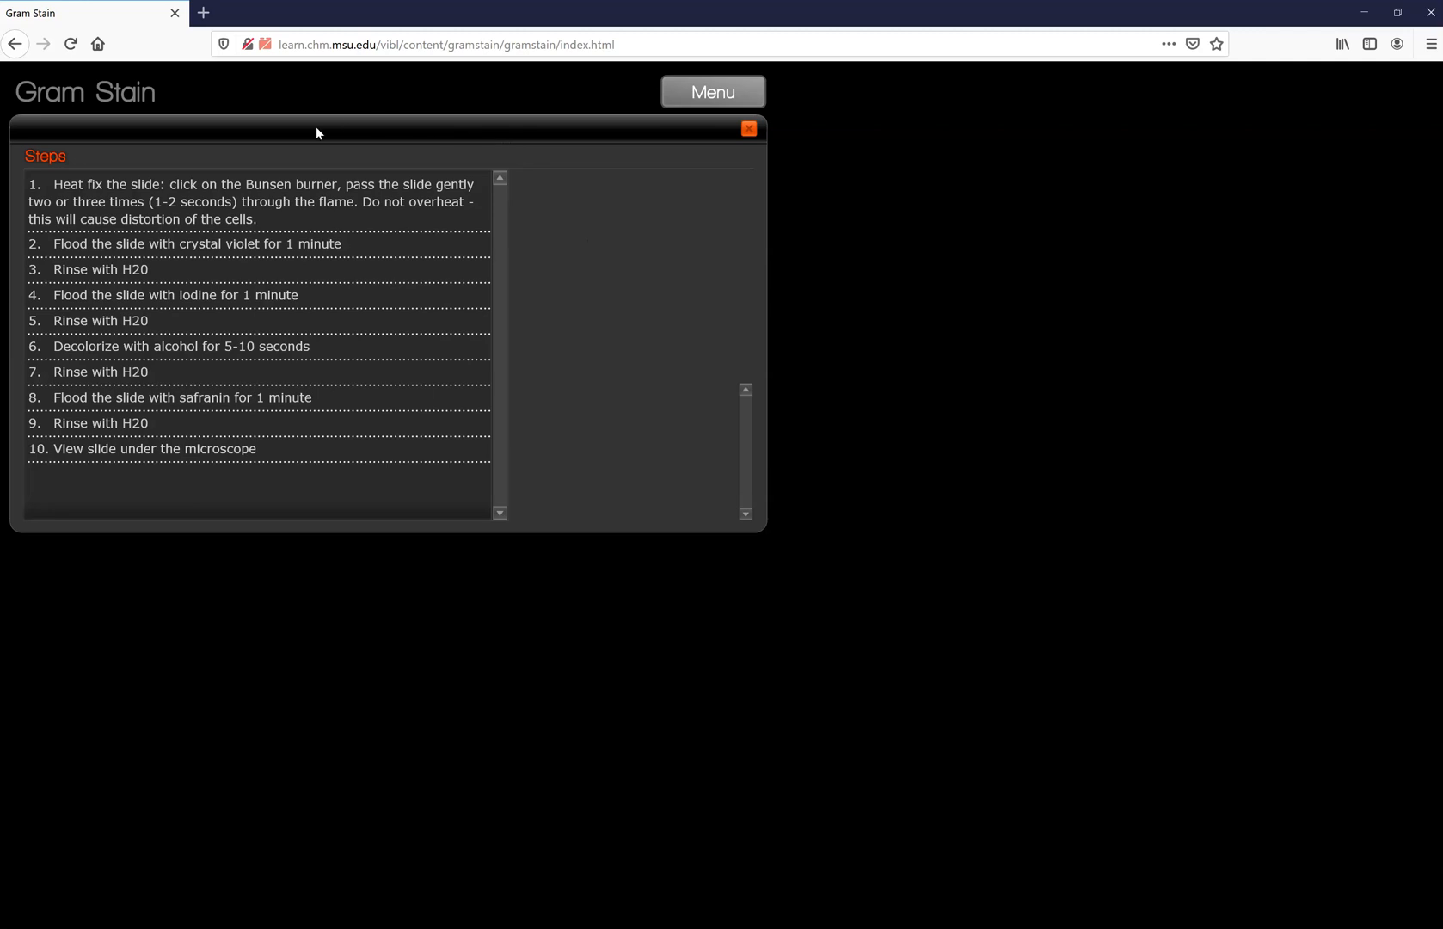
mouse_move(154, 193)
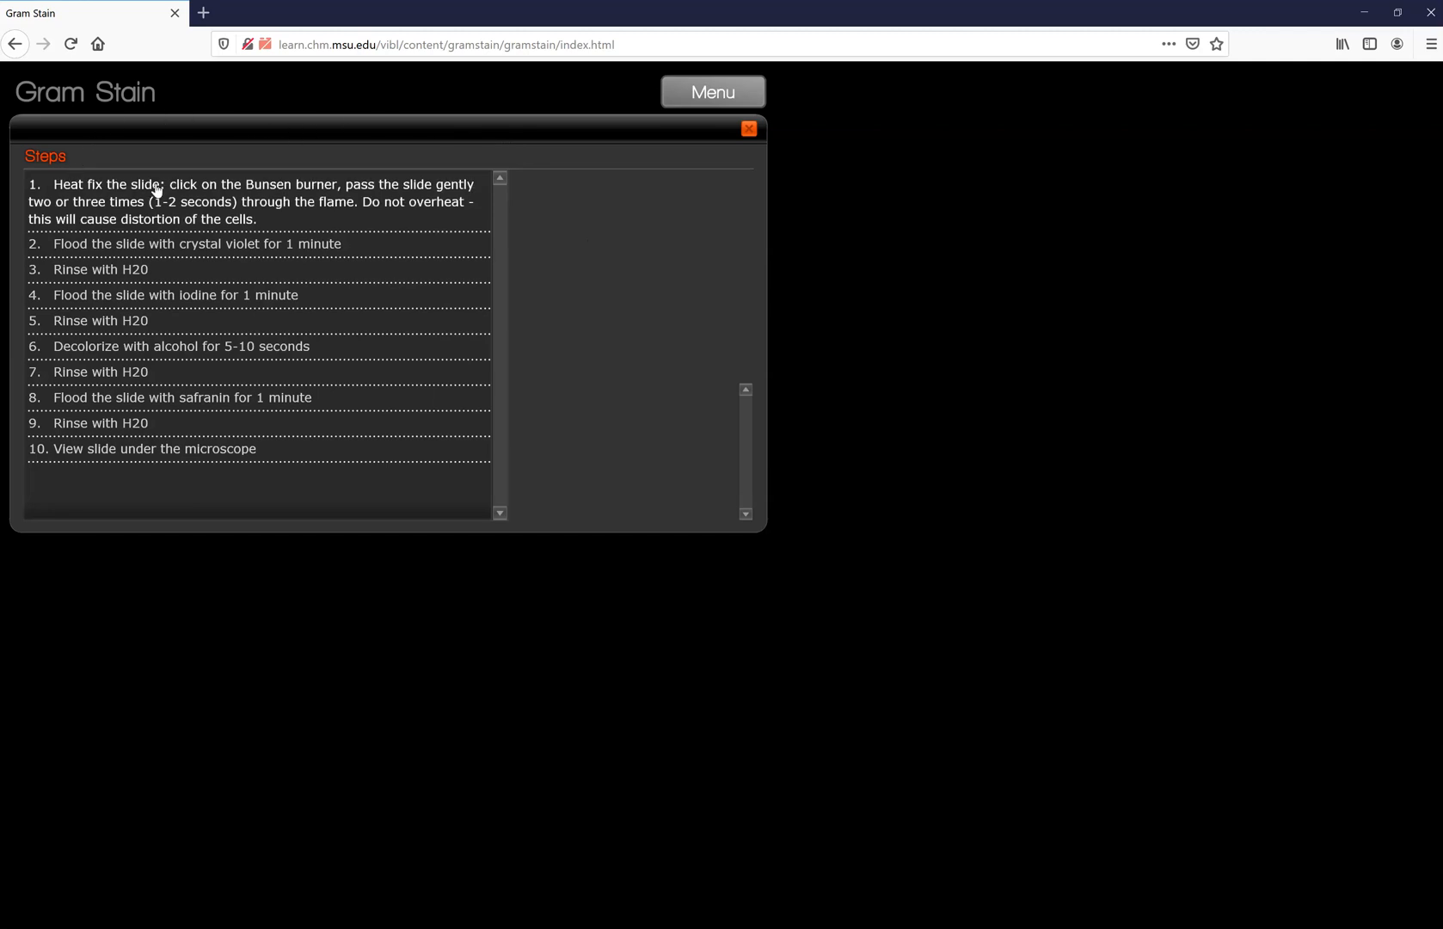
mouse_move(385, 204)
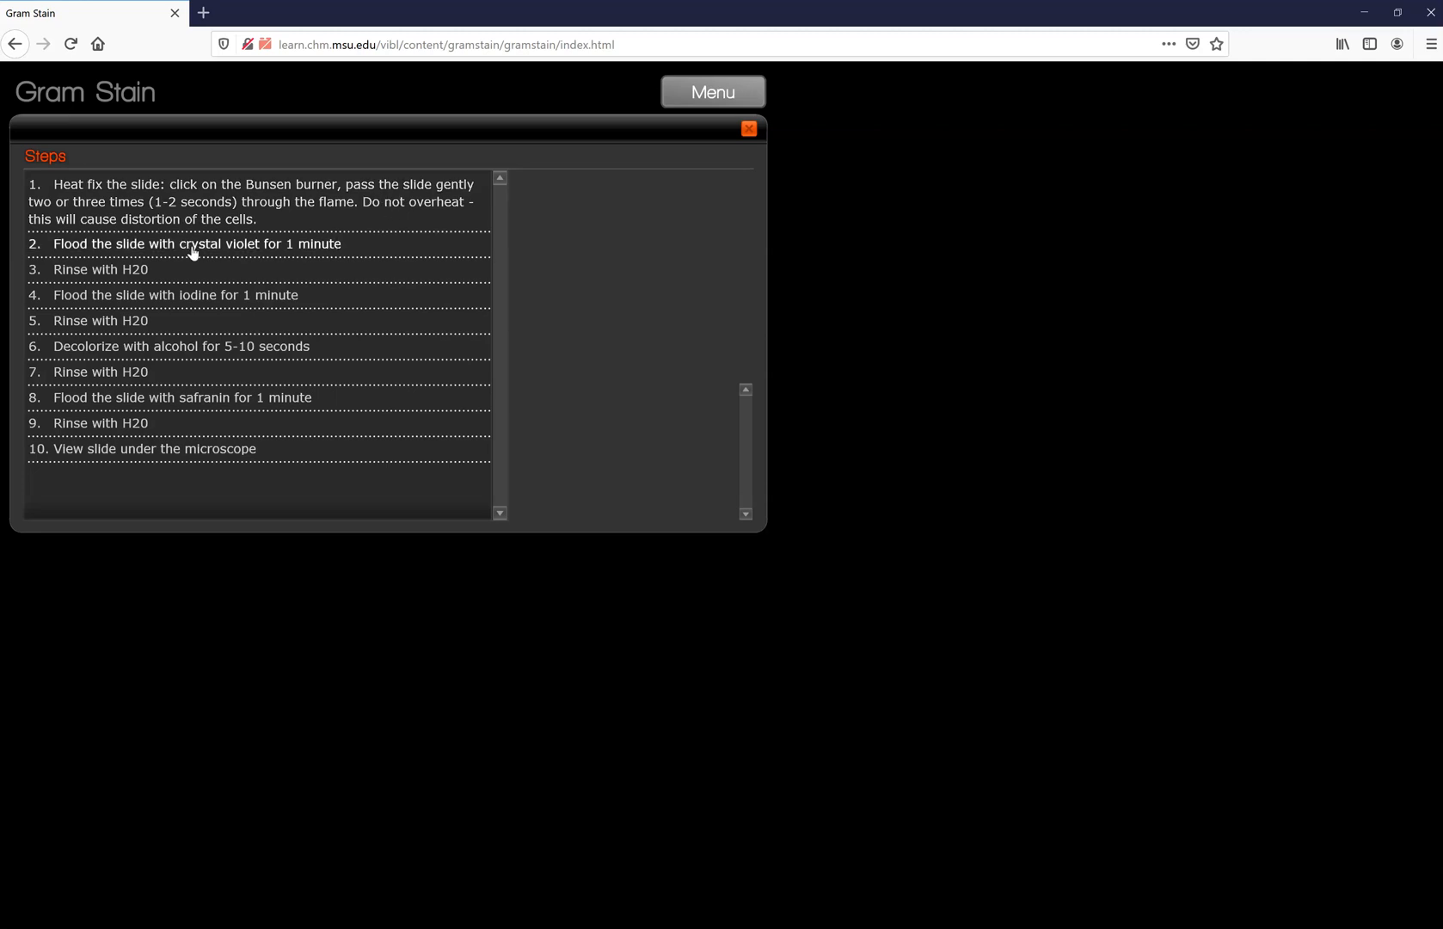
mouse_move(395, 287)
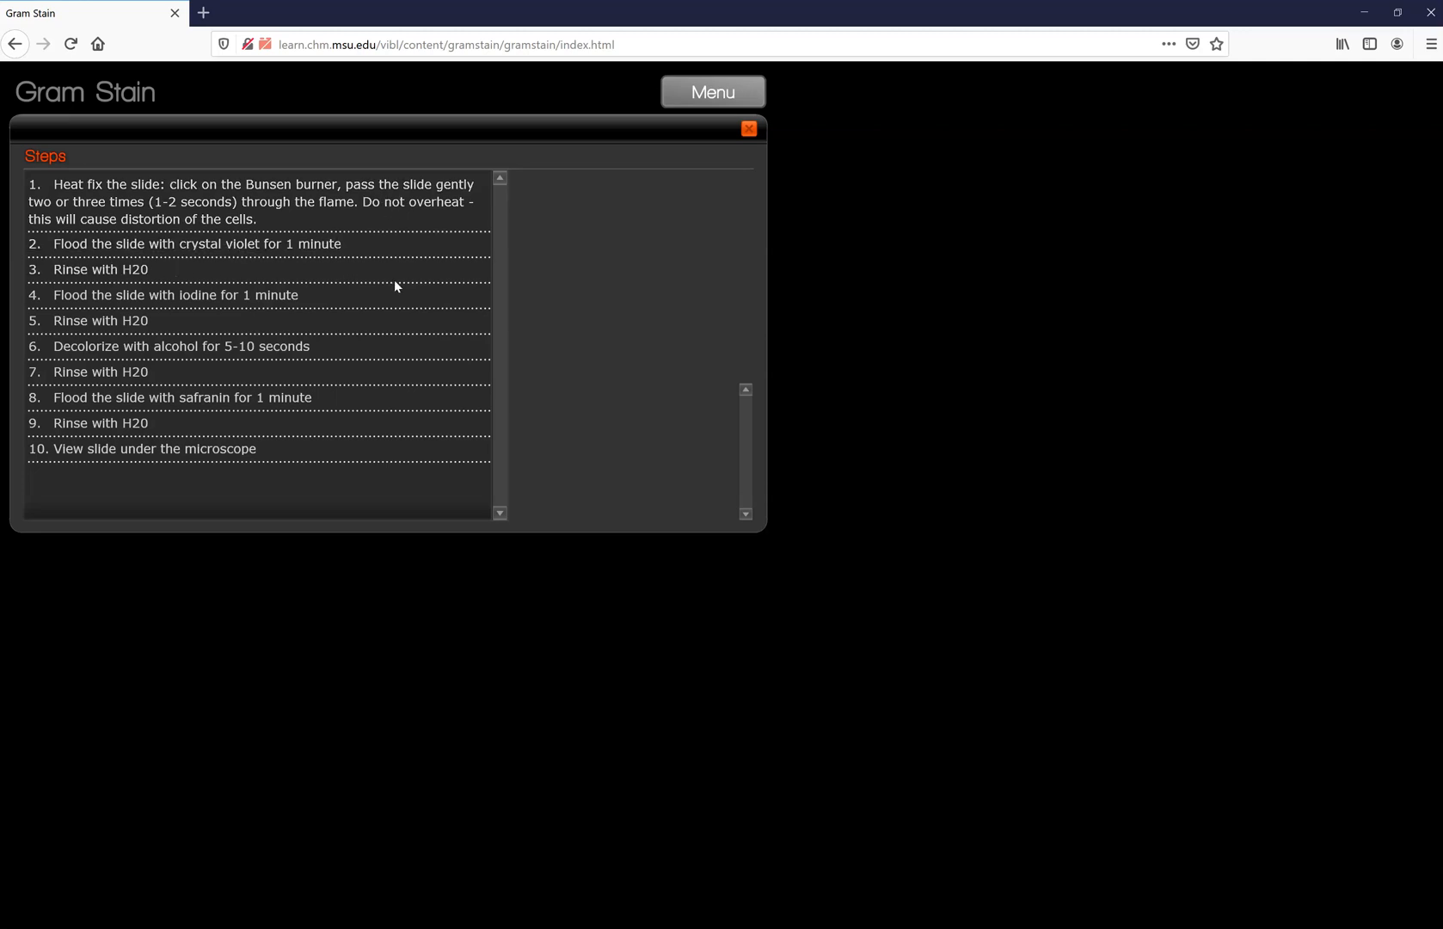
mouse_move(235, 299)
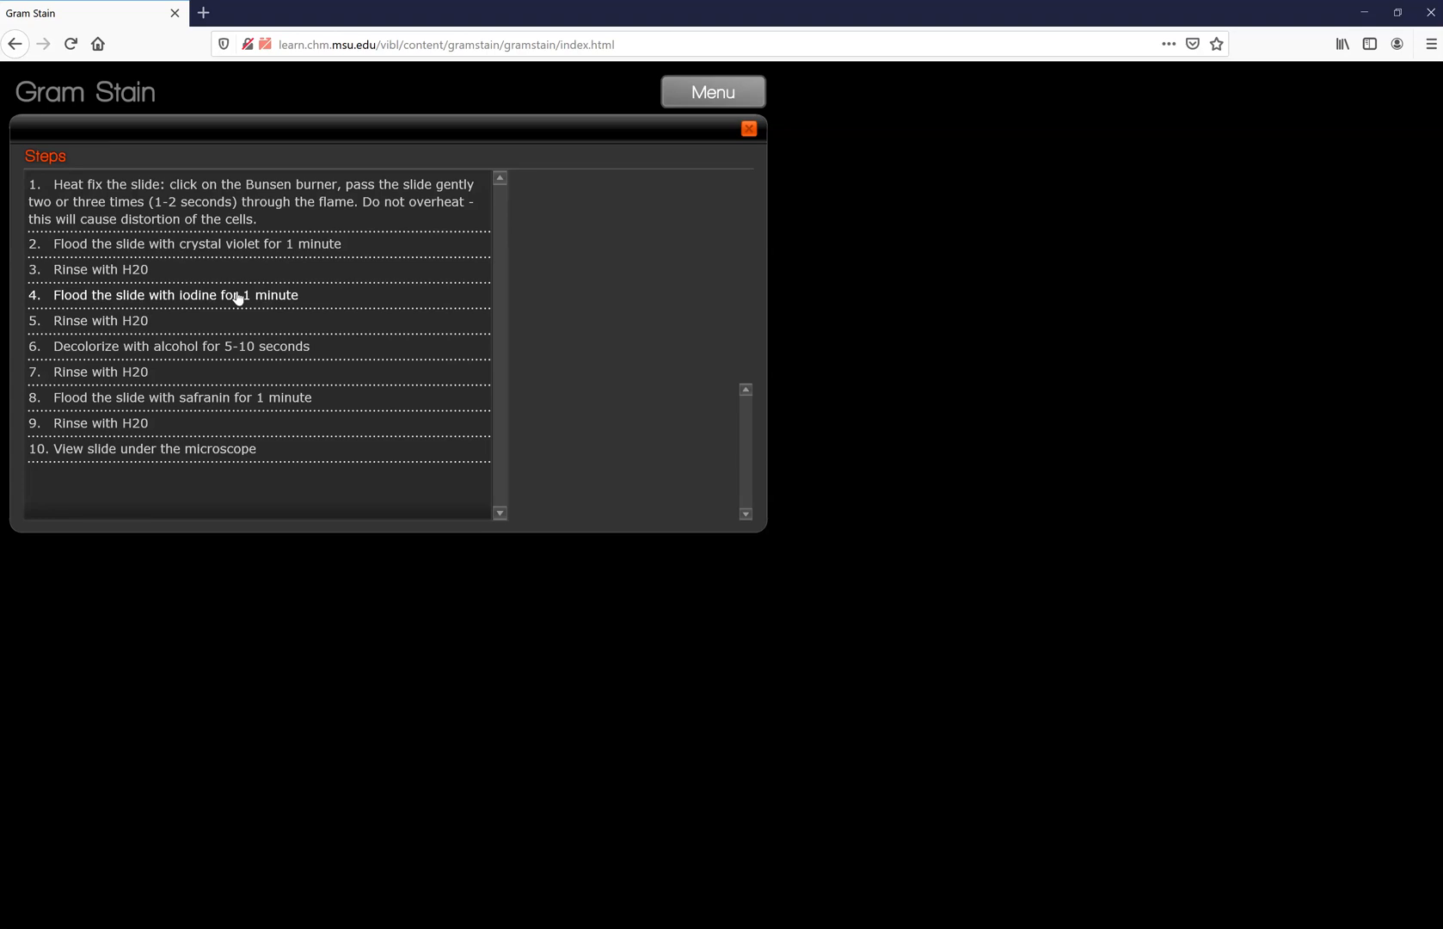
mouse_move(194, 378)
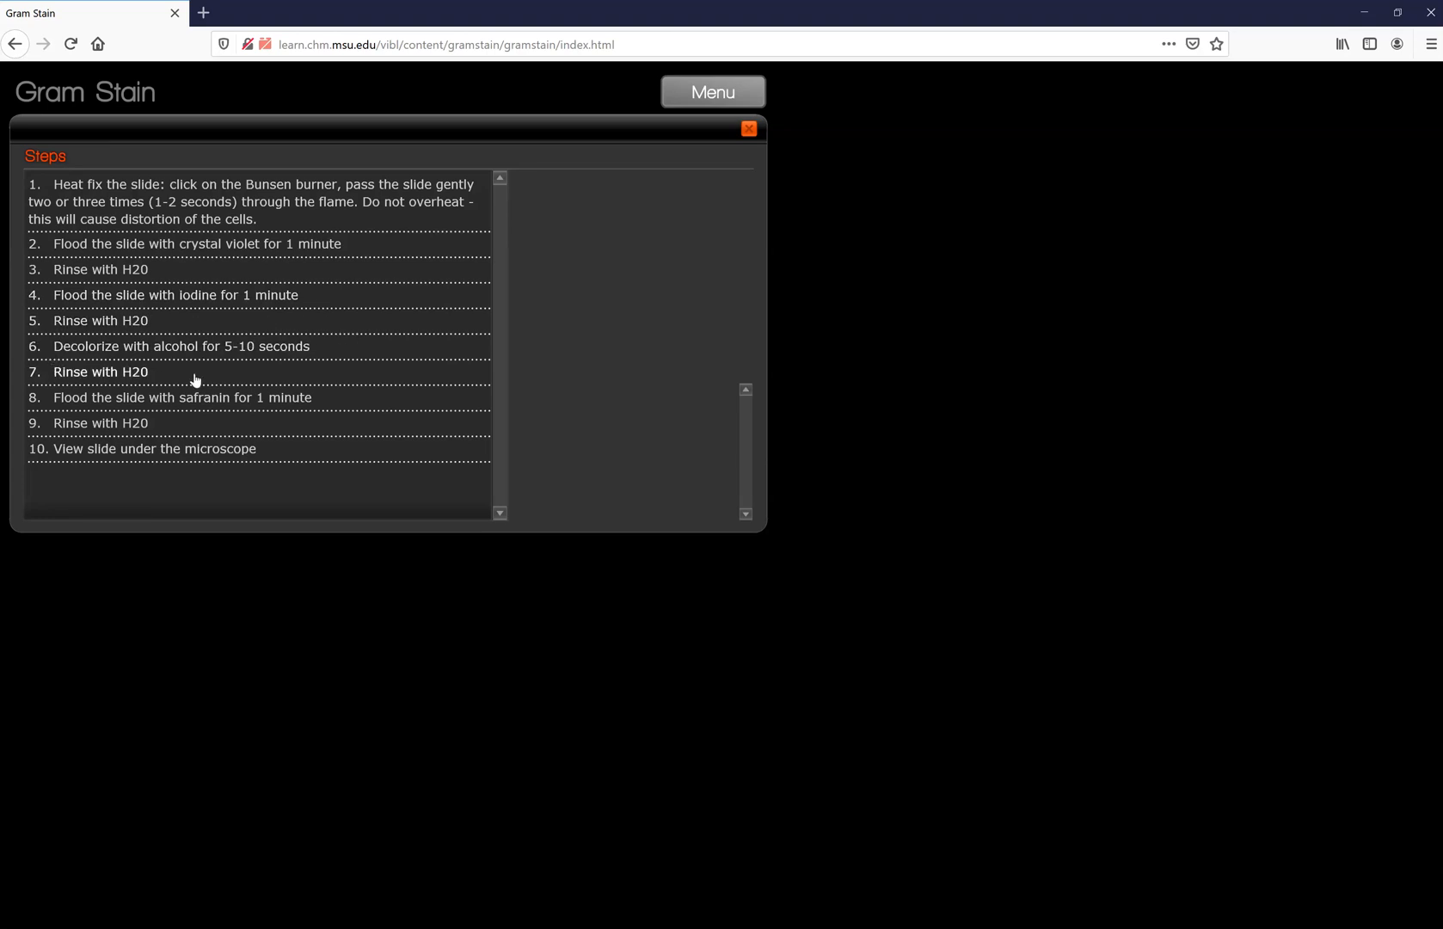
mouse_move(200, 427)
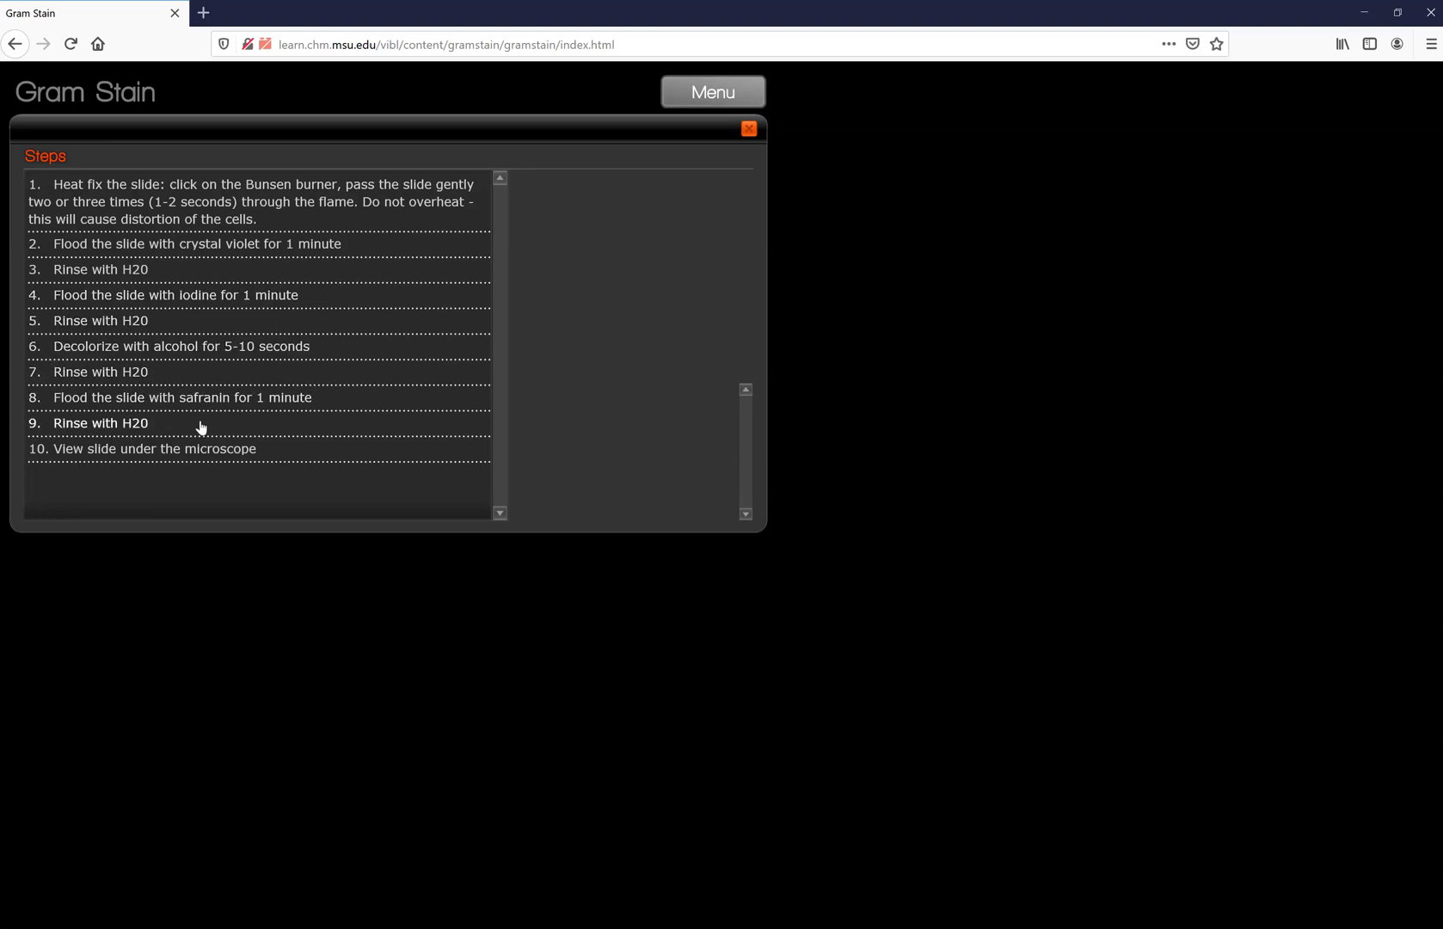
mouse_move(196, 448)
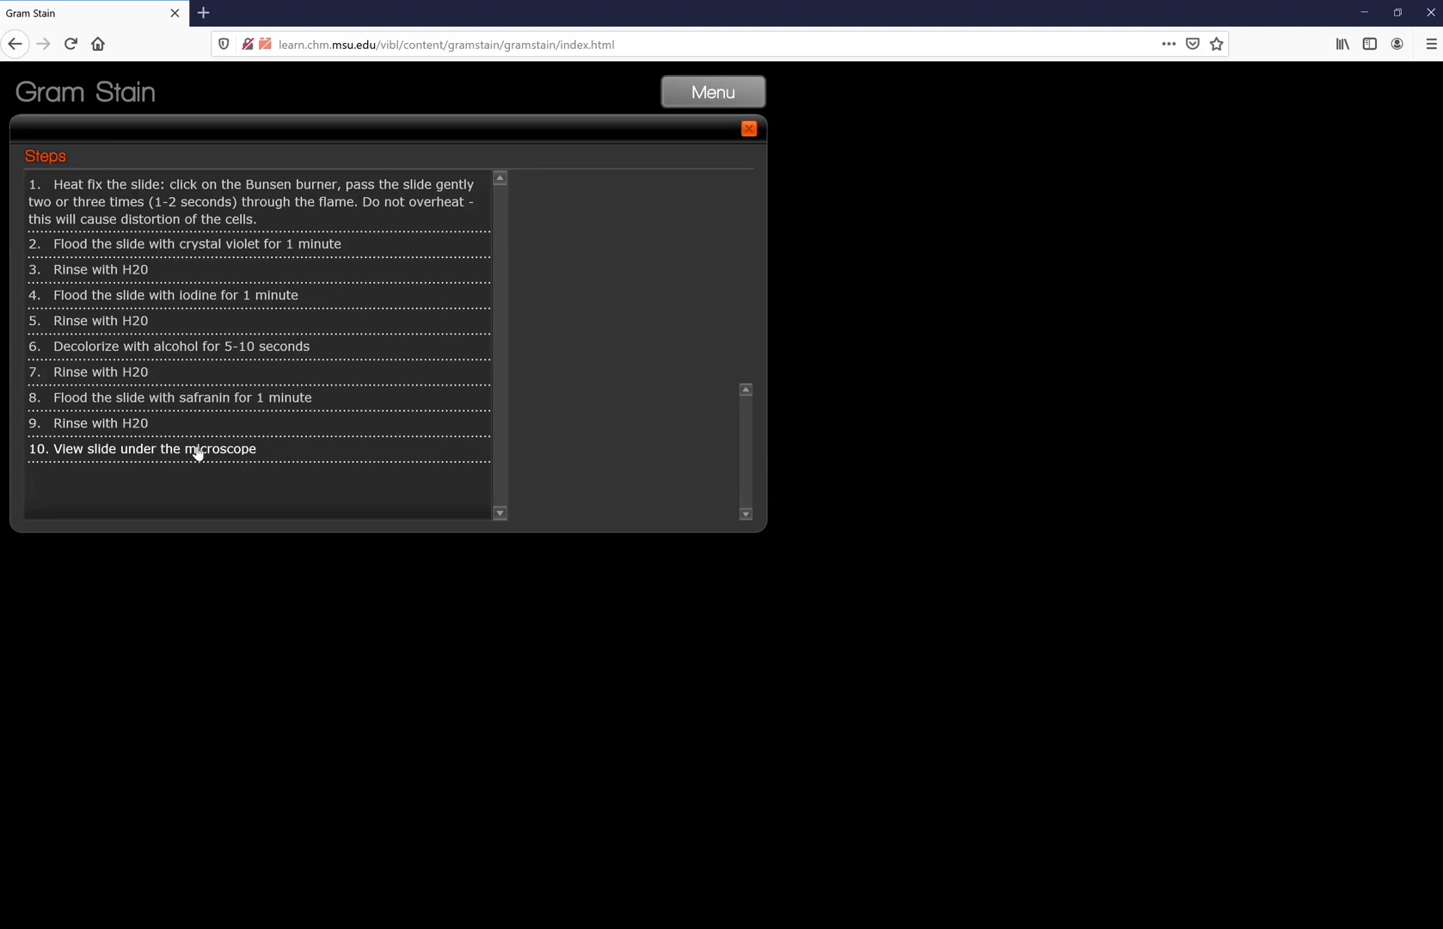
mouse_move(226, 459)
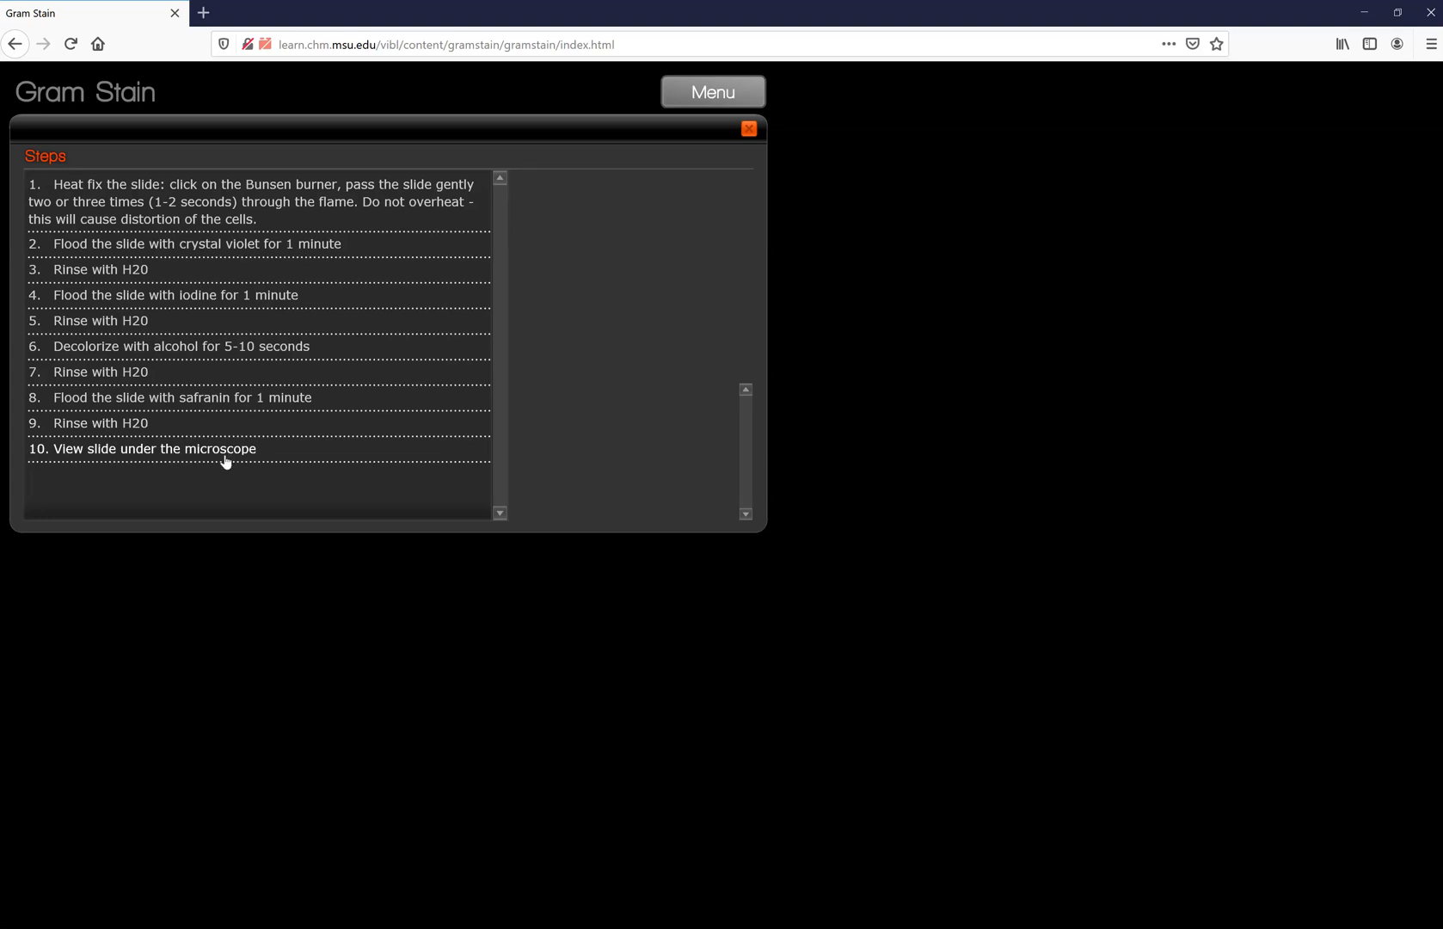
mouse_move(644, 117)
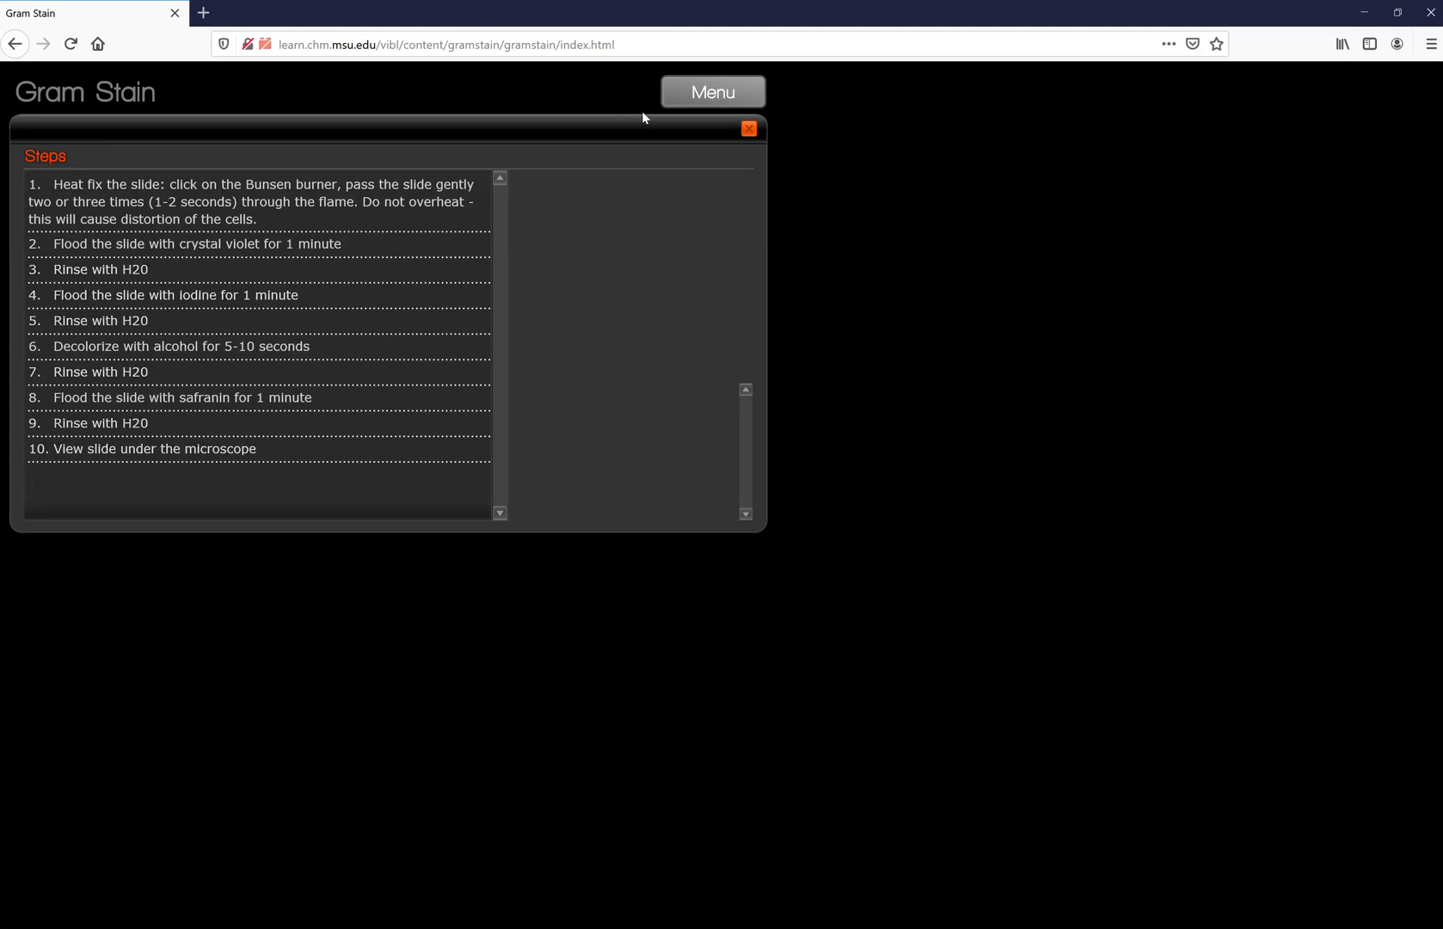
mouse_move(681, 157)
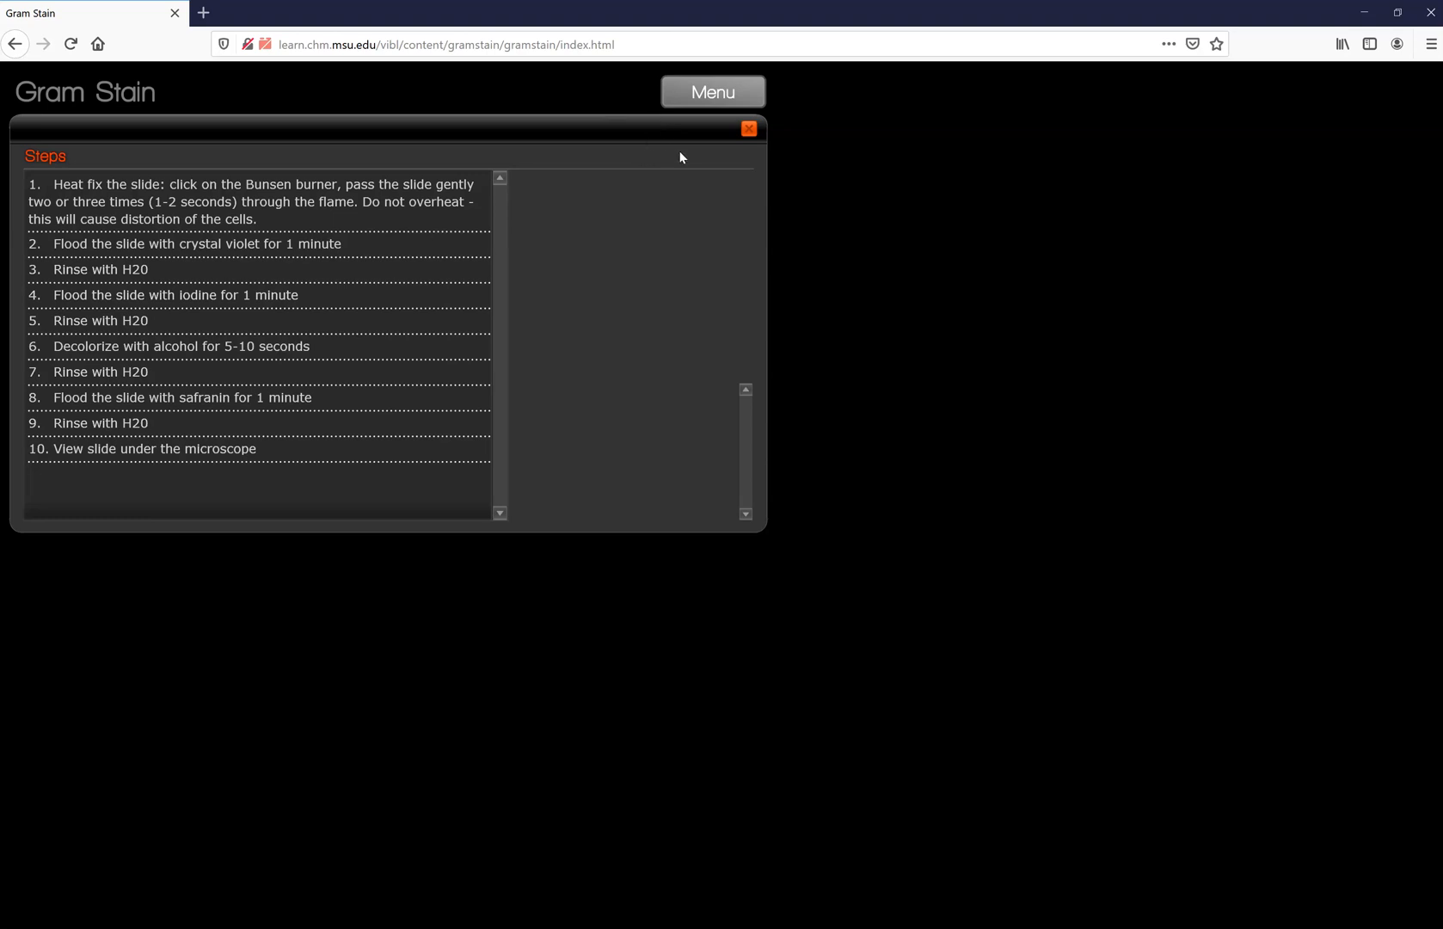
mouse_move(709, 173)
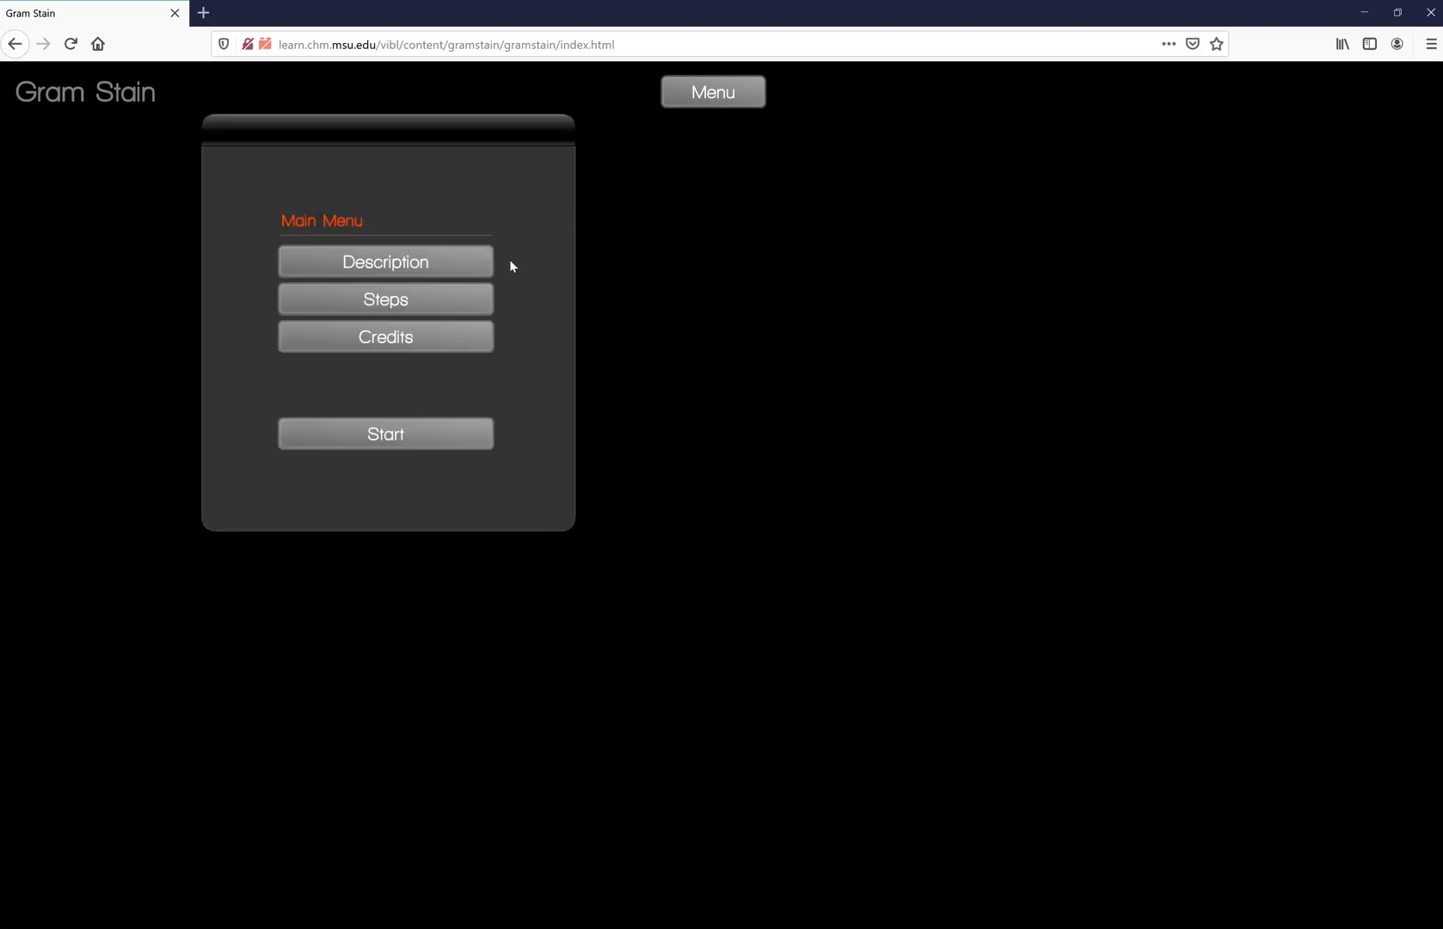
left_click(384, 432)
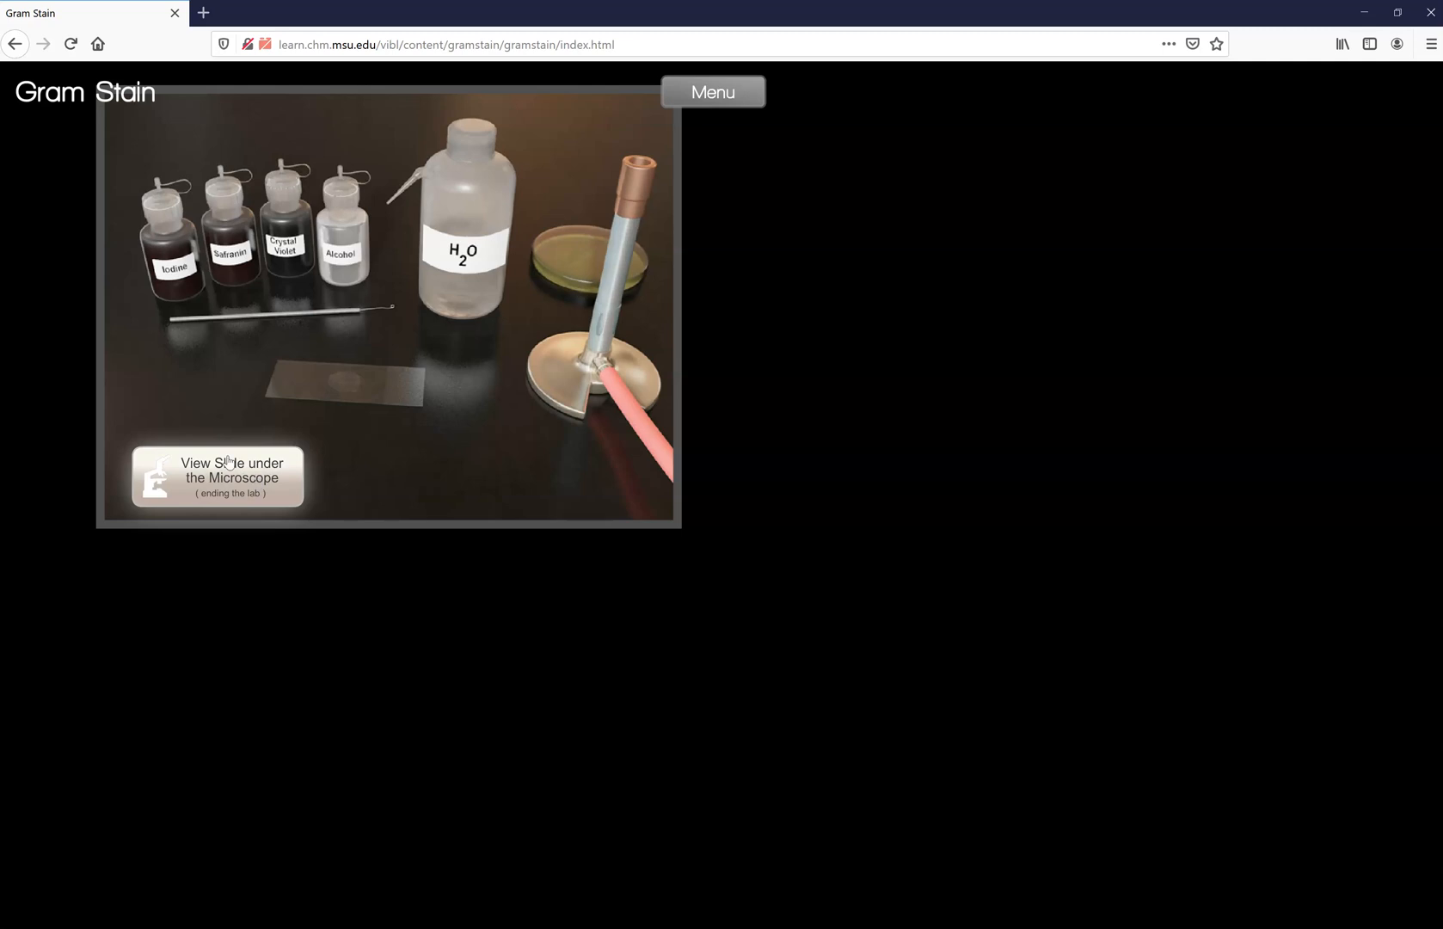
mouse_move(367, 467)
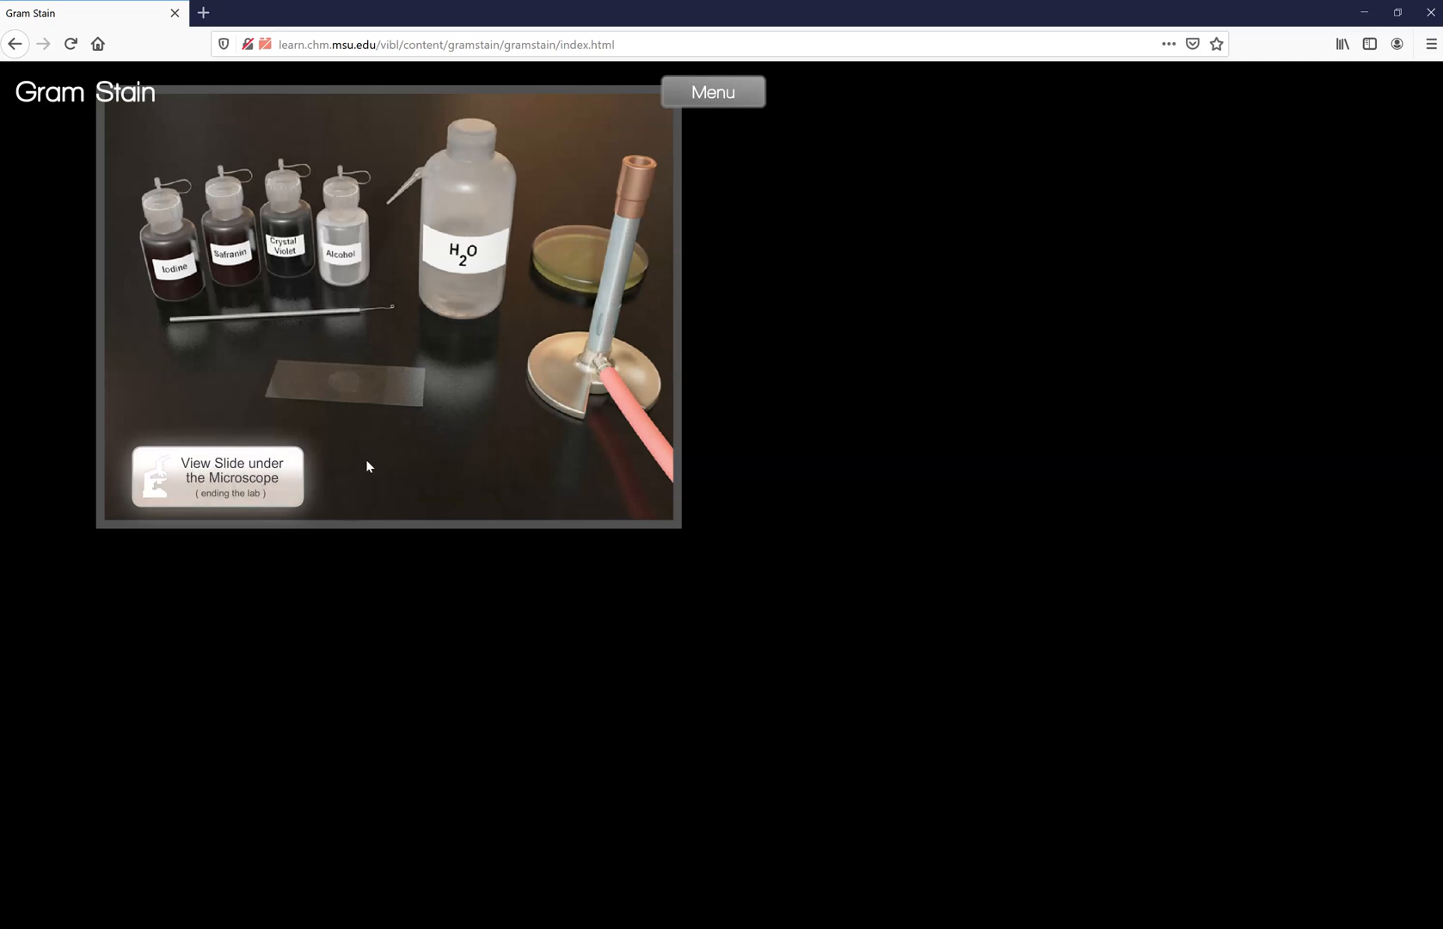
mouse_move(386, 393)
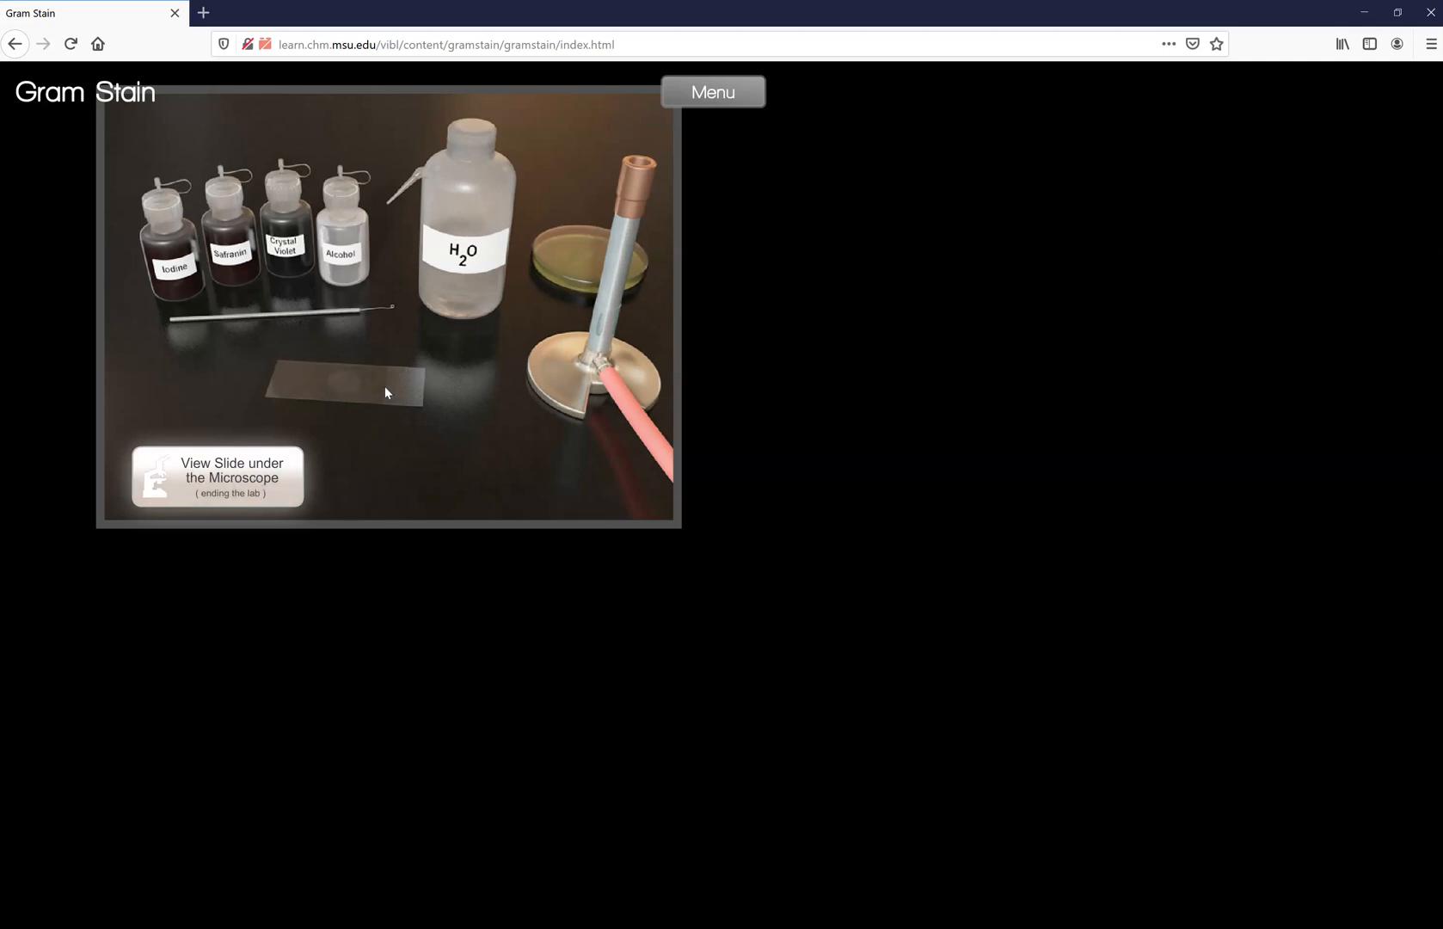
mouse_move(552, 204)
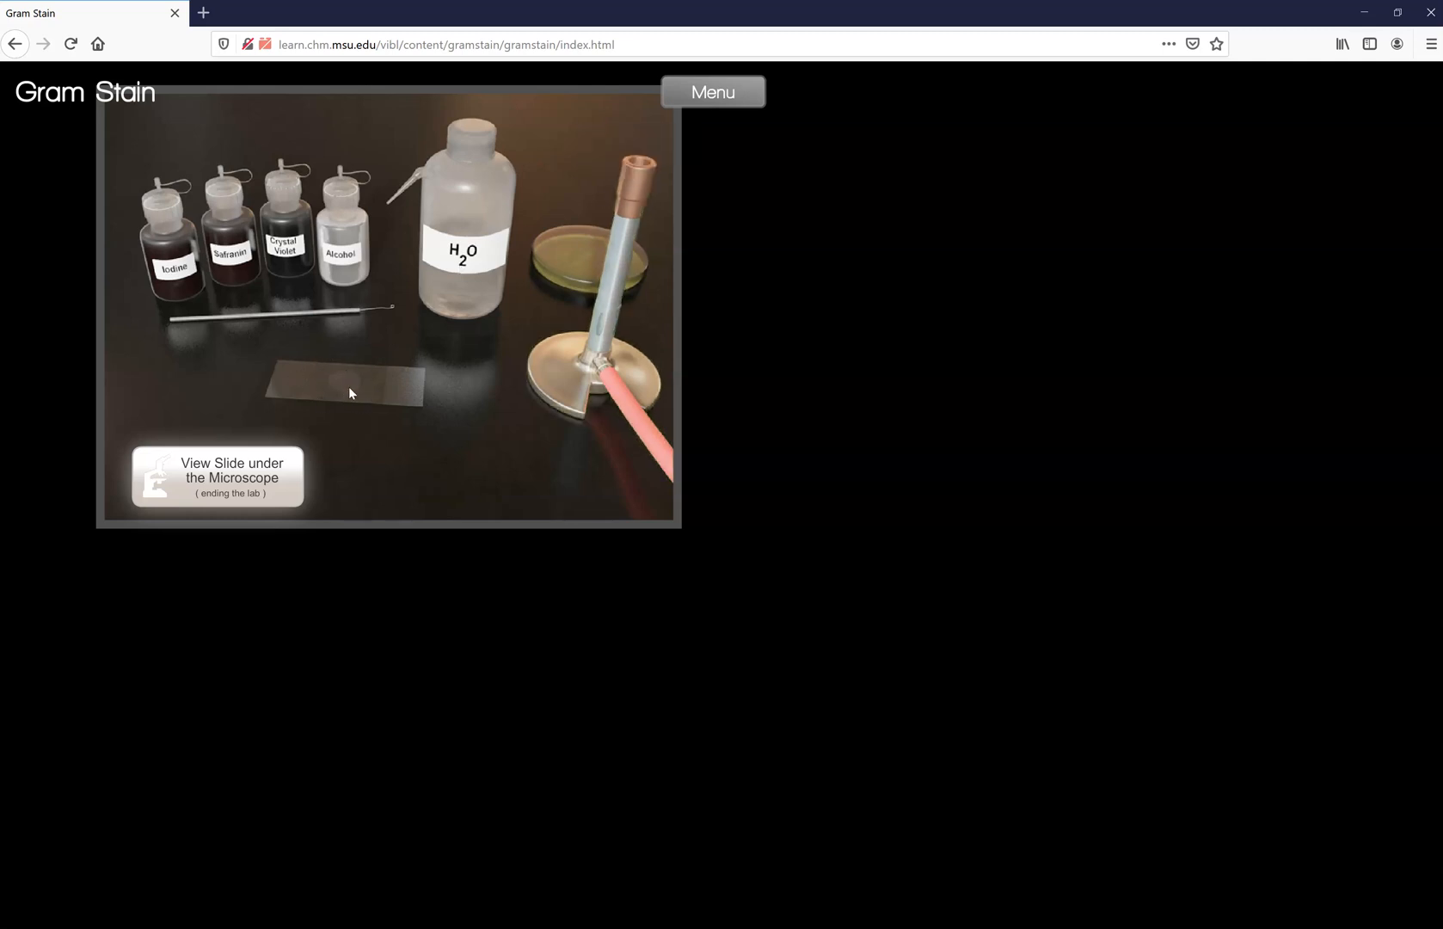
mouse_move(607, 316)
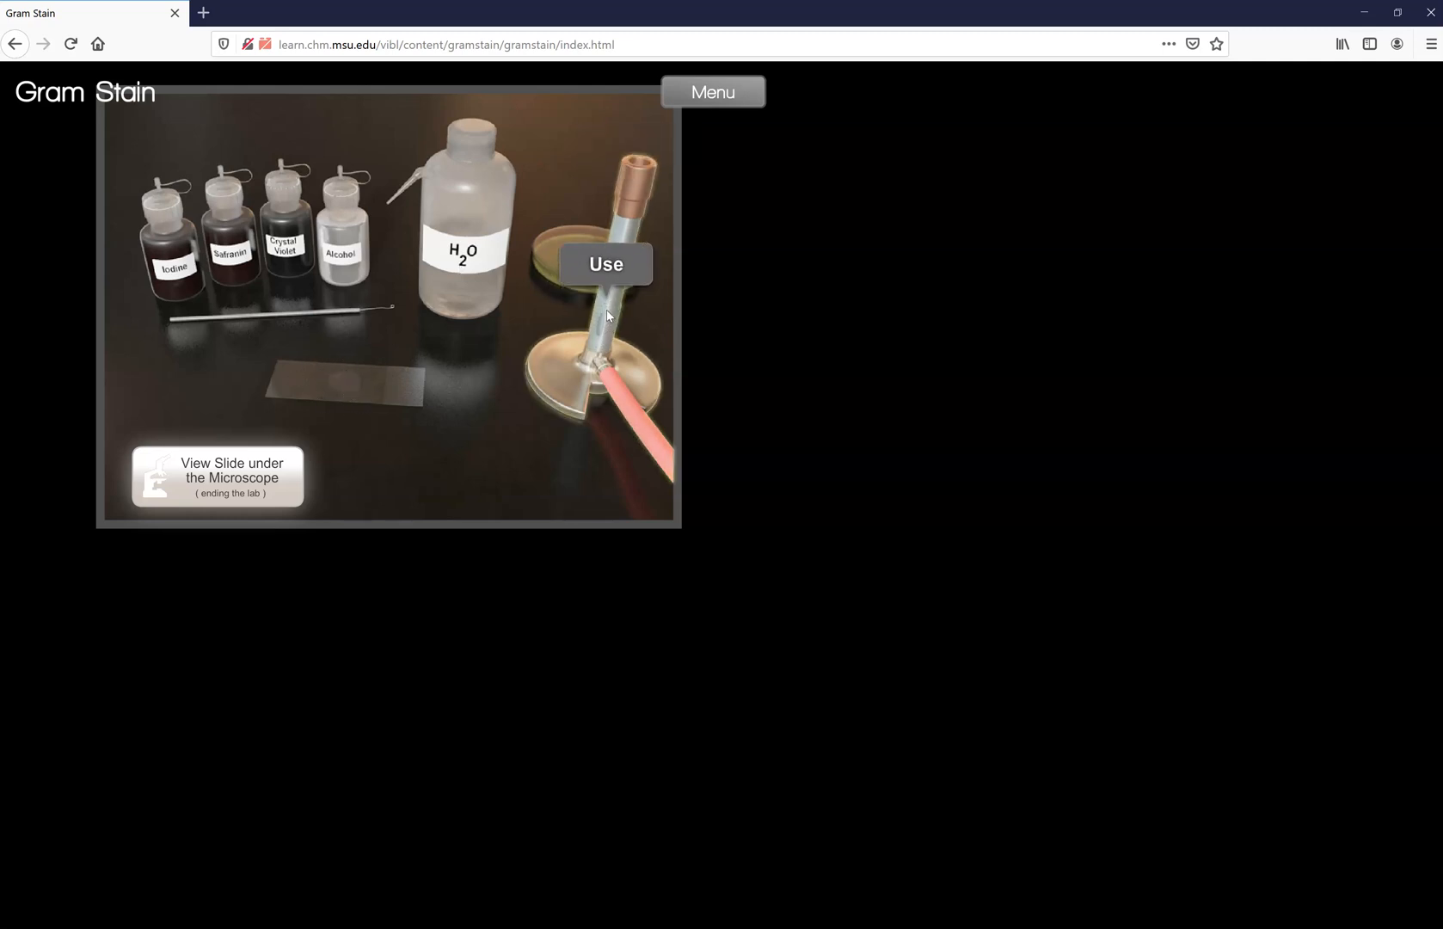
left_click(604, 263)
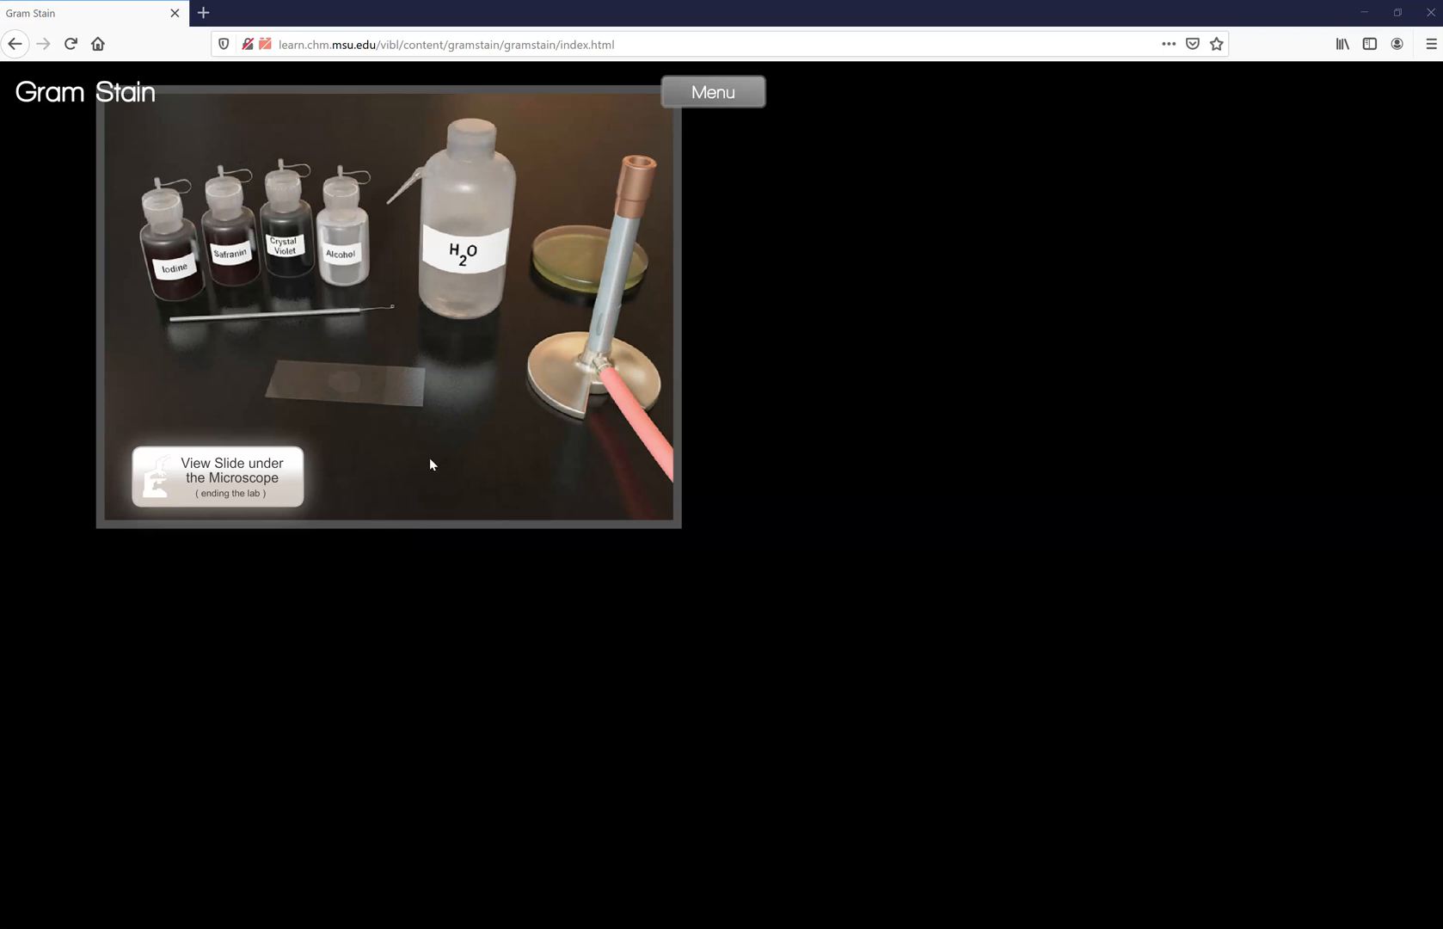
mouse_move(407, 405)
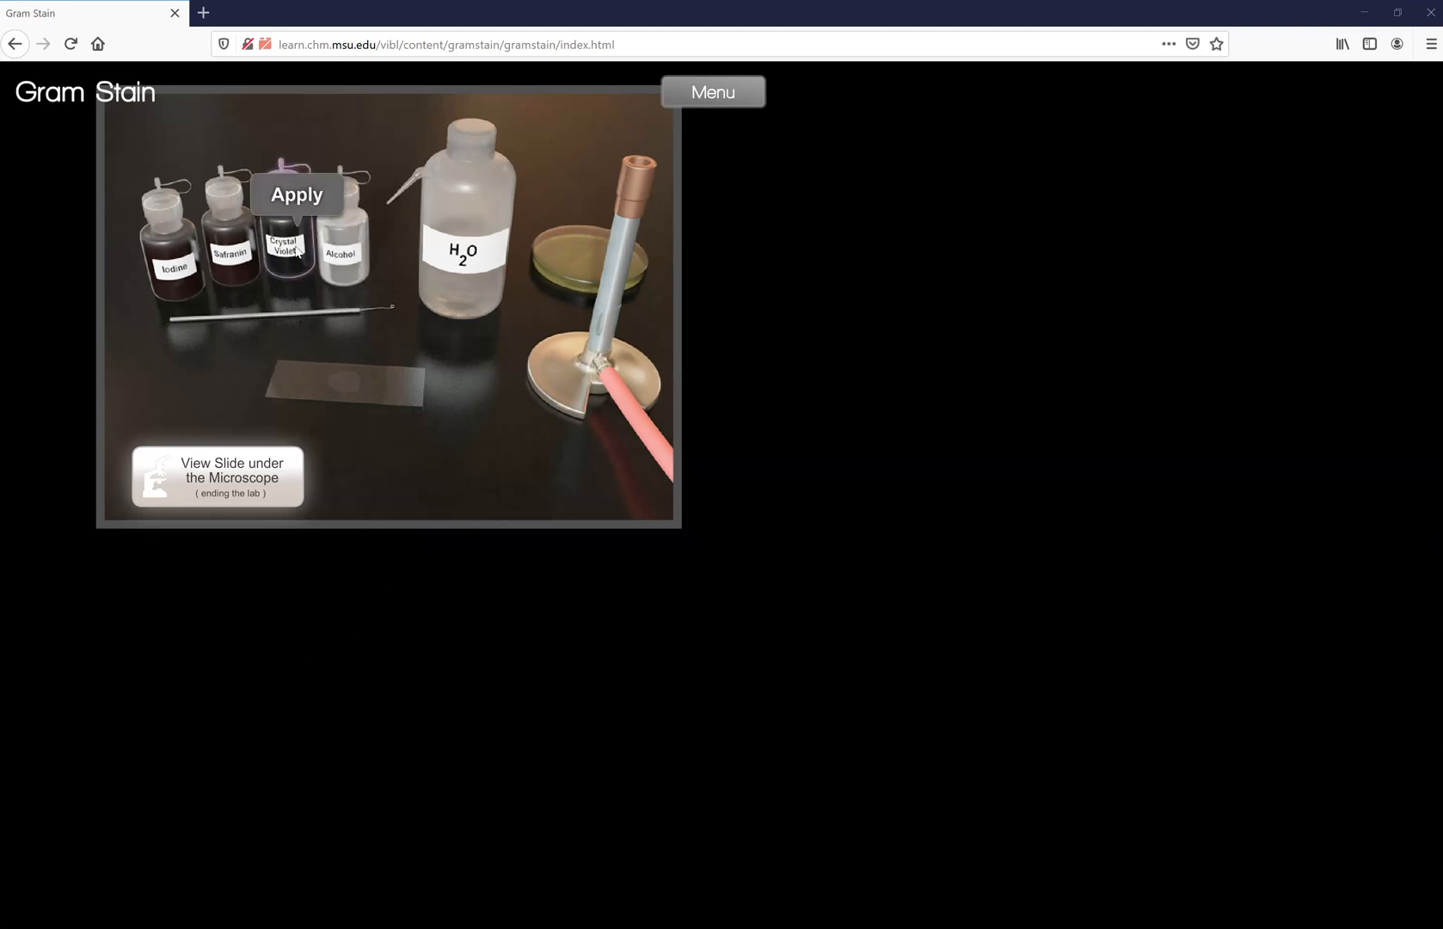
- Flood the slide with crystal violet, then rinse it twice with water
left_click(296, 194)
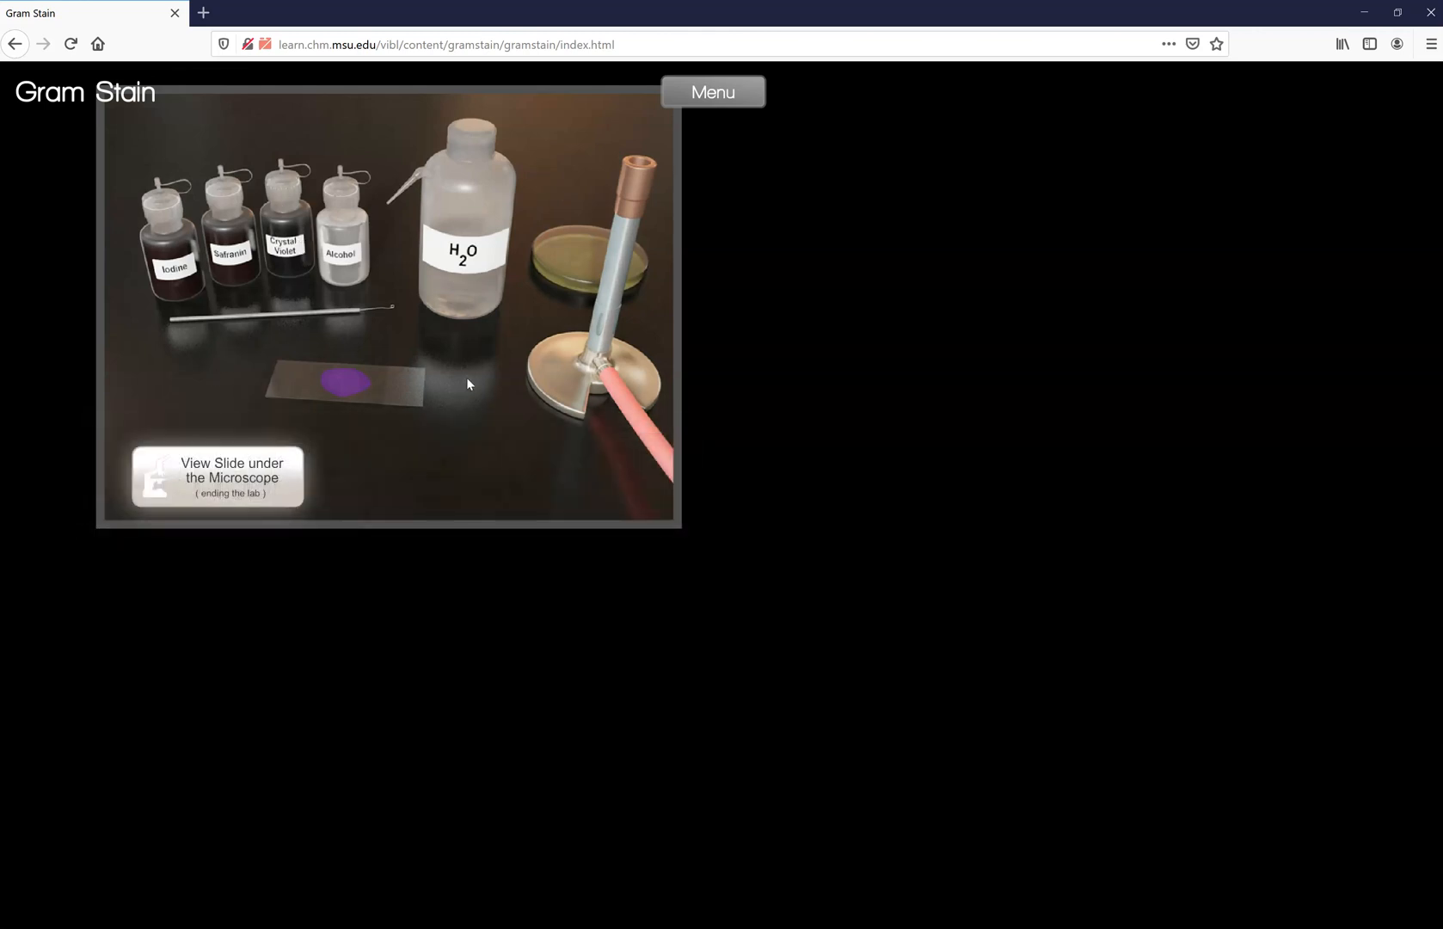
mouse_move(464, 253)
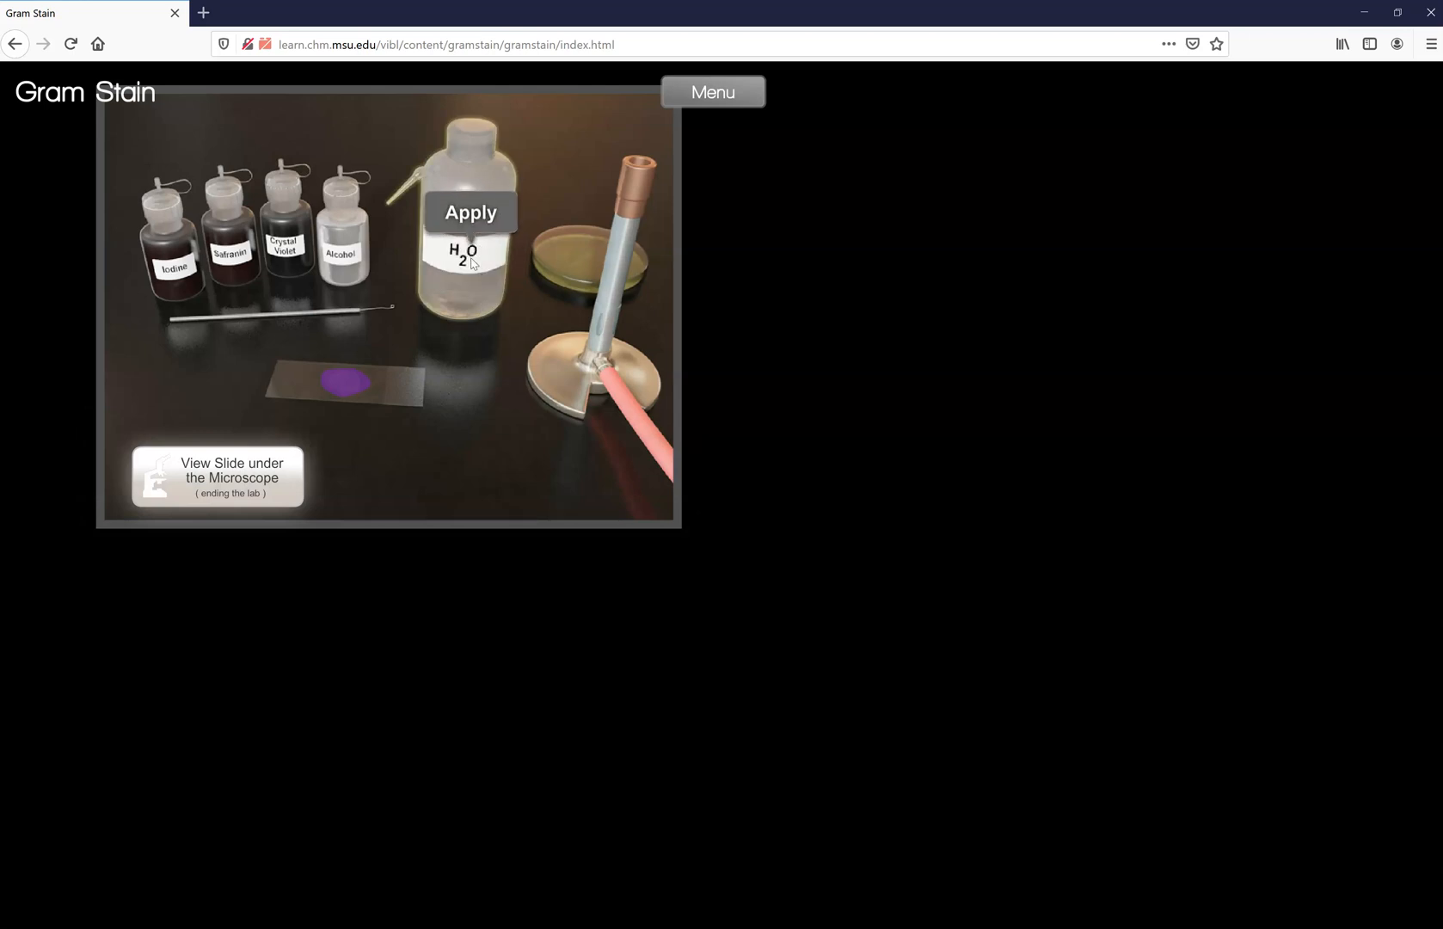
left_click(470, 212)
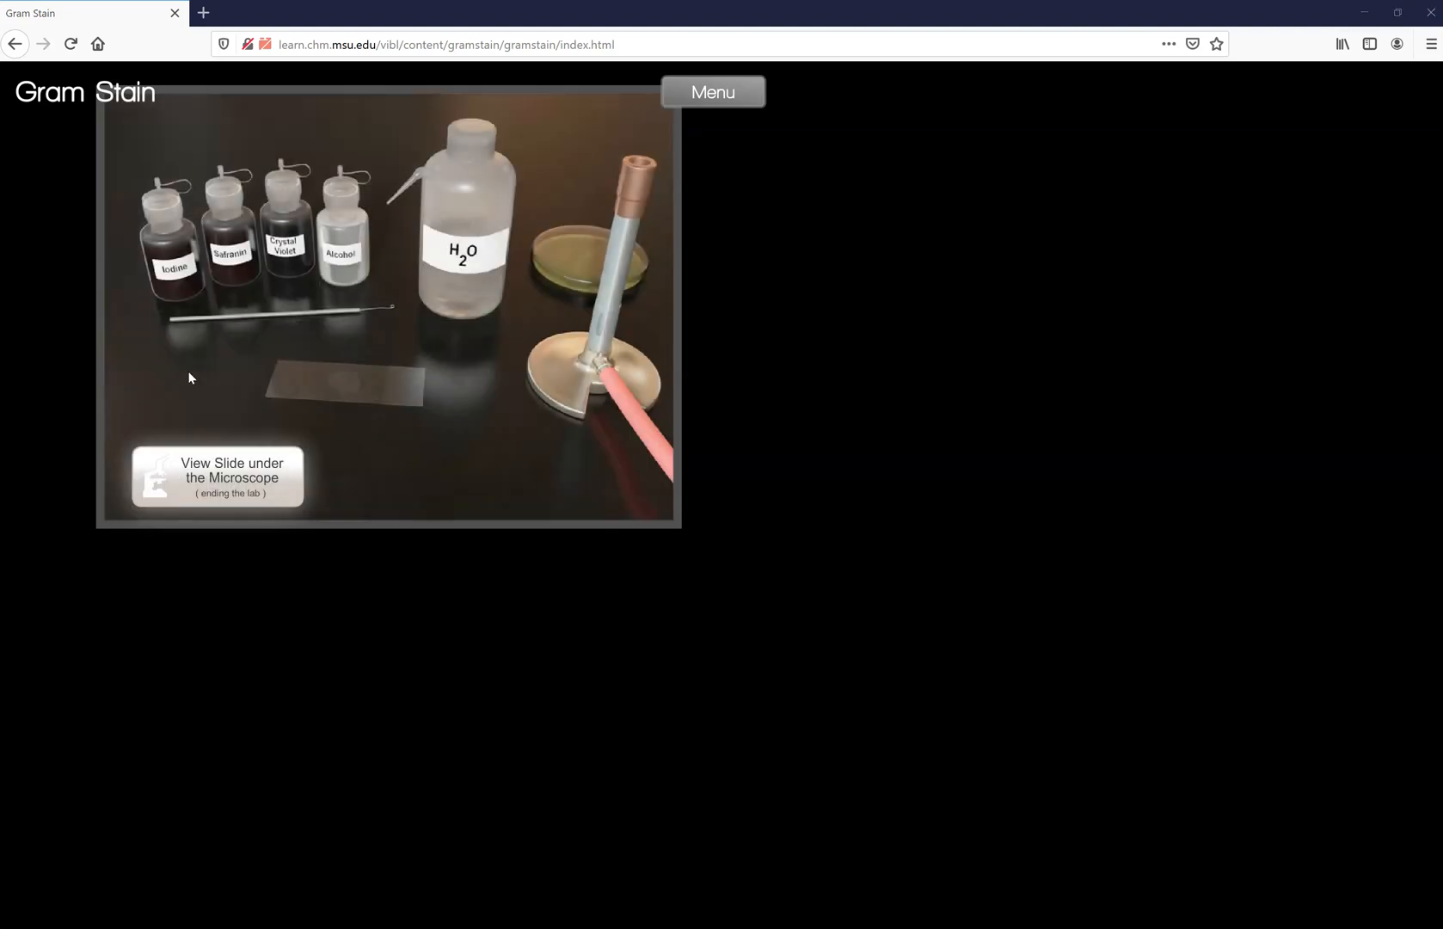
mouse_move(352, 388)
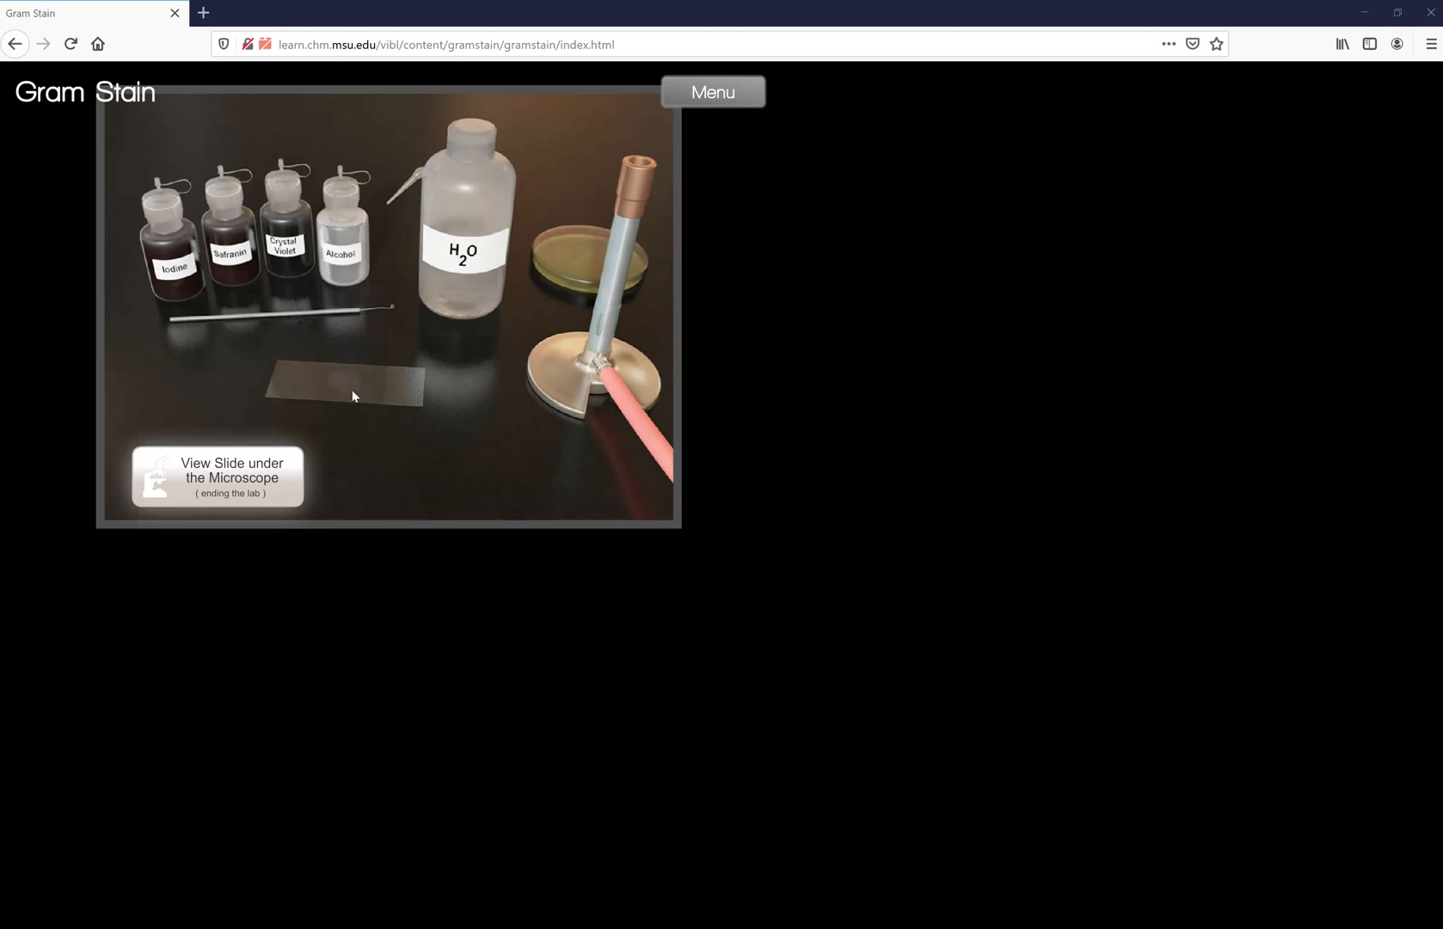
mouse_move(352, 369)
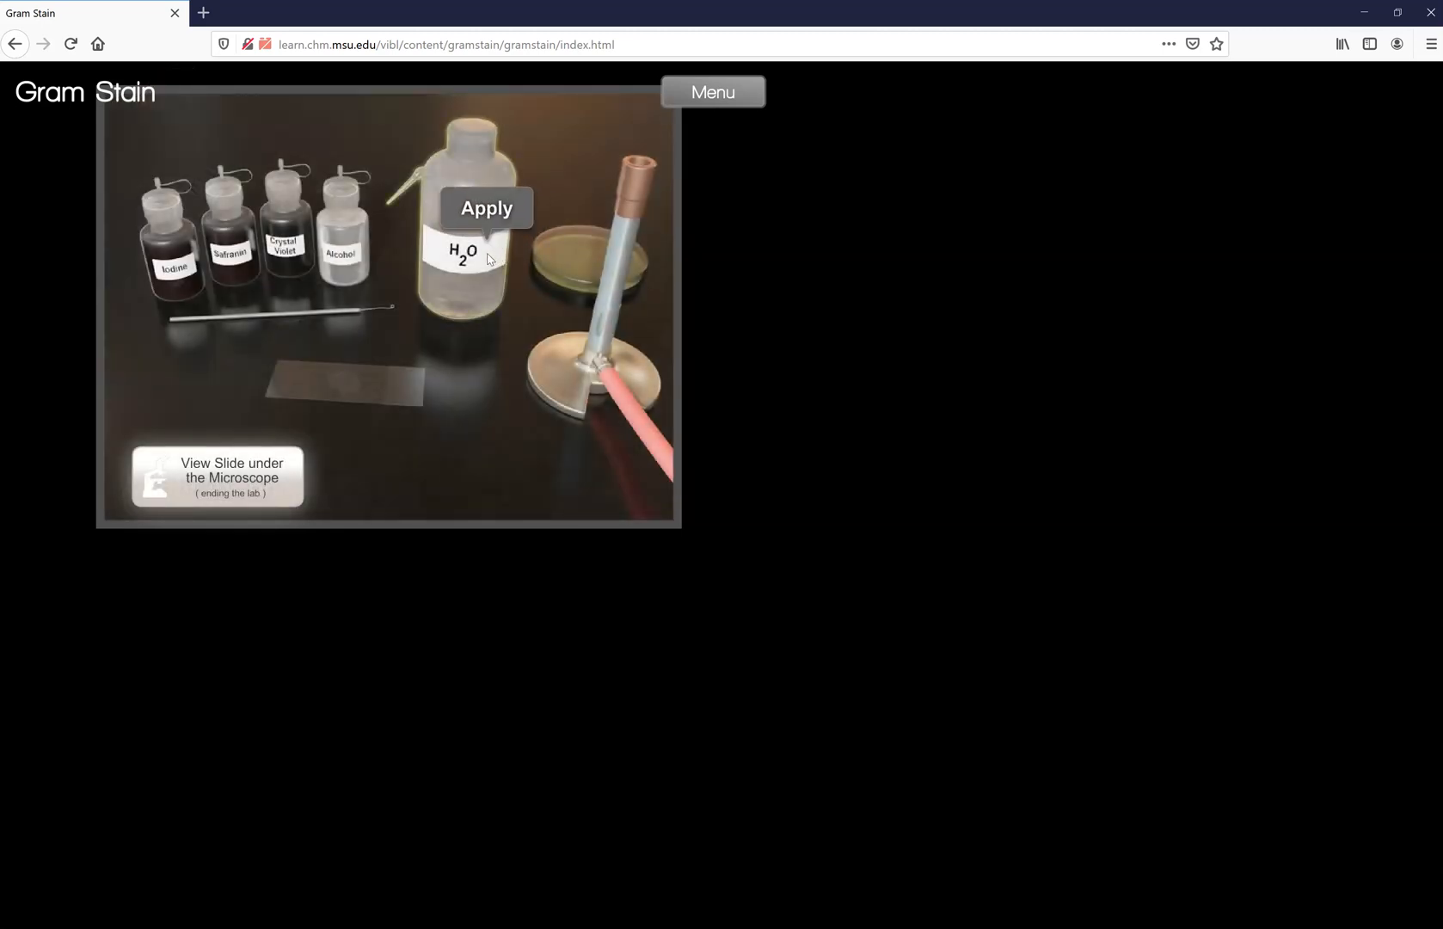
left_click(486, 207)
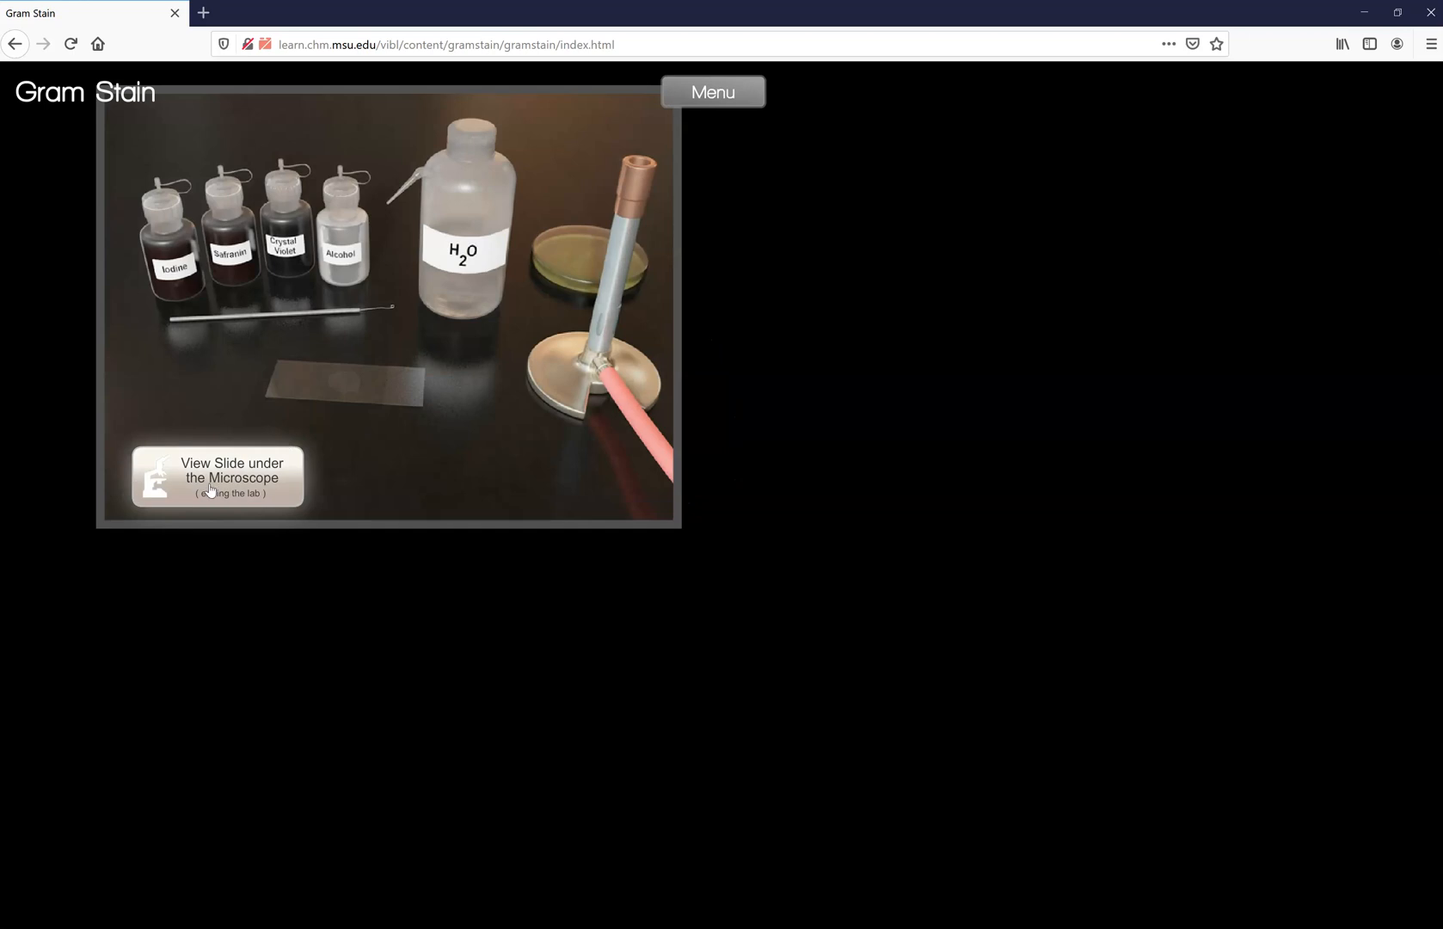
mouse_move(443, 410)
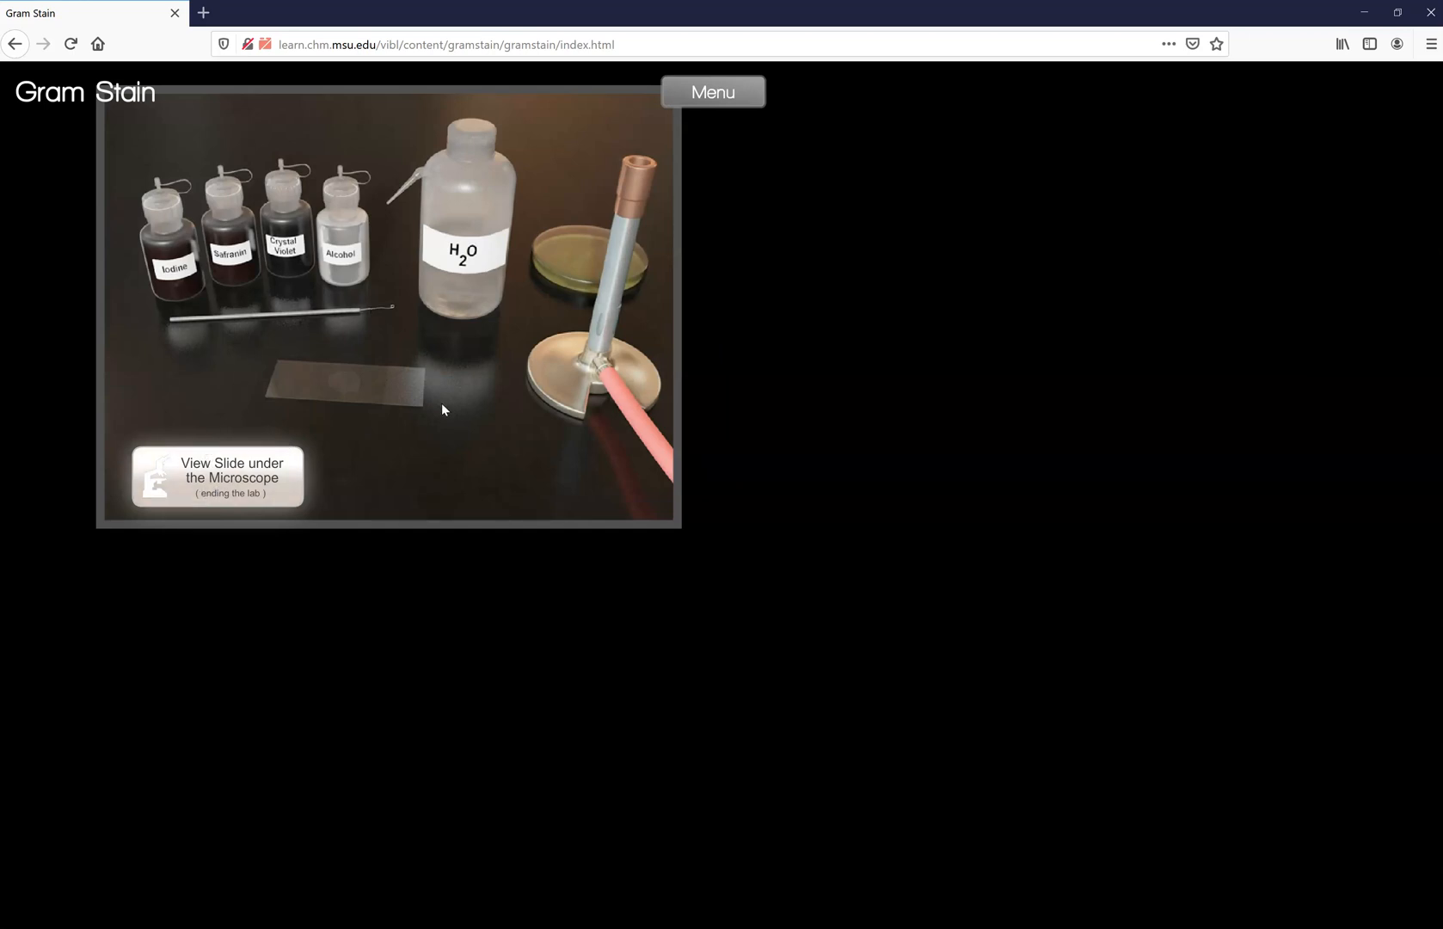
mouse_move(358, 415)
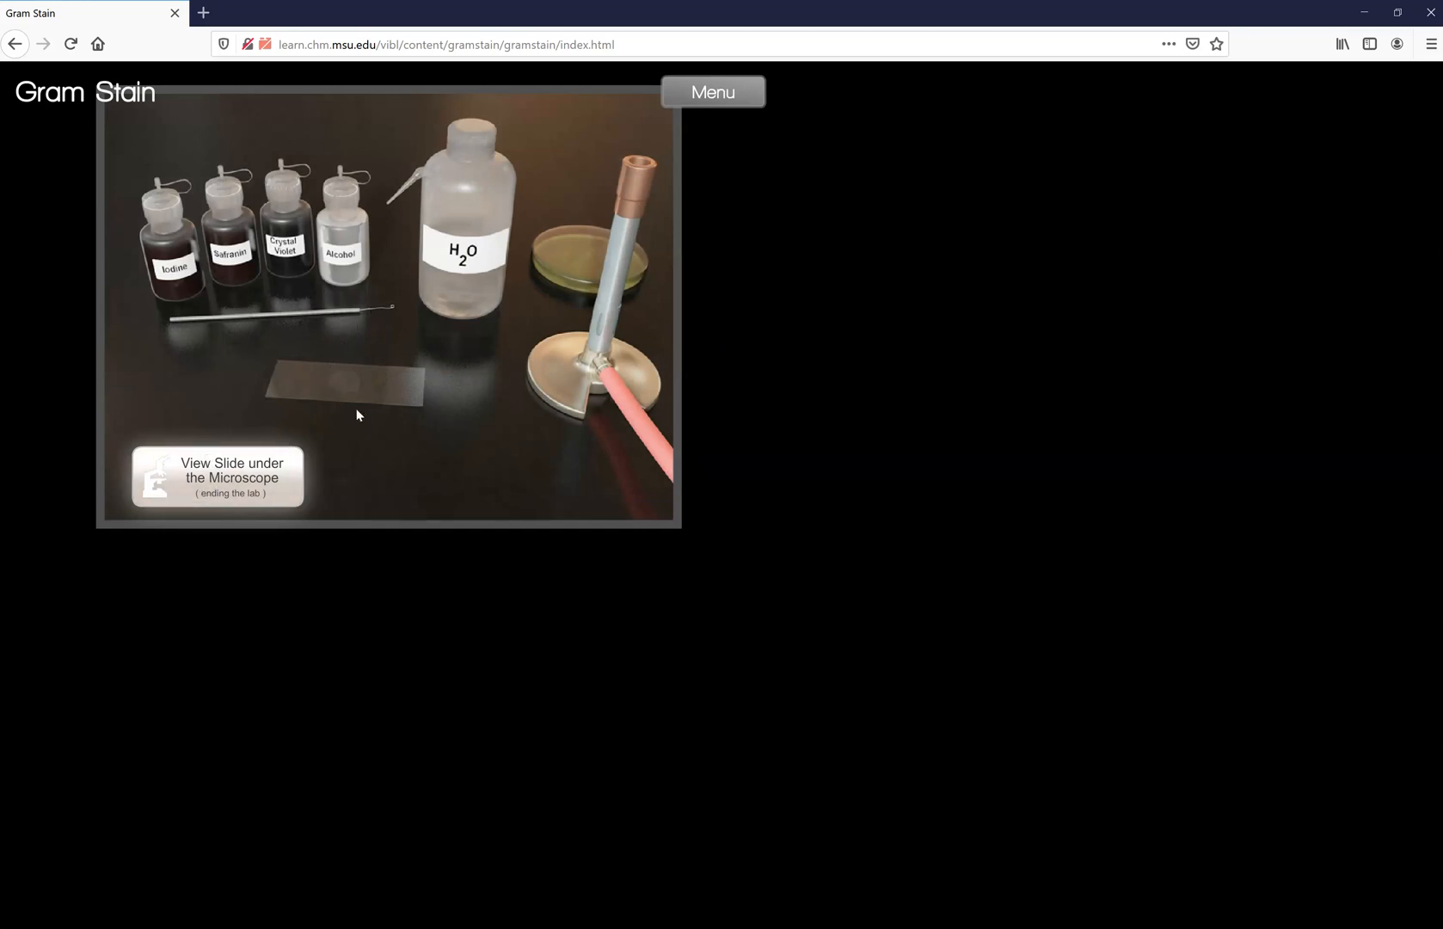
mouse_move(400, 427)
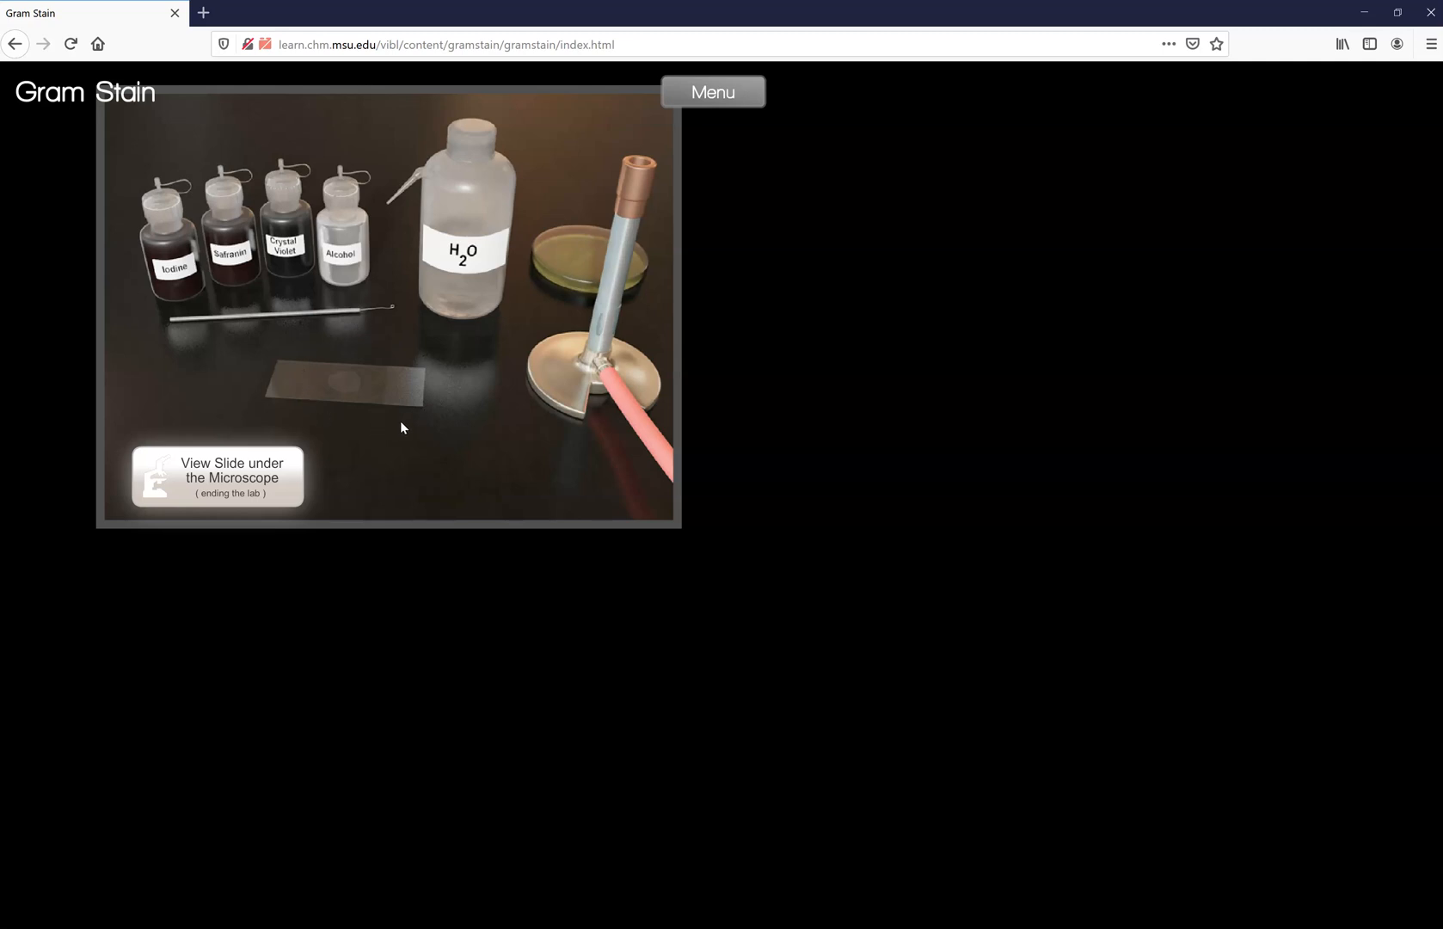
mouse_move(366, 270)
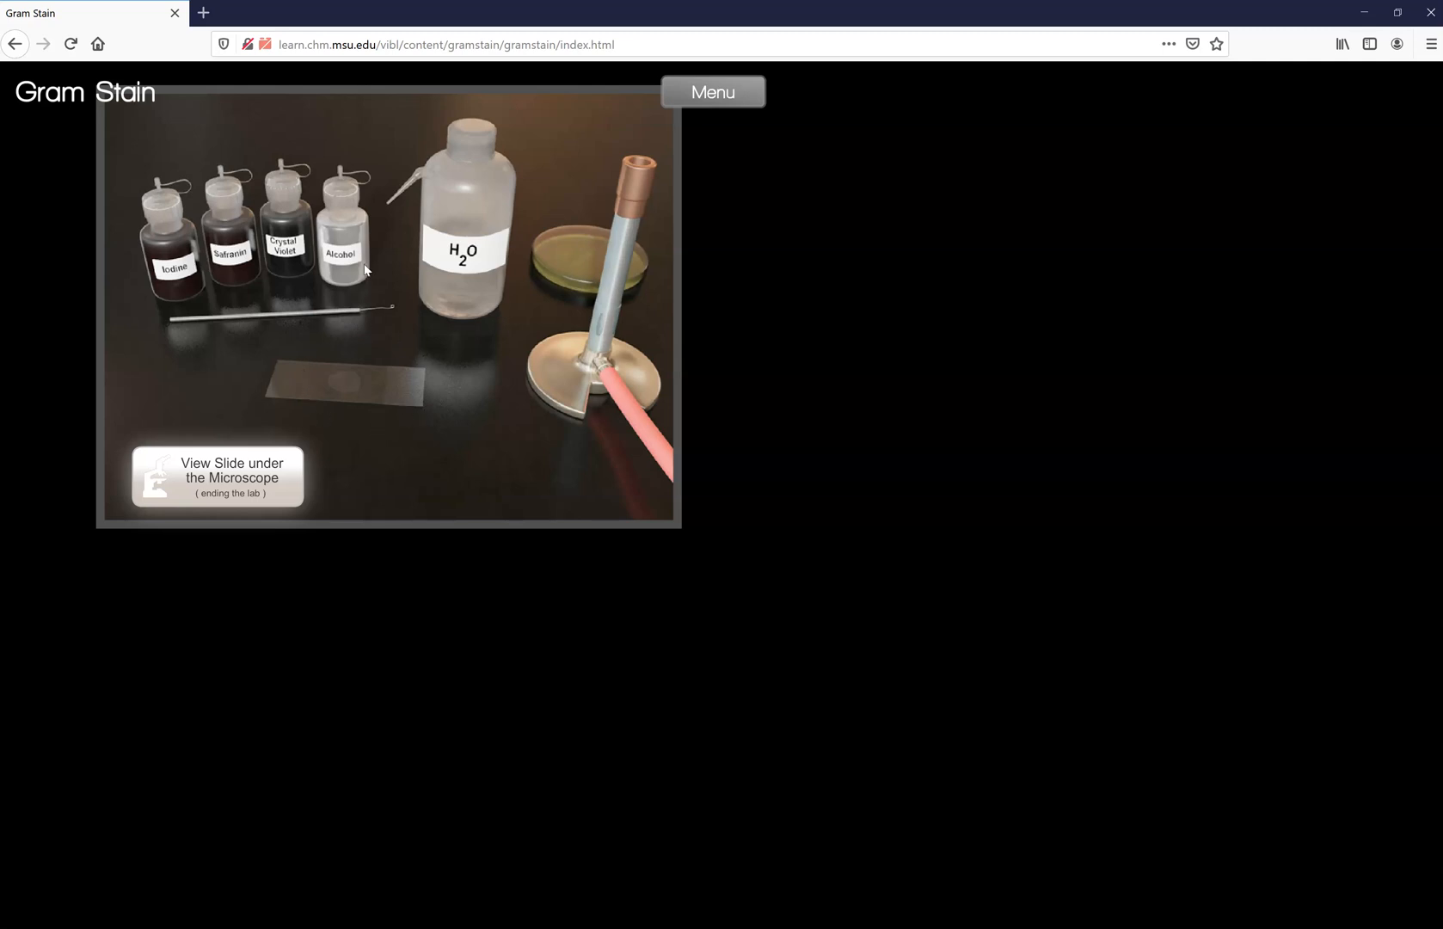
mouse_move(390, 292)
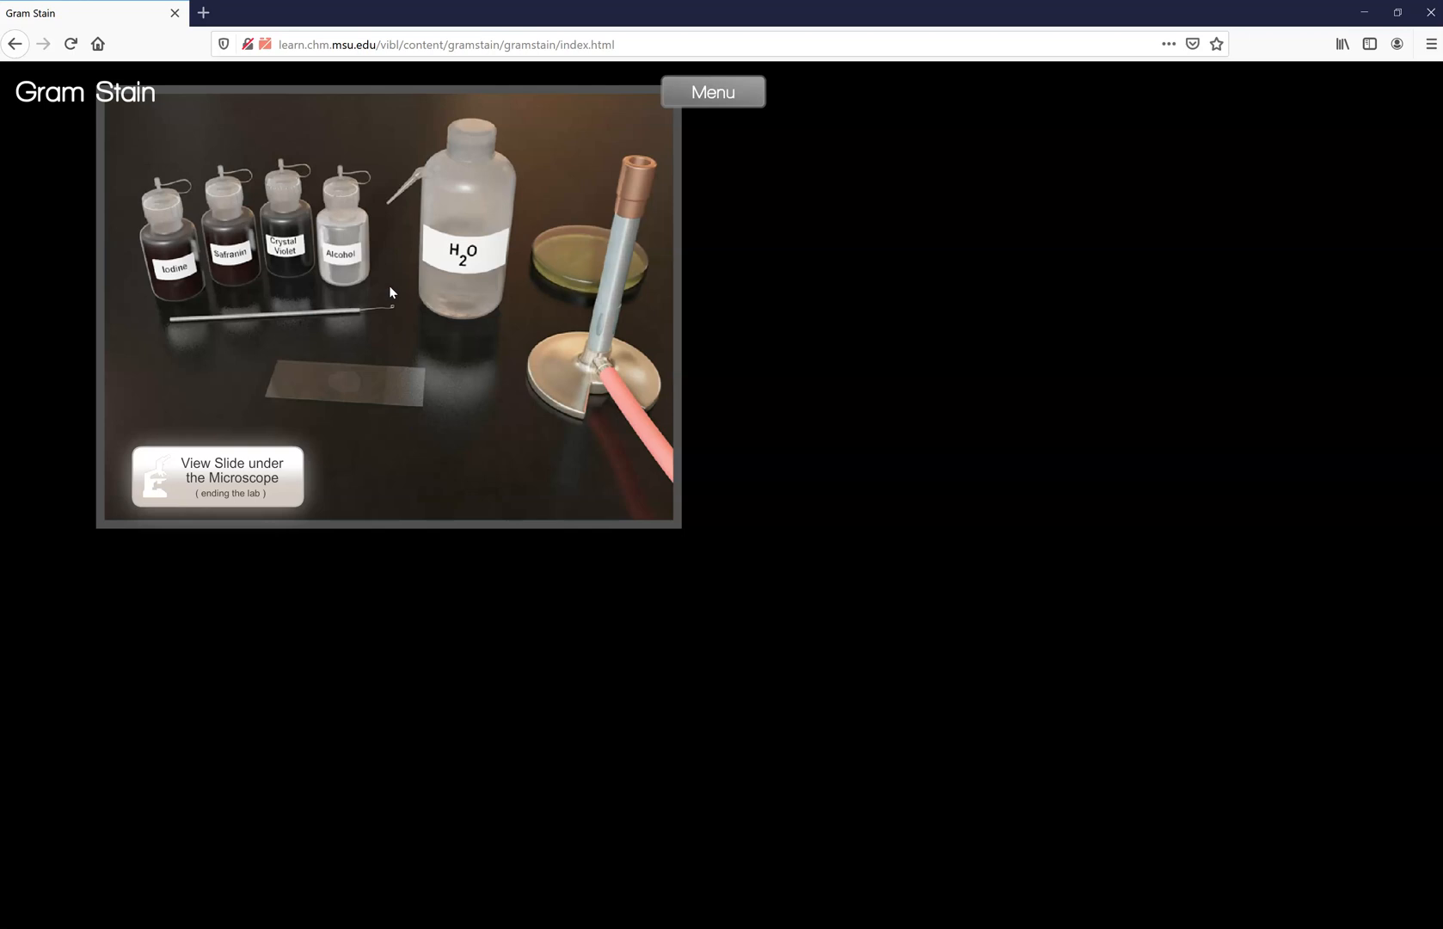
mouse_move(232, 266)
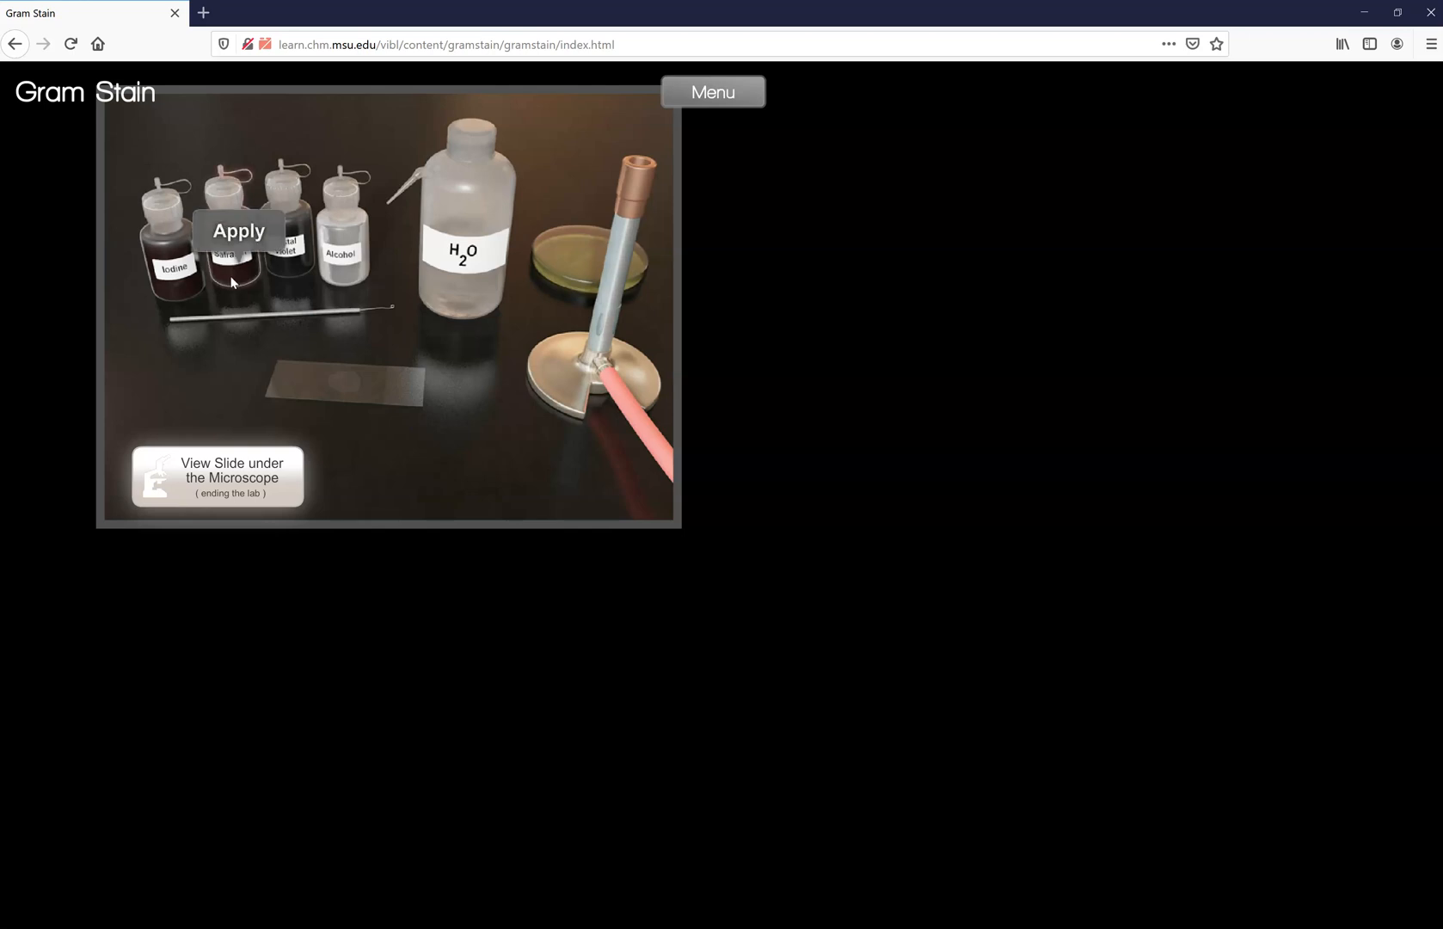
- Apply safranin to the slide, then wash it off with water
left_click(226, 249)
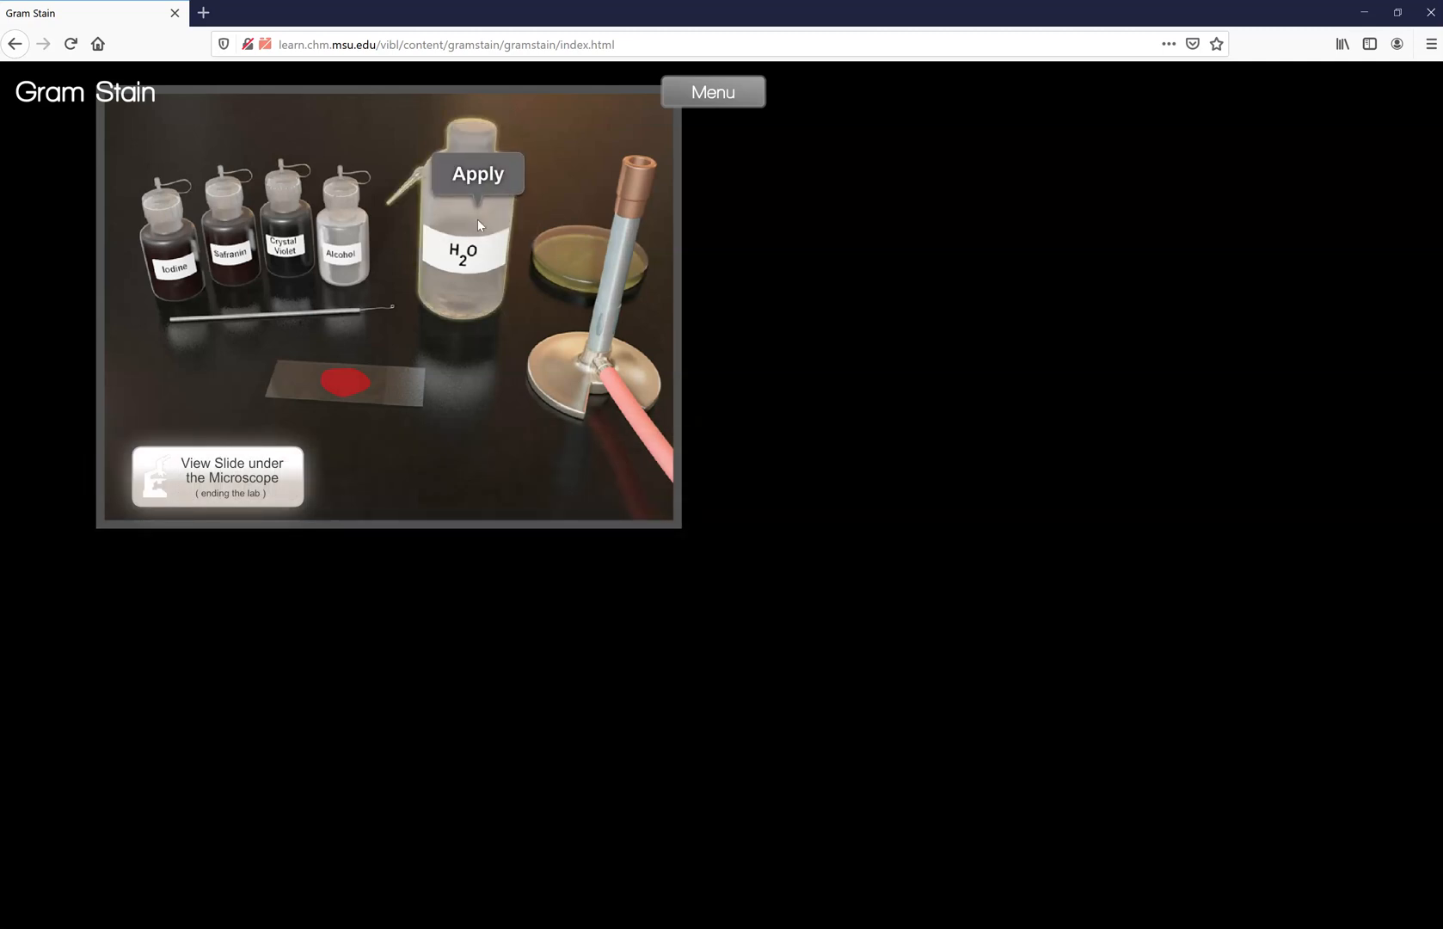
left_click(477, 173)
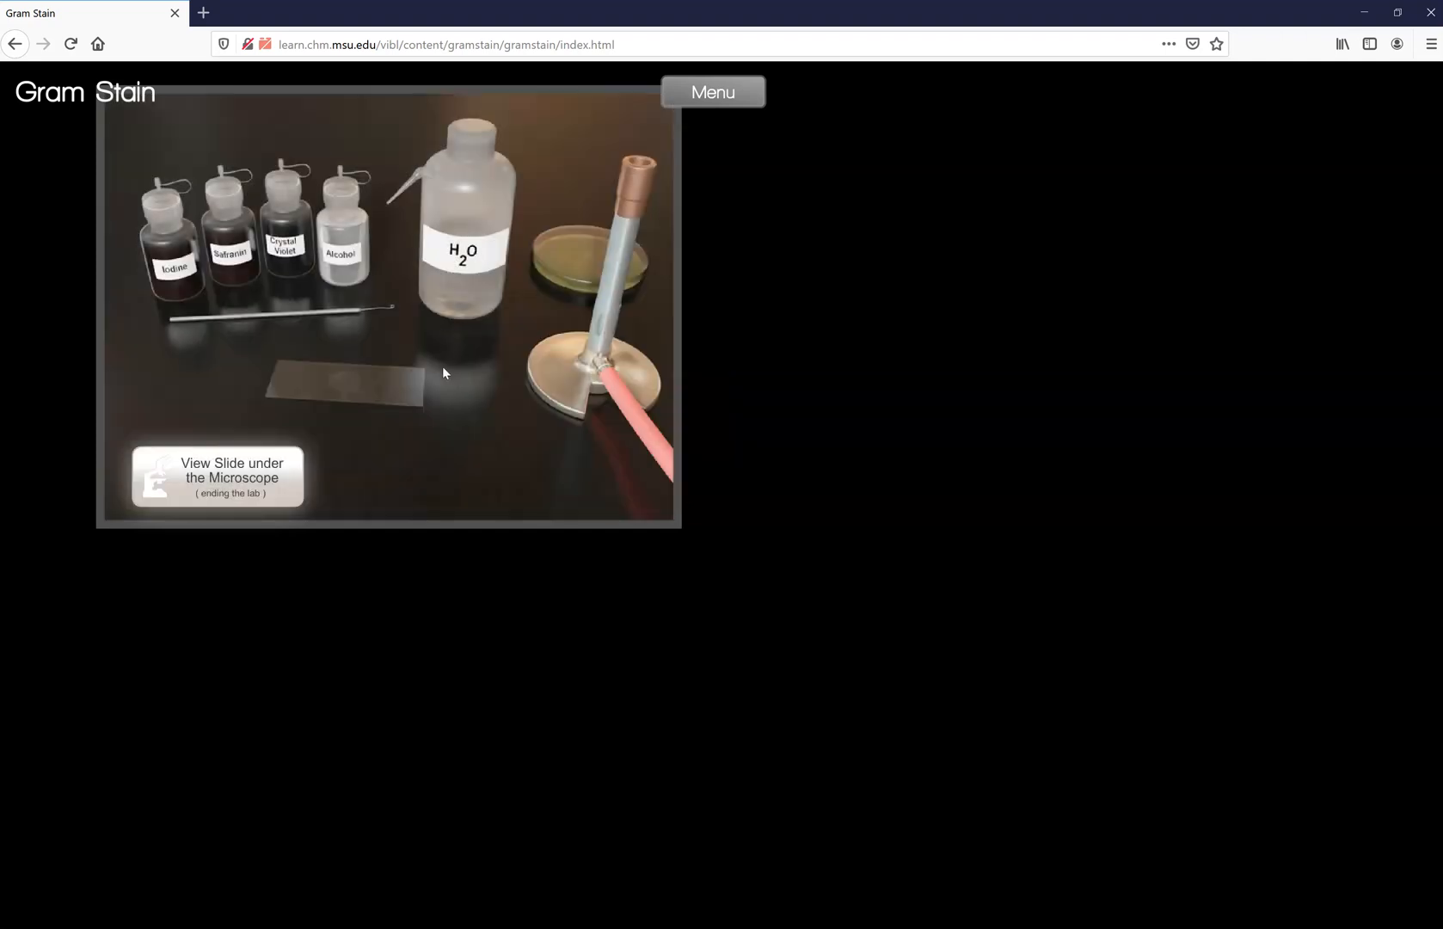
mouse_move(463, 379)
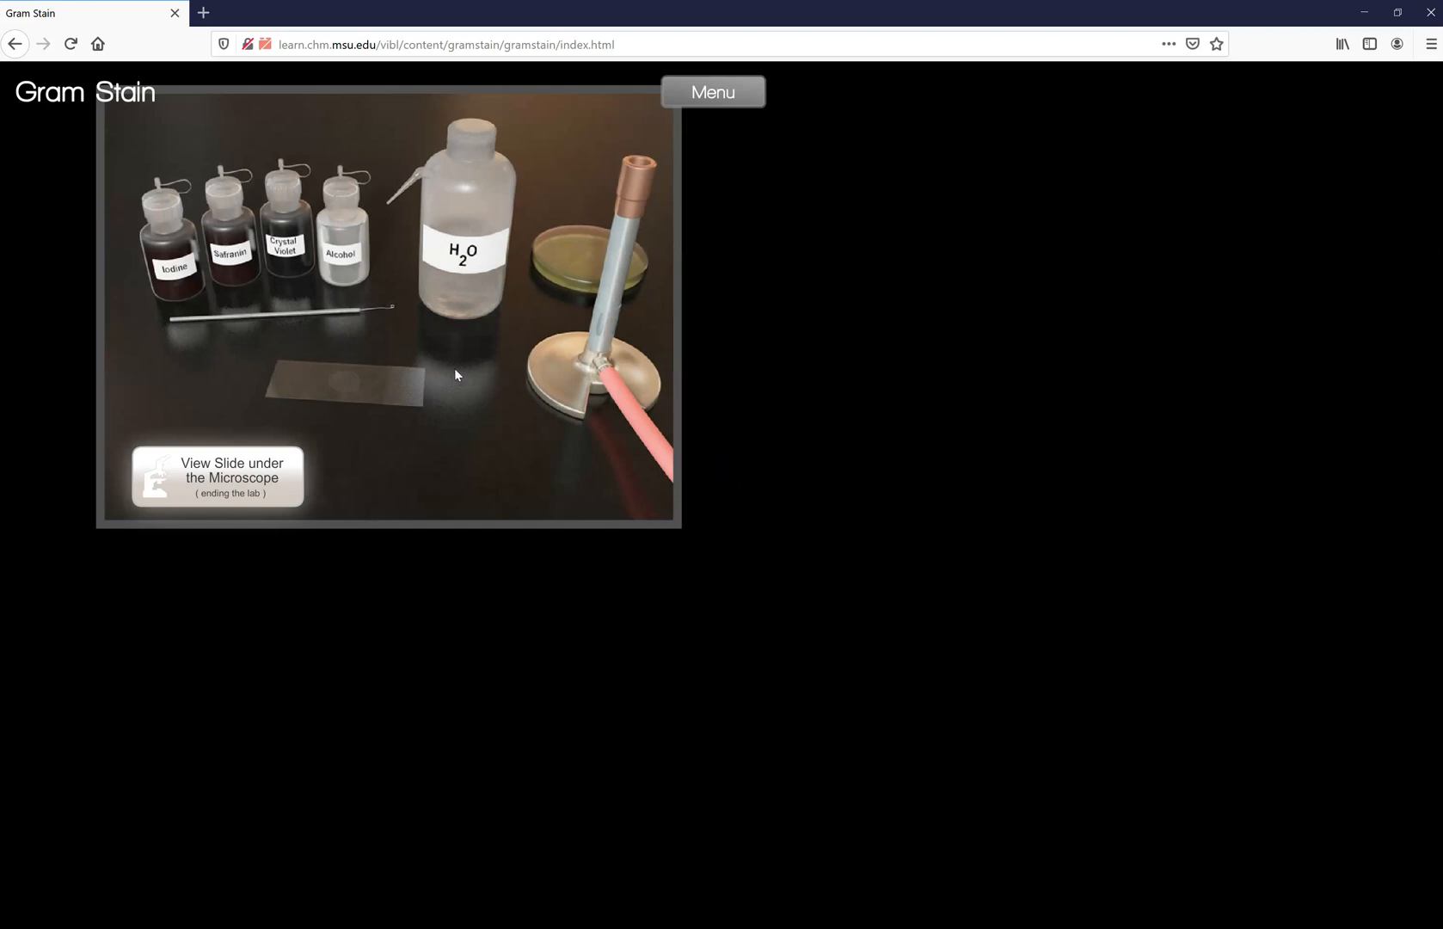
mouse_move(491, 407)
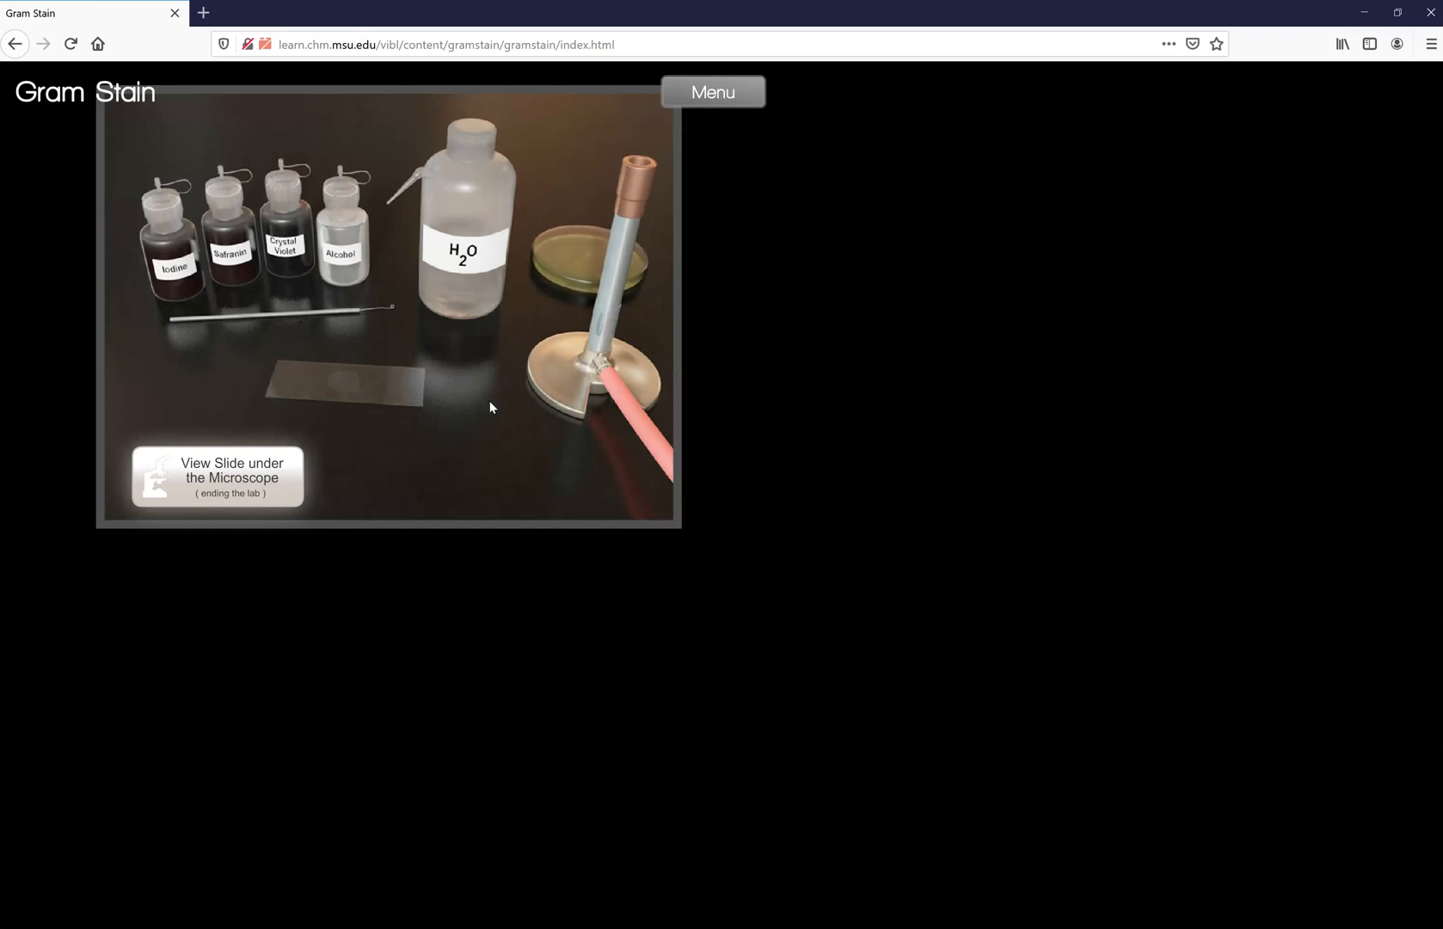
mouse_move(167, 483)
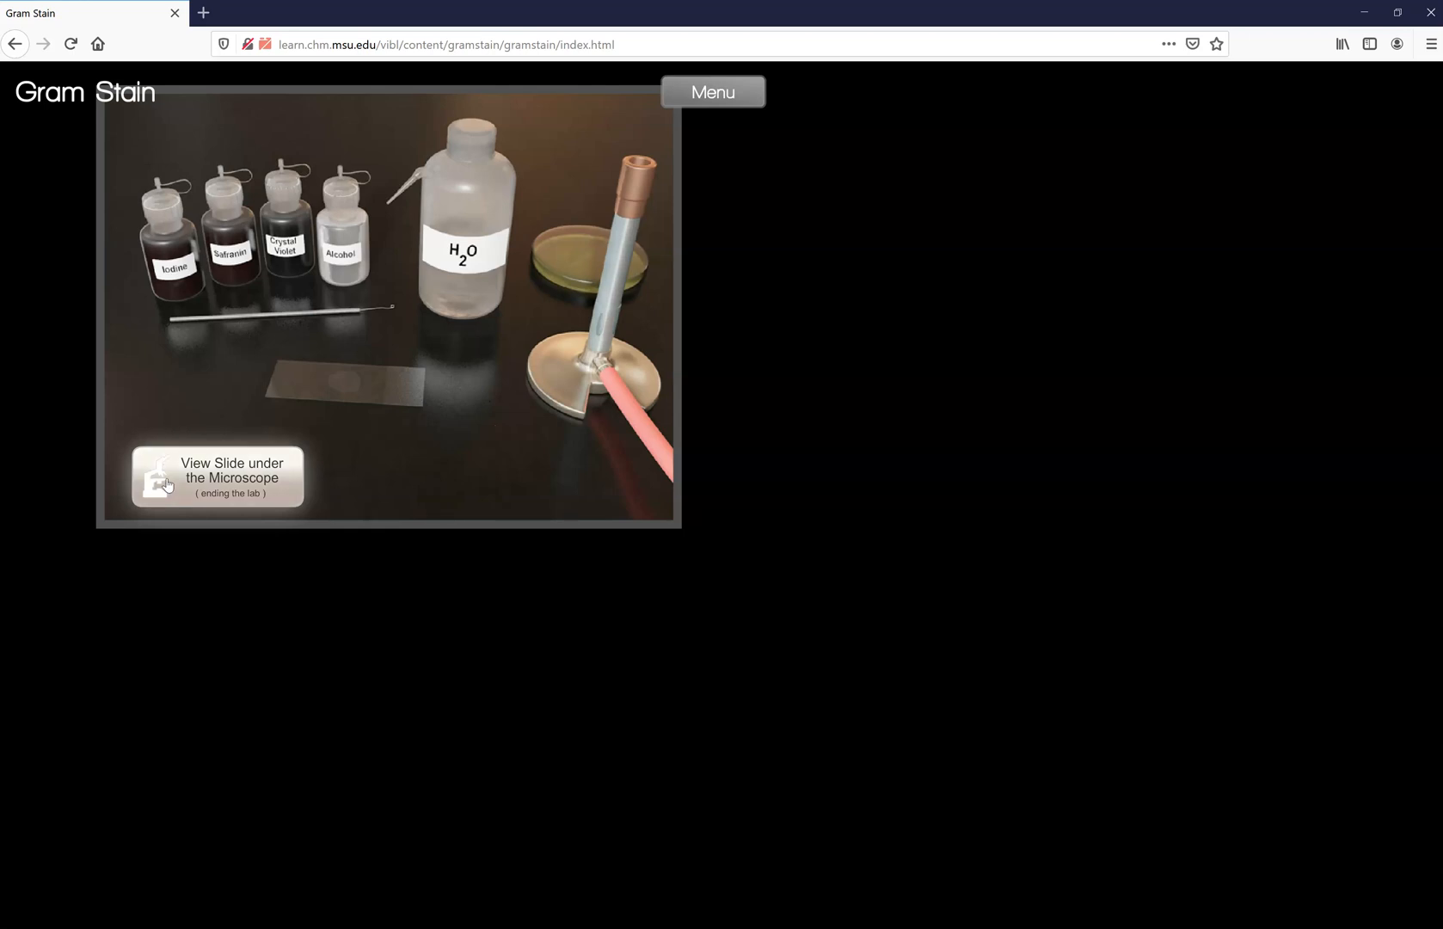
mouse_move(247, 491)
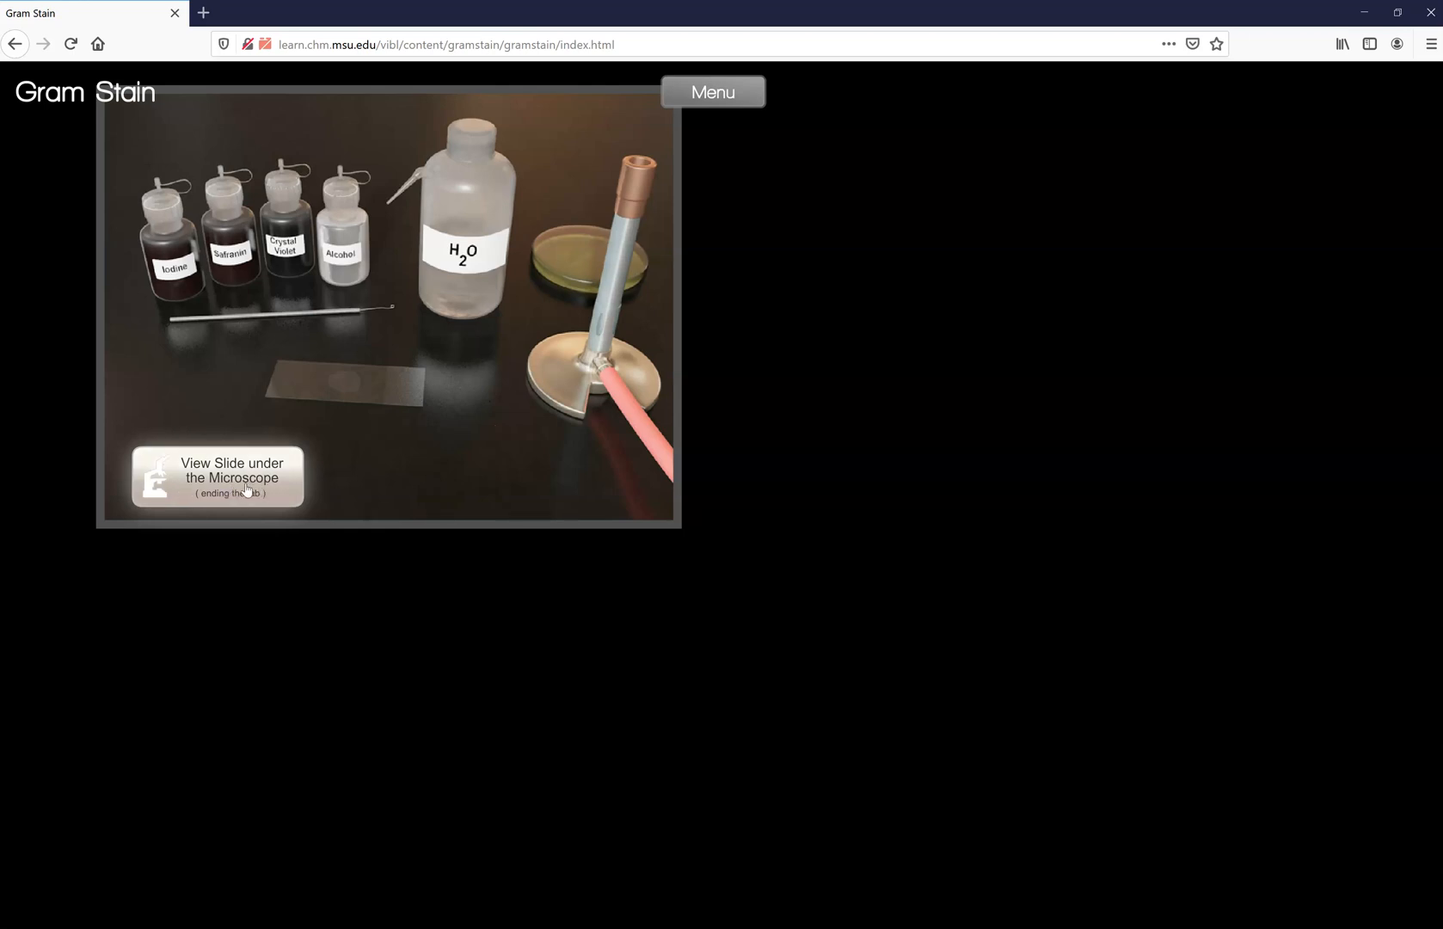
- End the lab to view the slide under the microscope at 1000x
left_click(218, 476)
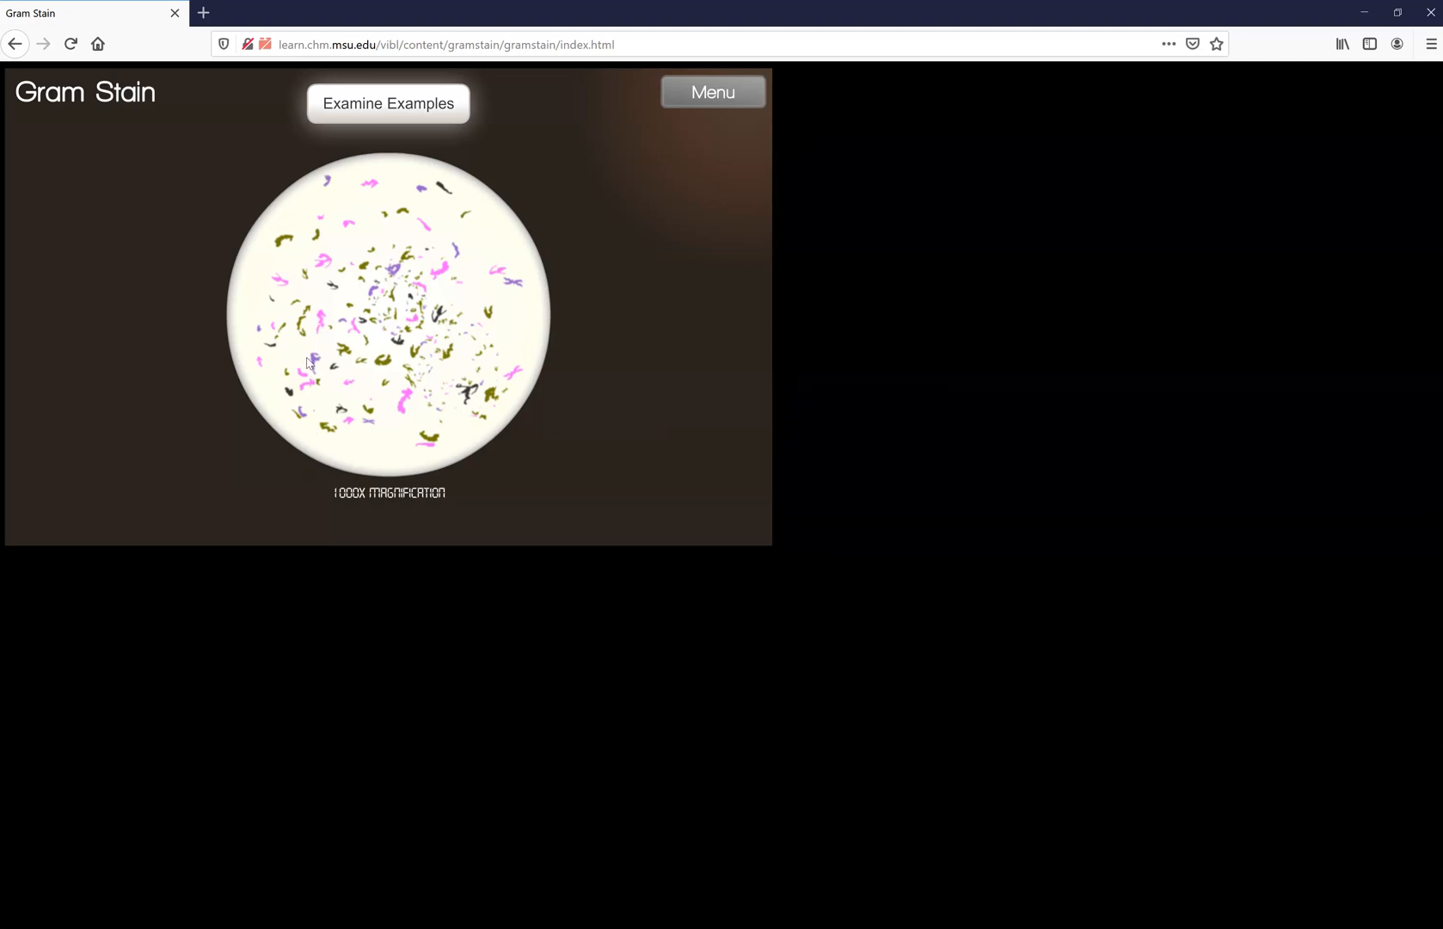
mouse_move(457, 411)
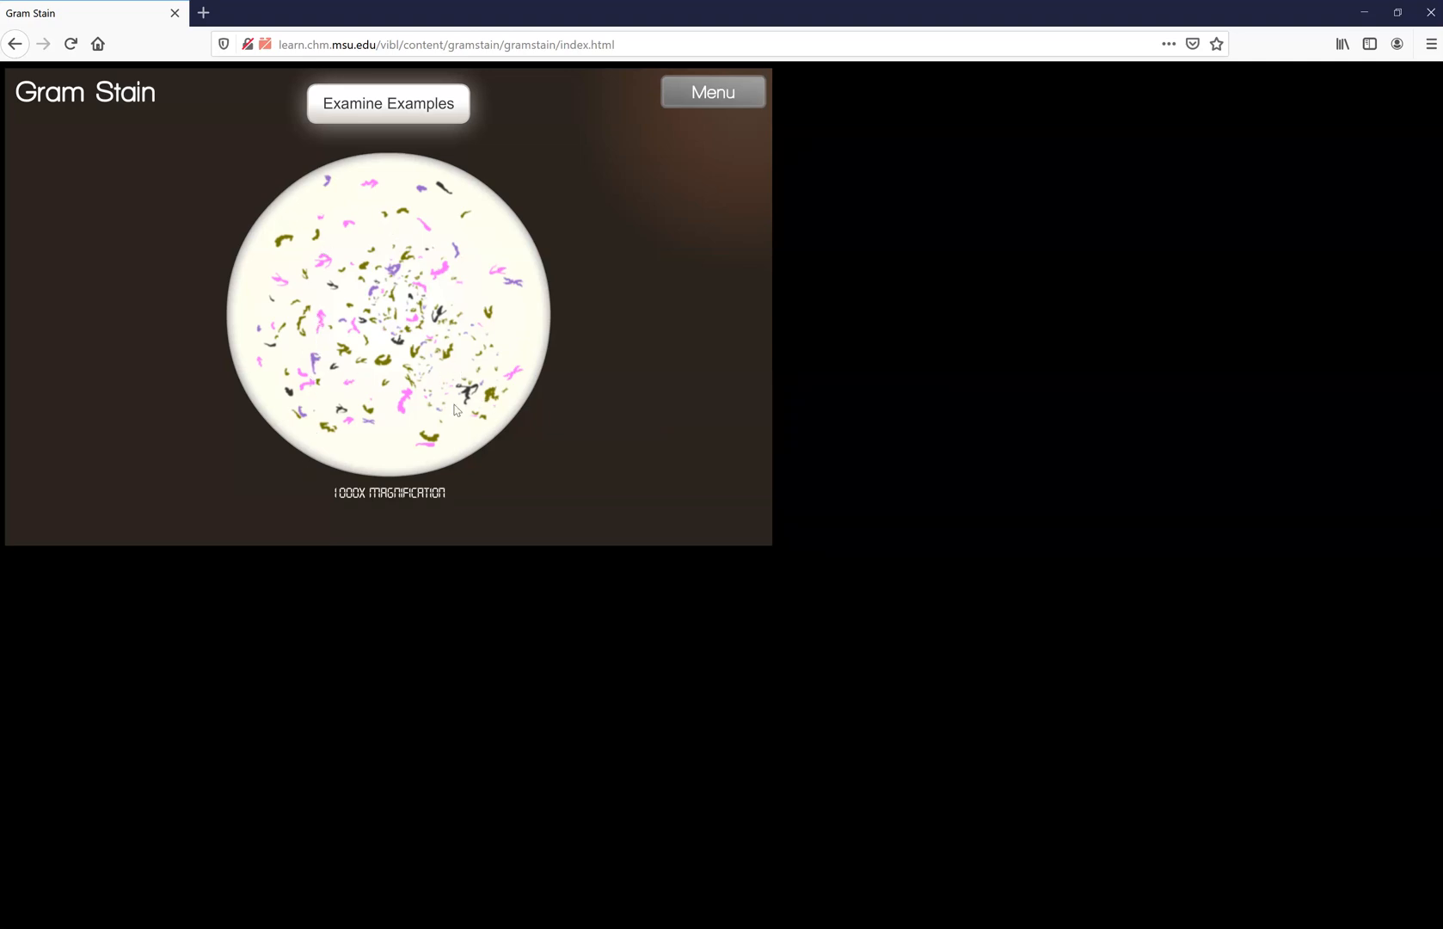
mouse_move(539, 419)
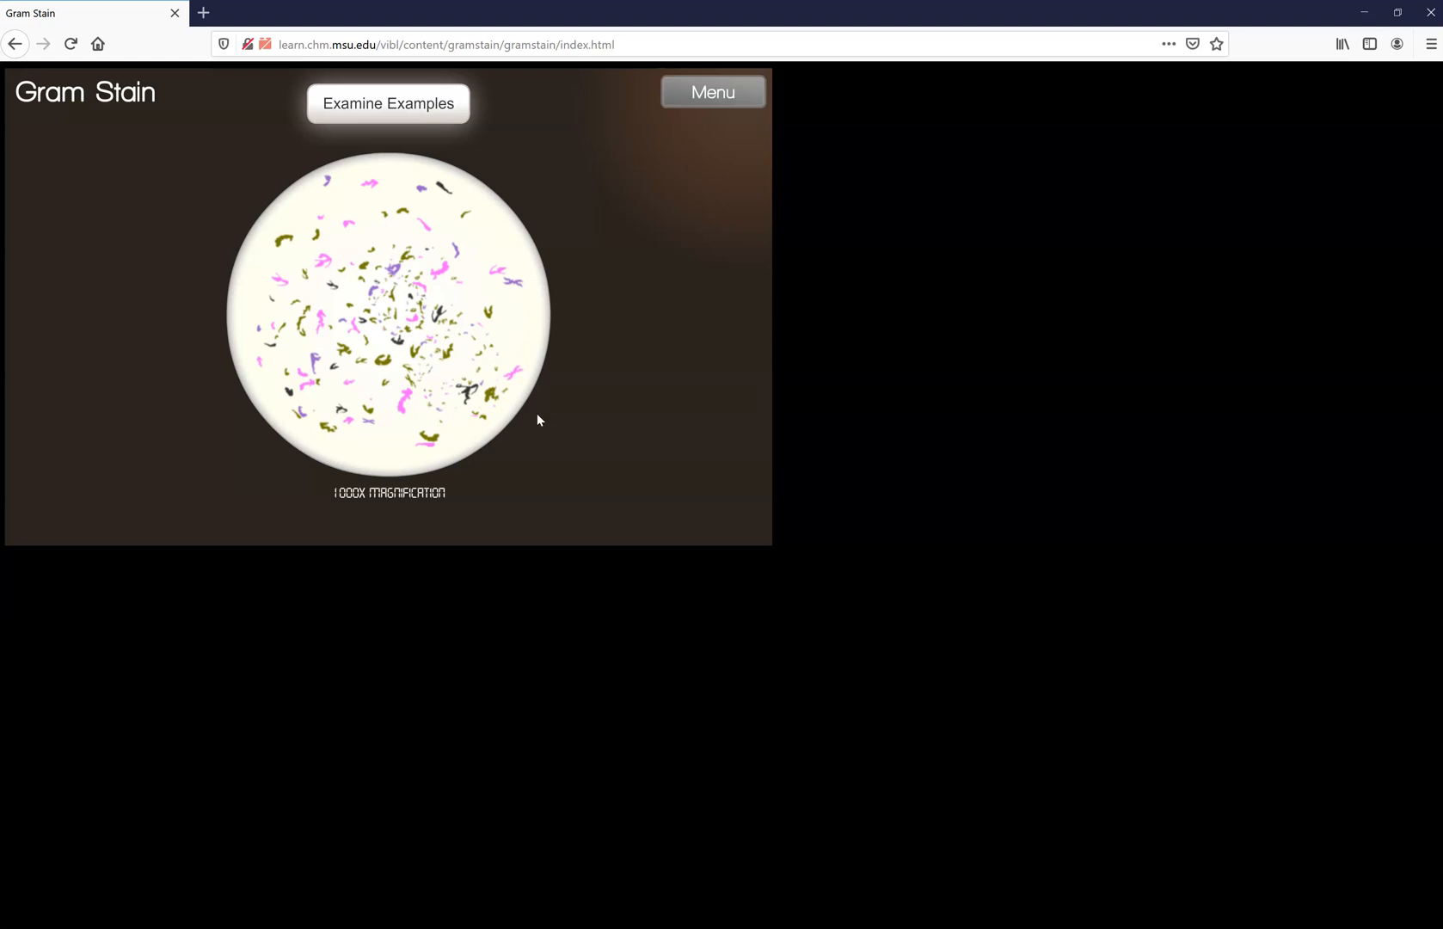
mouse_move(447, 424)
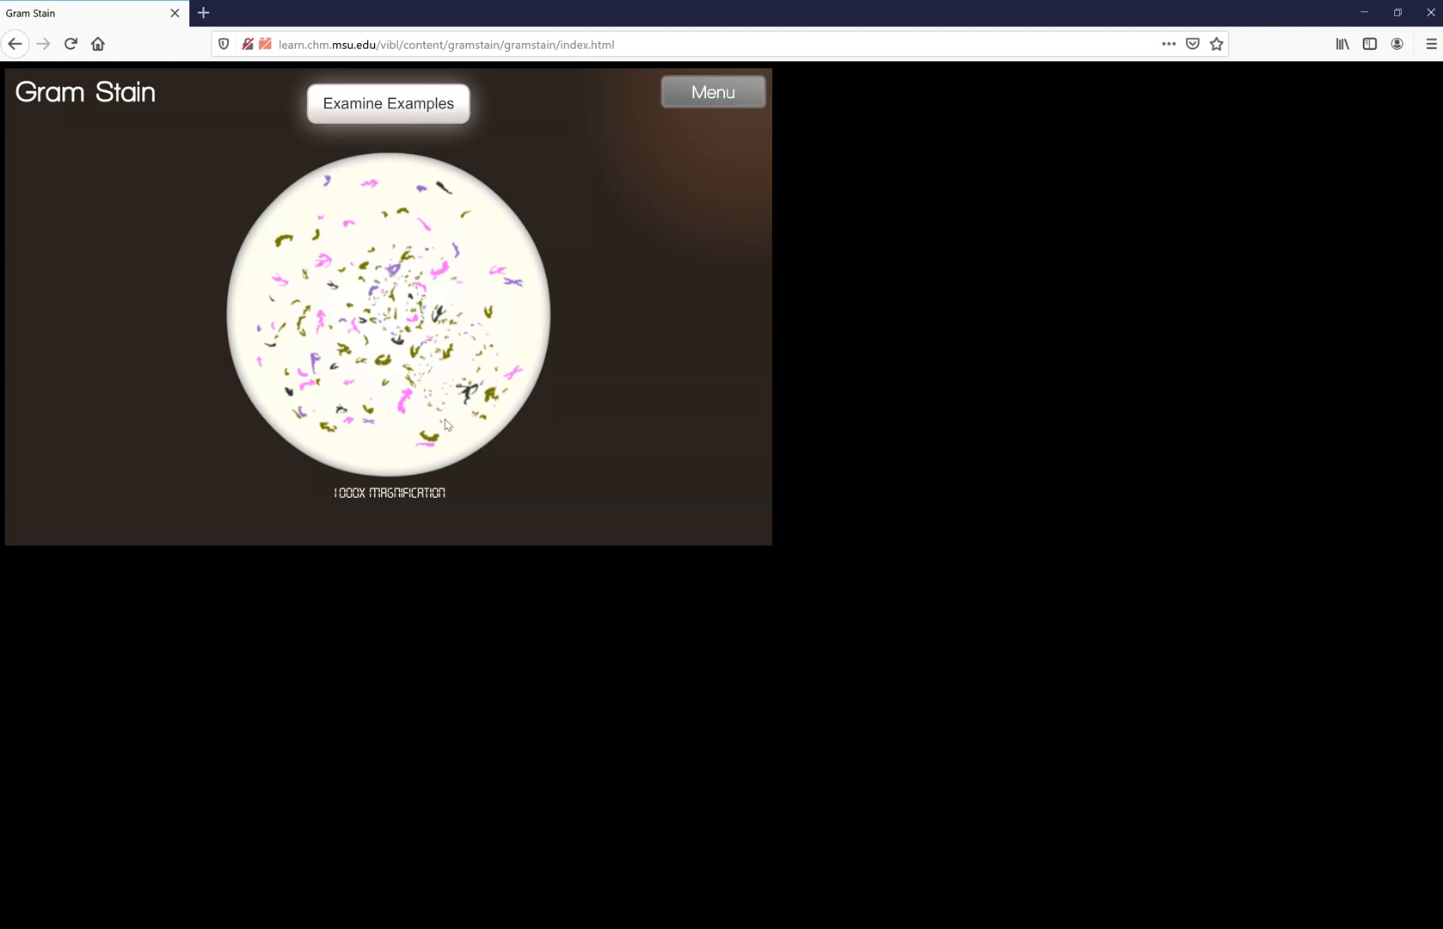
mouse_move(441, 285)
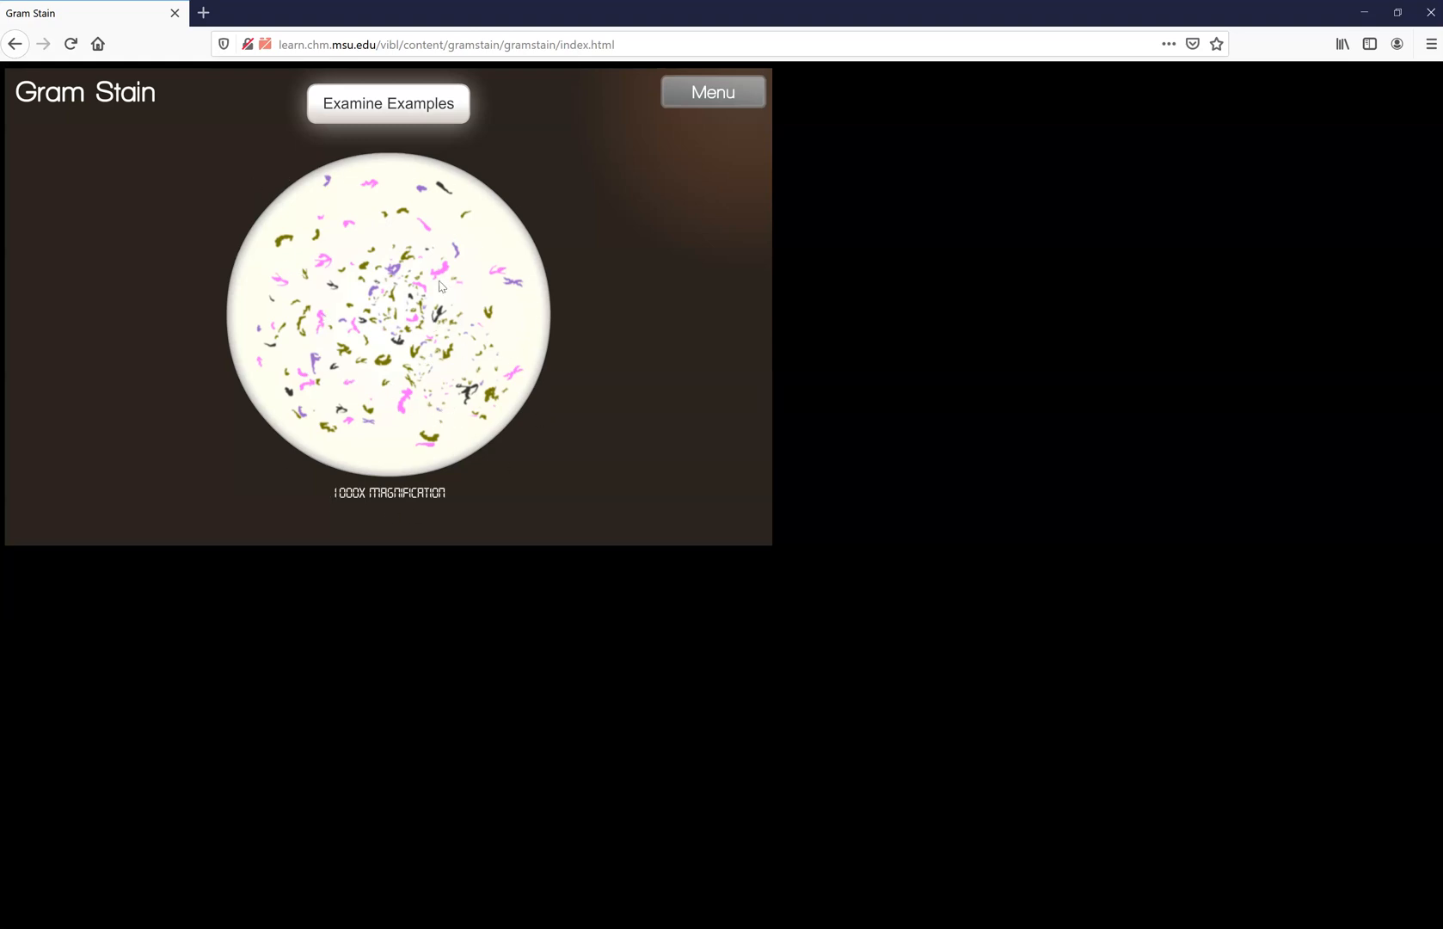
mouse_move(474, 397)
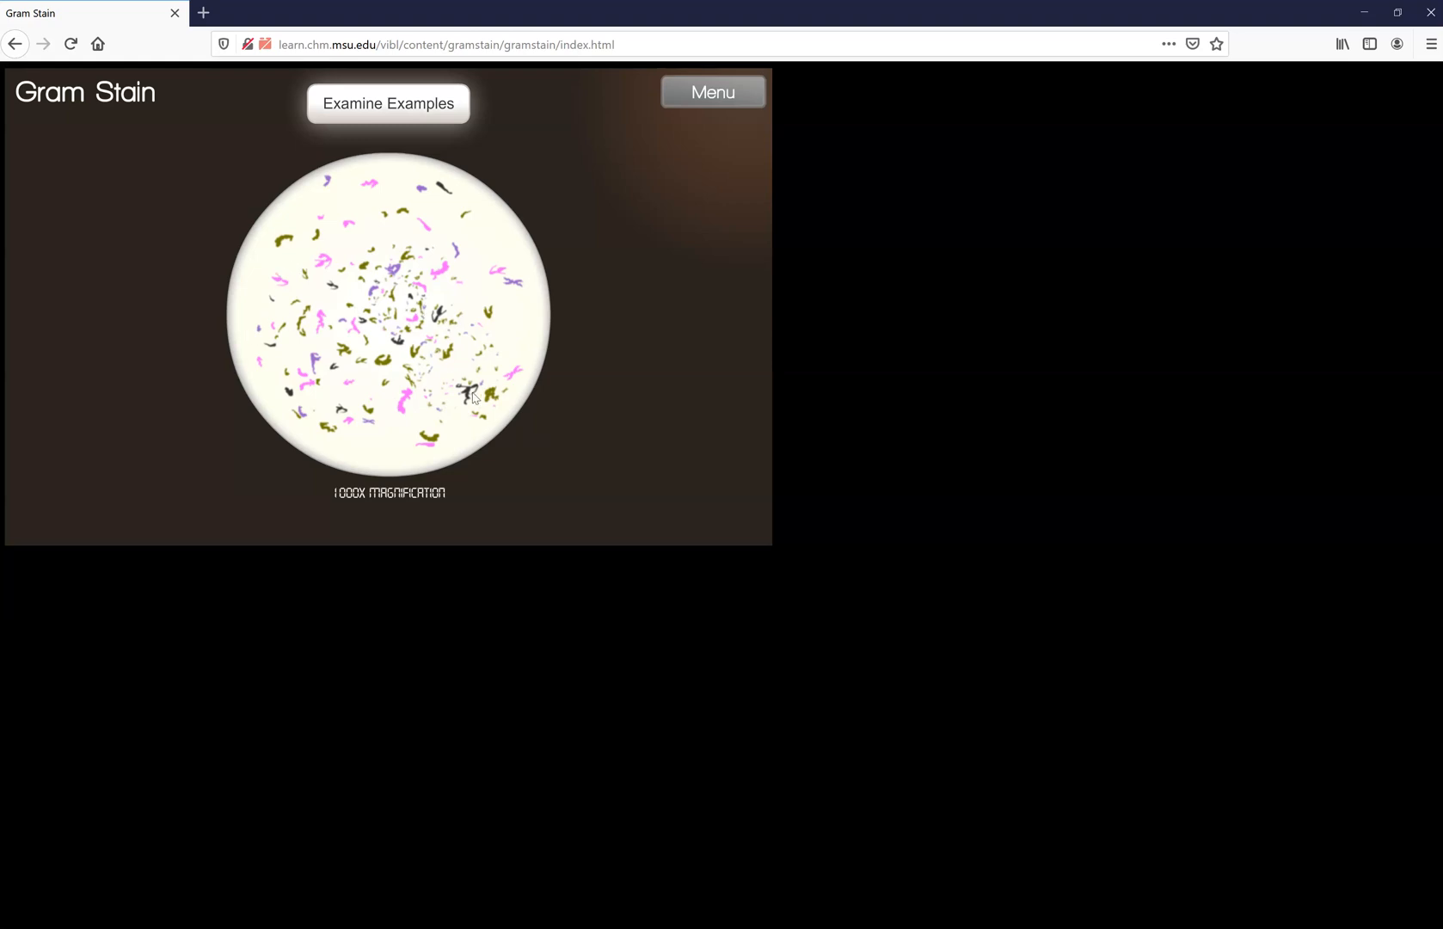
mouse_move(409, 184)
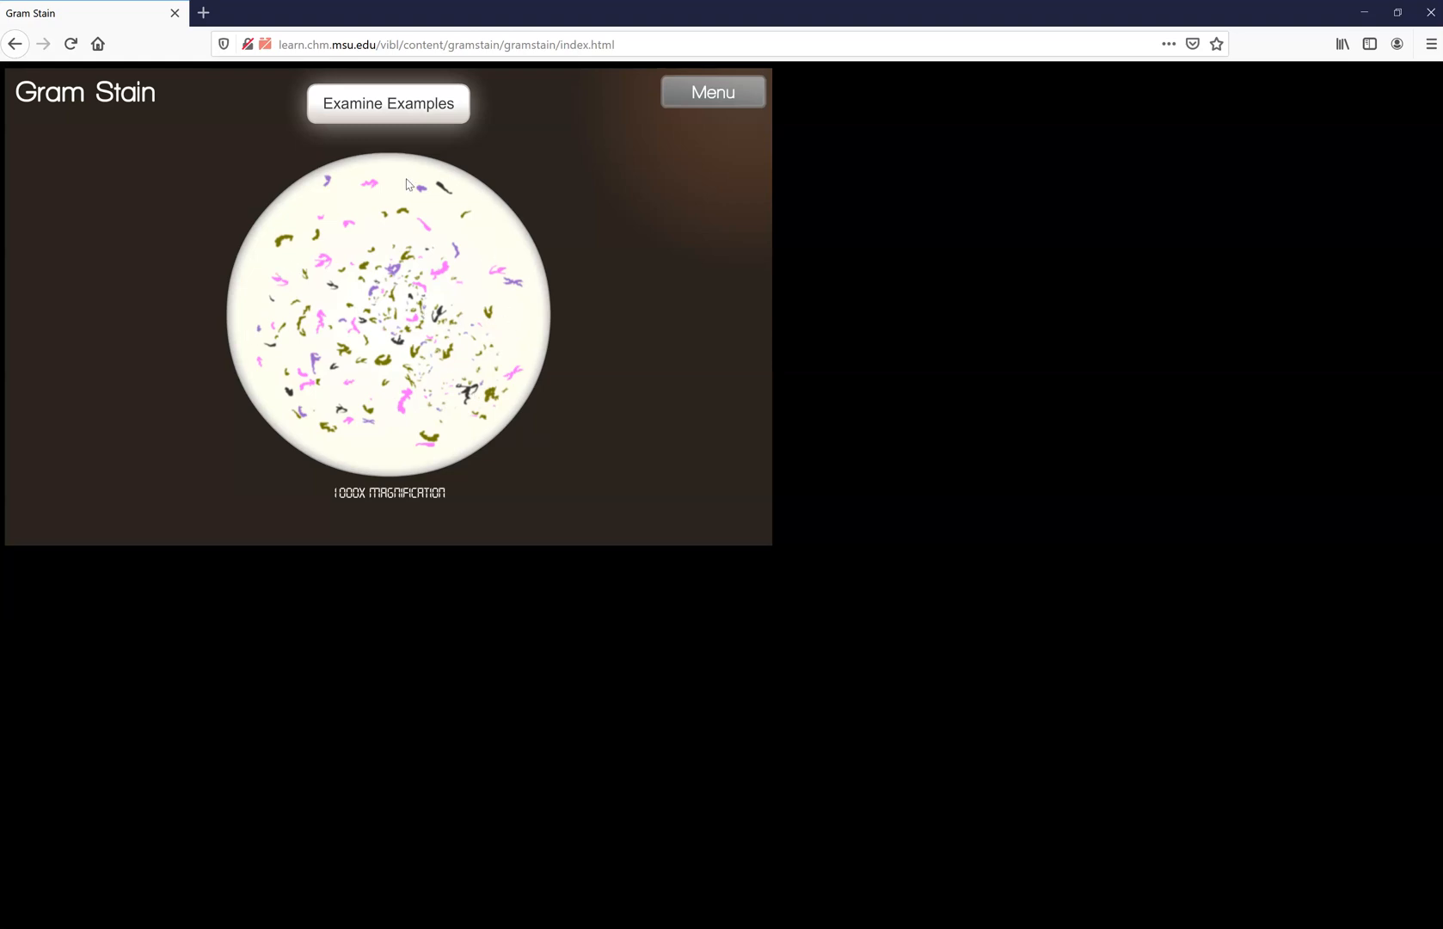
mouse_move(350, 717)
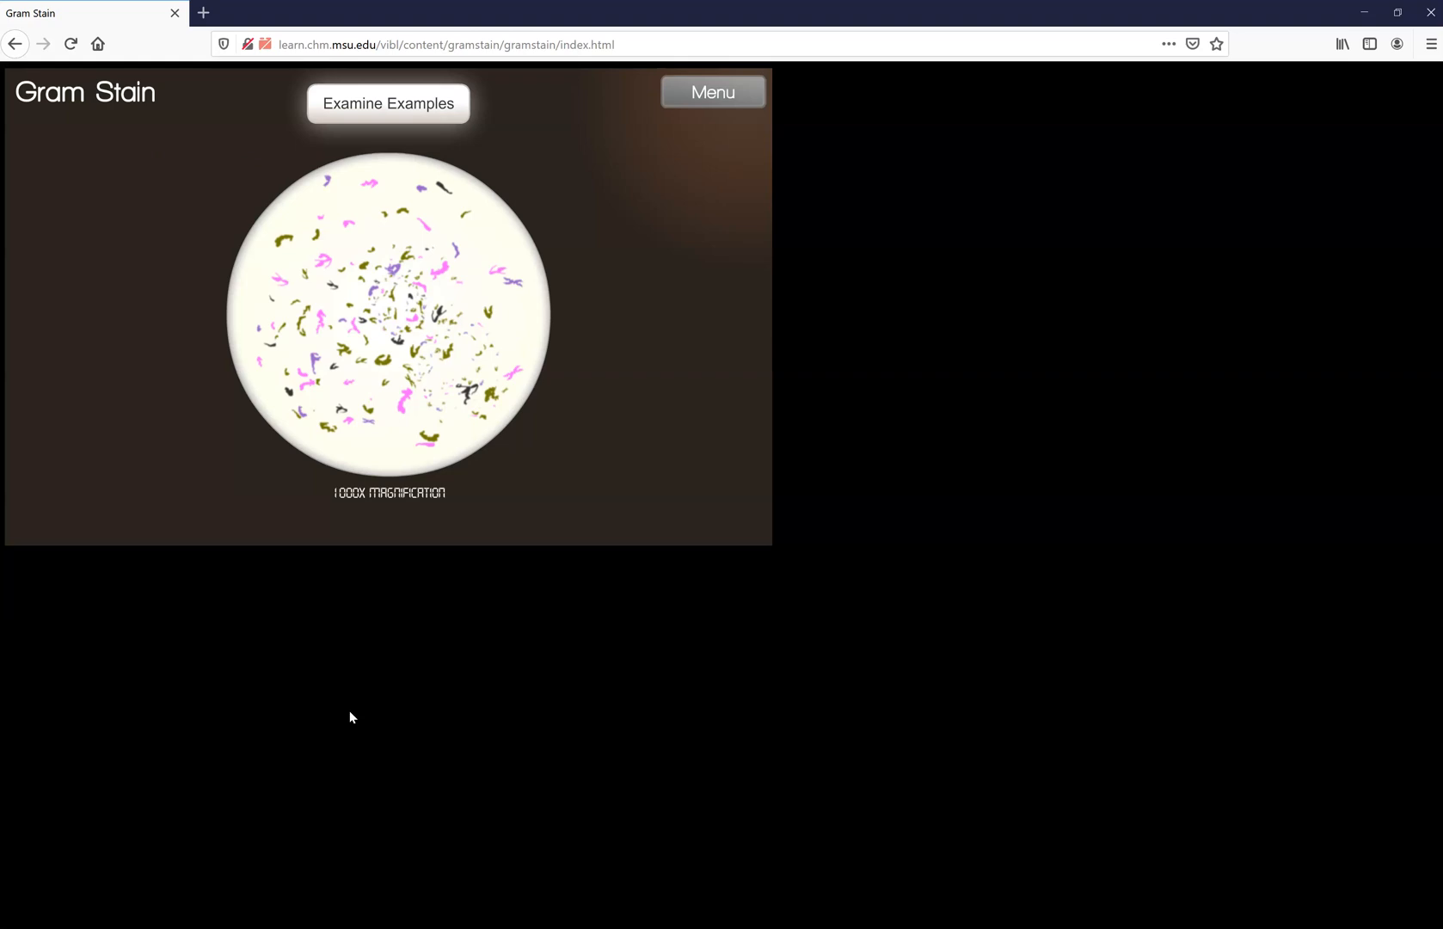
mouse_move(362, 712)
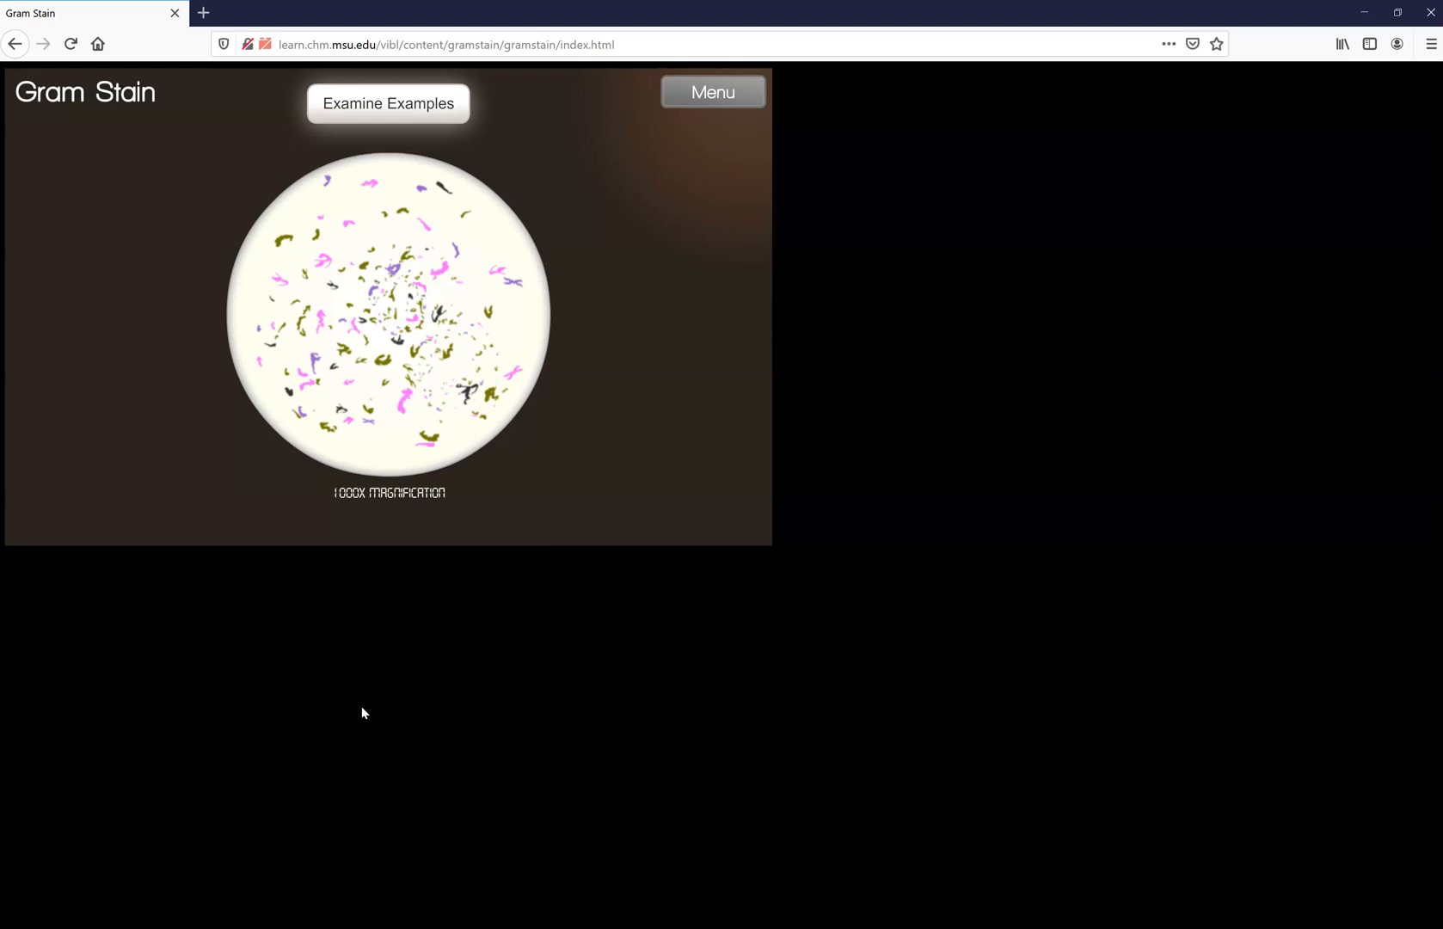
mouse_move(401, 651)
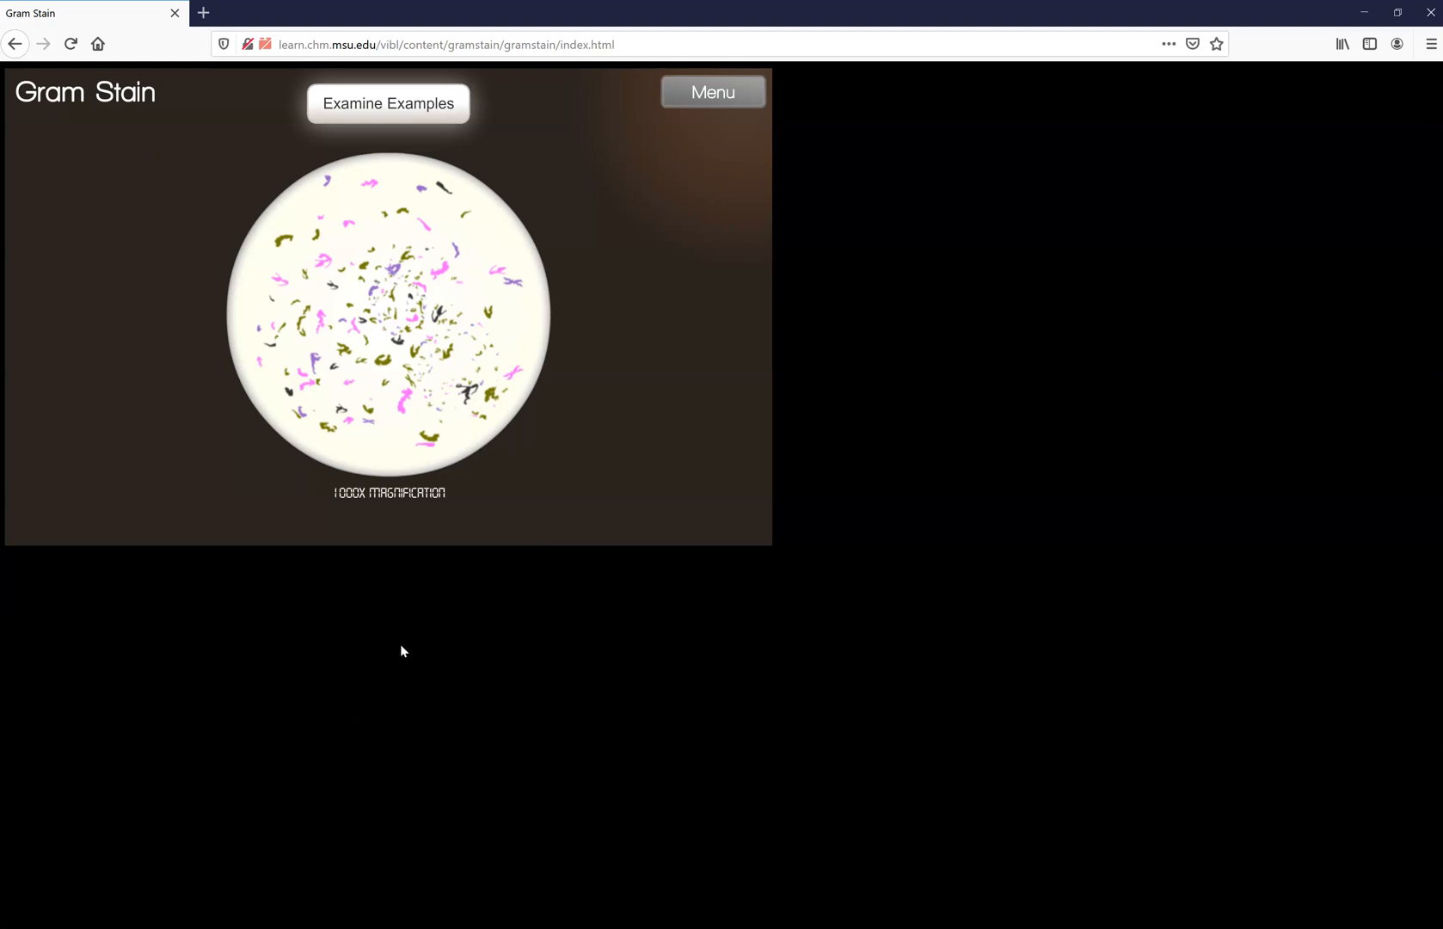
mouse_move(595, 225)
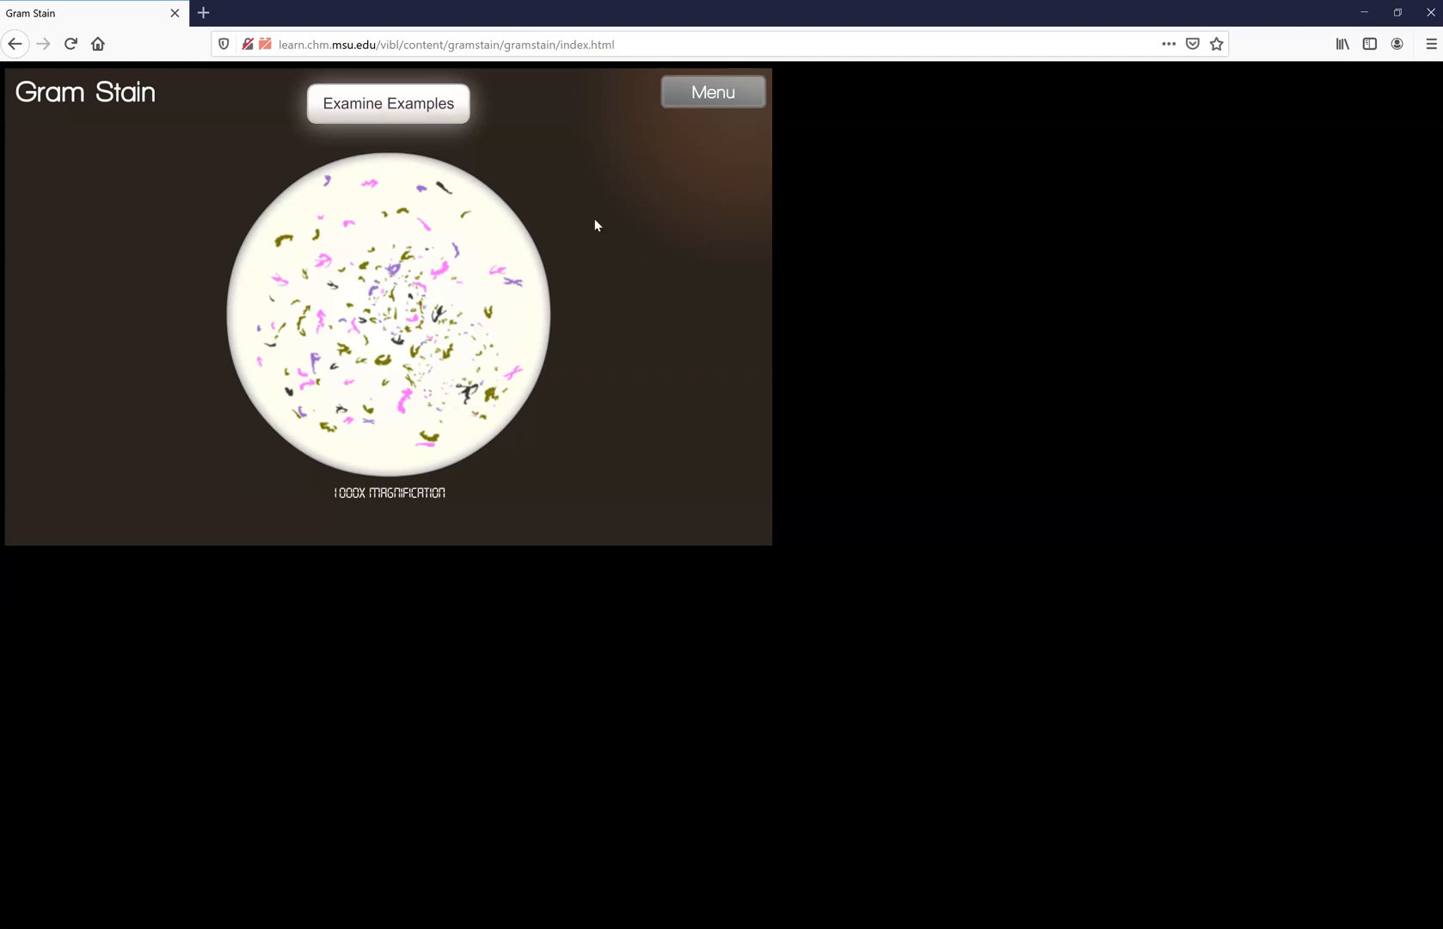
- Open Examine Examples to show eight gram-positive and gram-negative reference slides
left_click(388, 103)
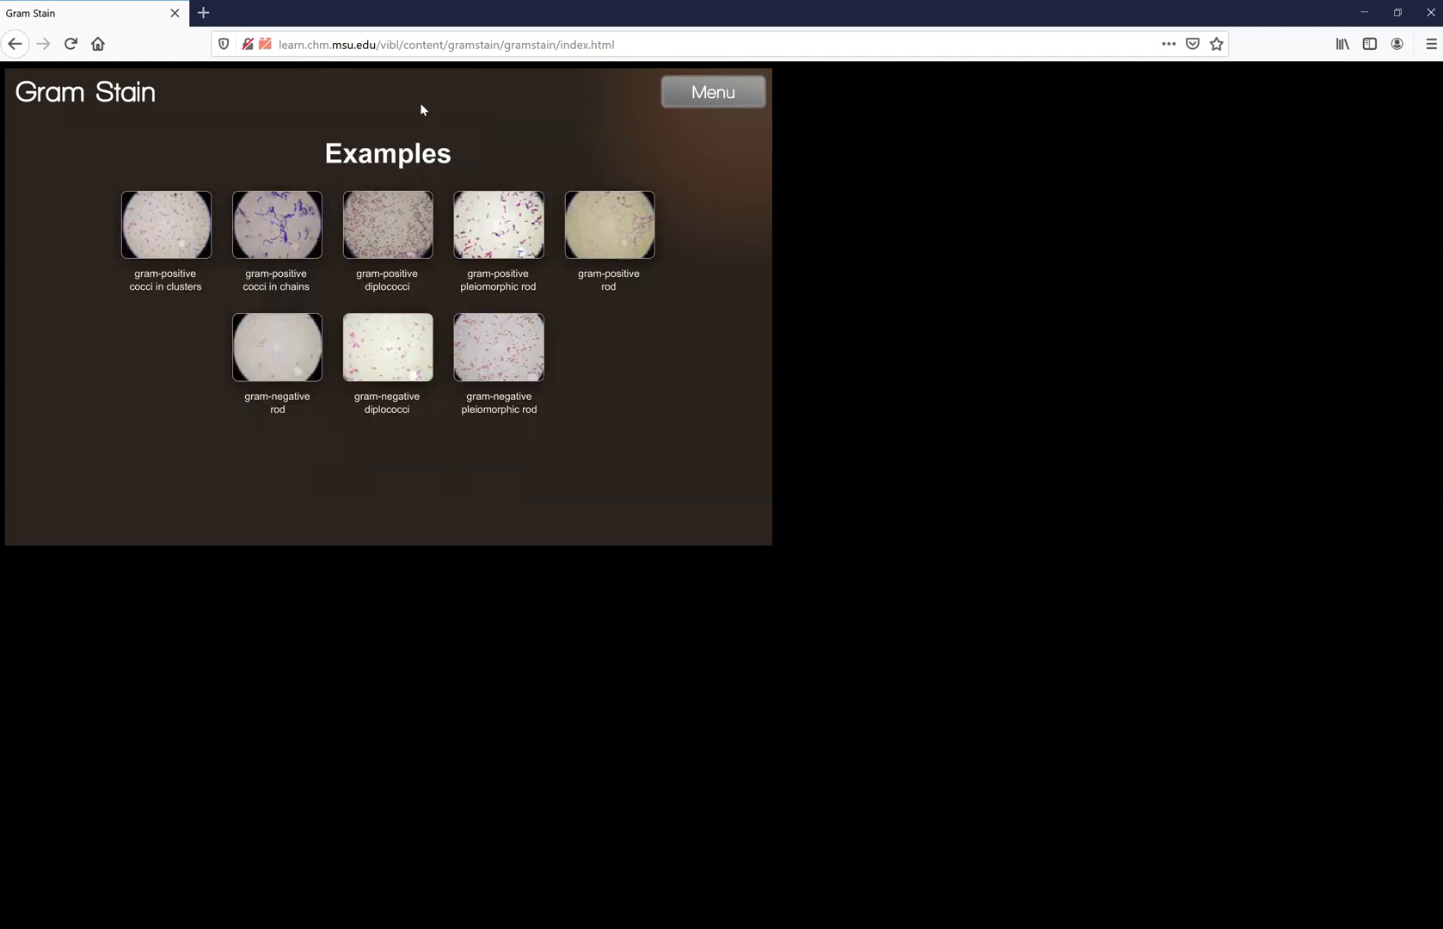
mouse_move(300, 142)
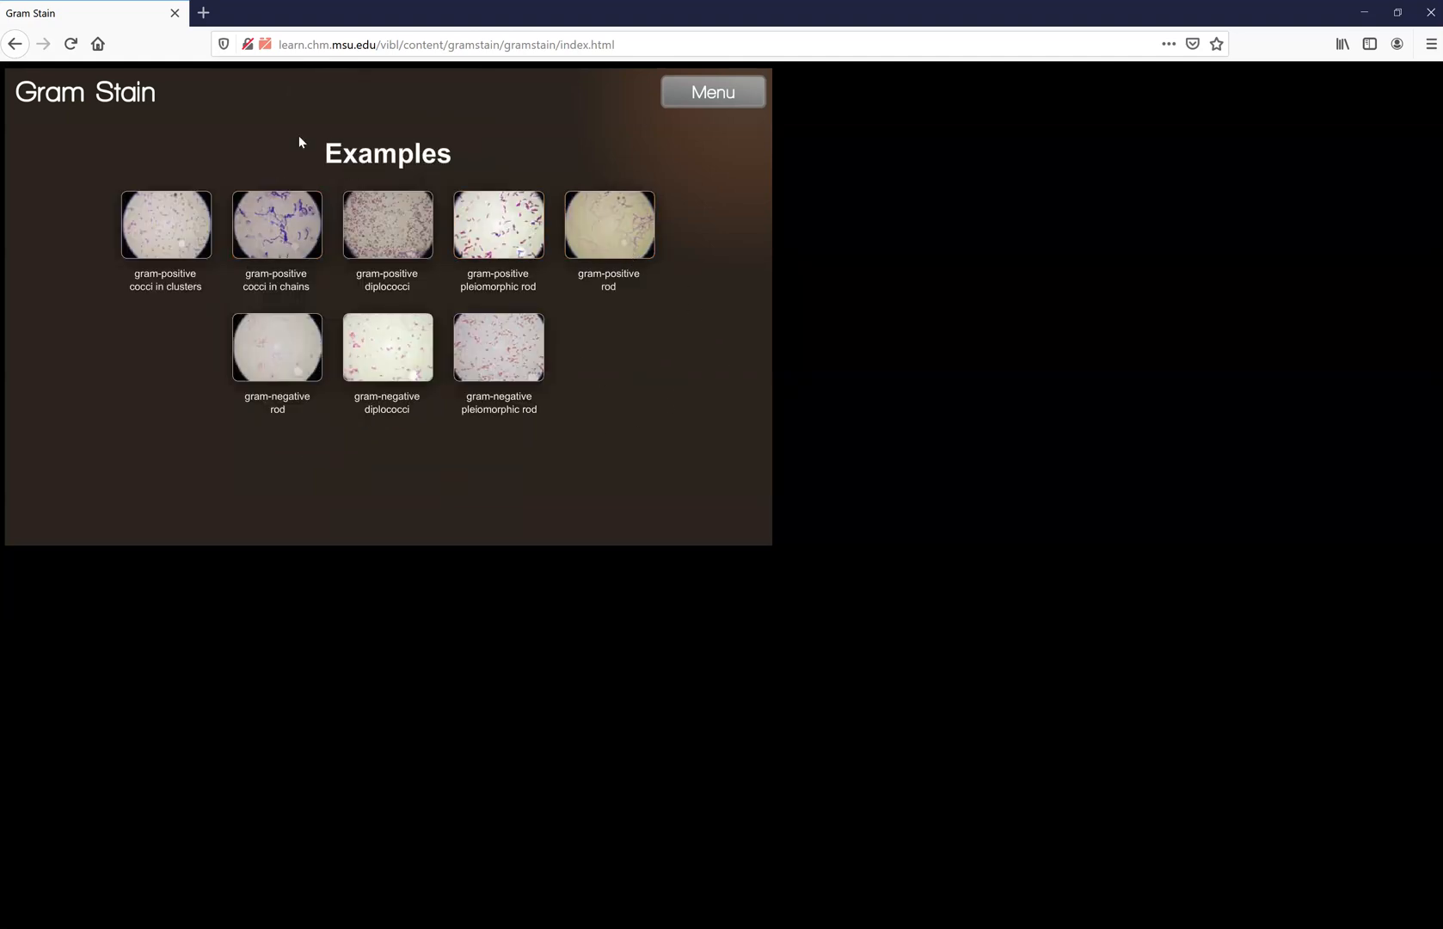
mouse_move(745, 124)
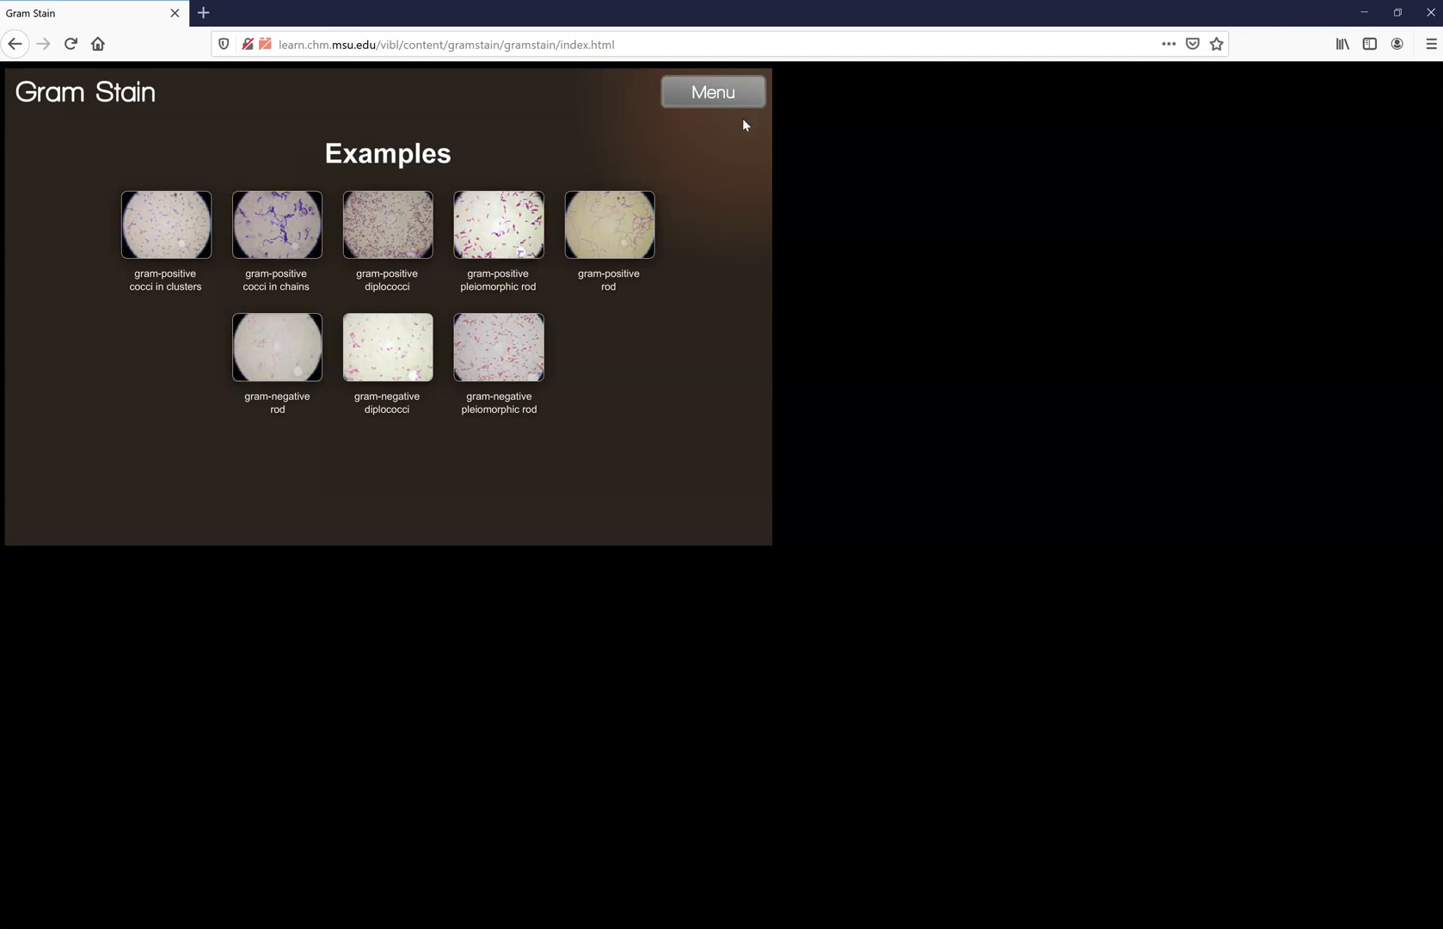